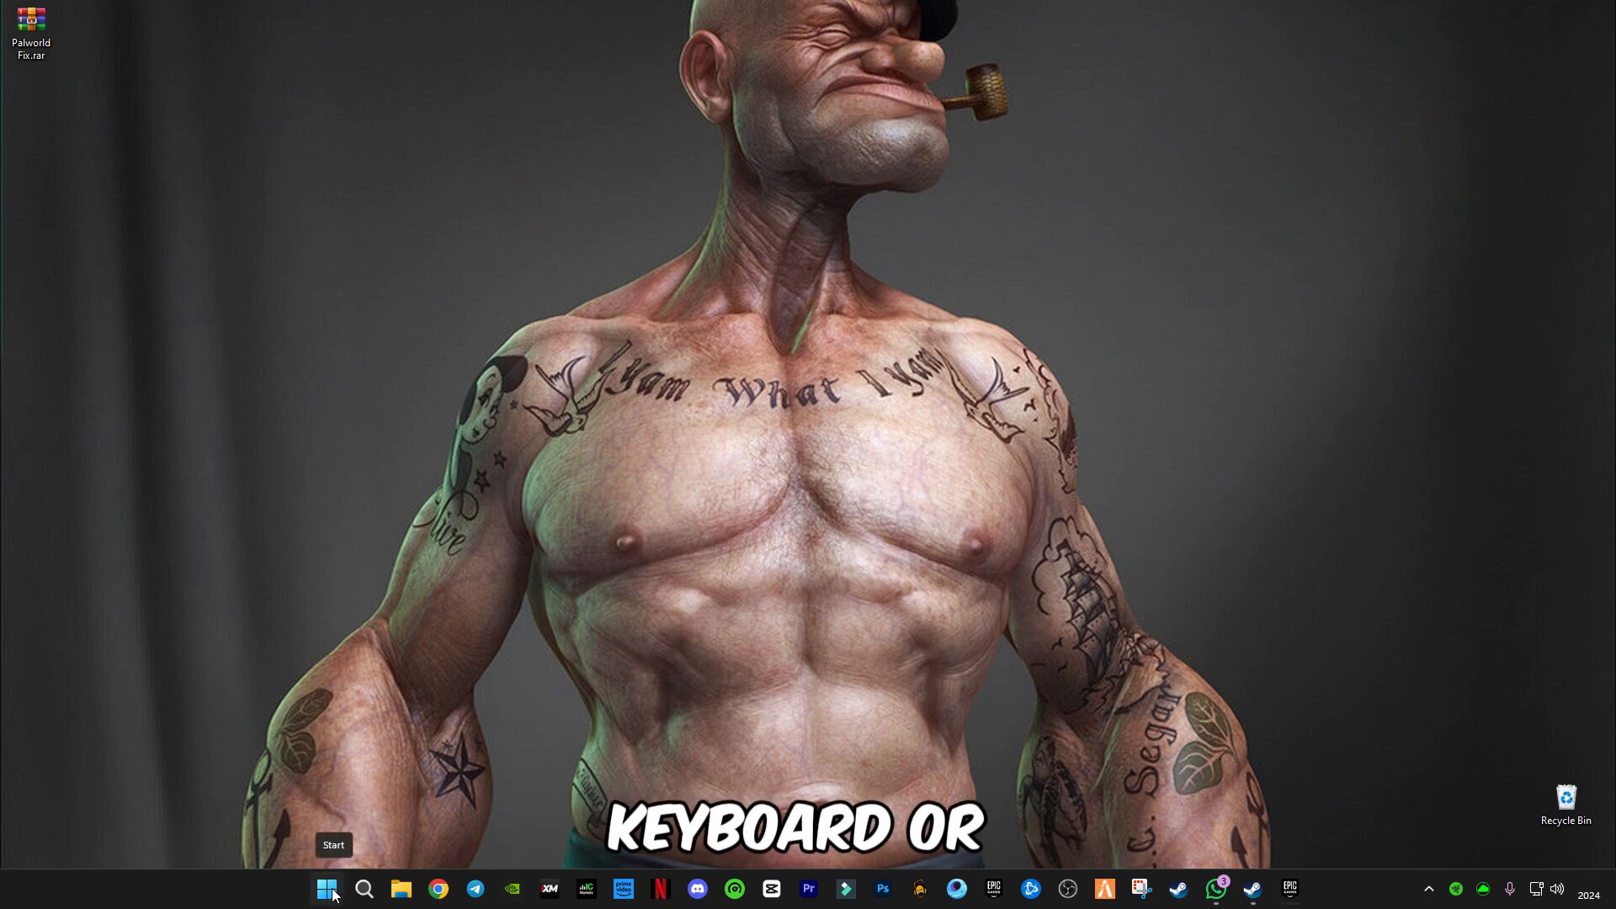
Launch Run from Windows search and open the 'temp' folder from it
right_click(326, 887)
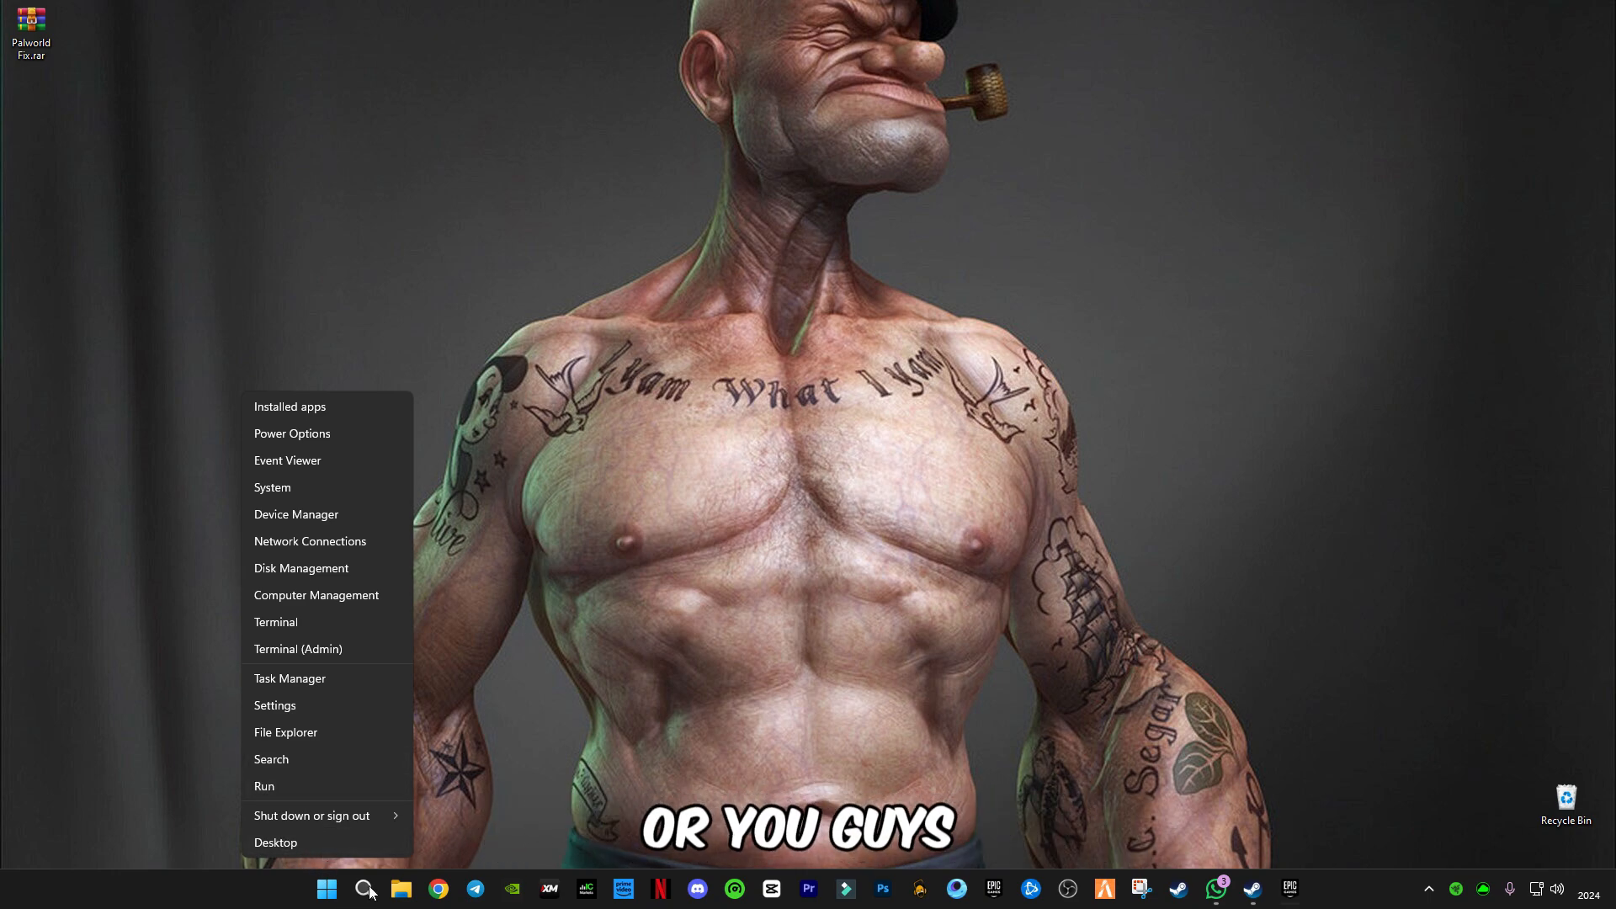
click(364, 889)
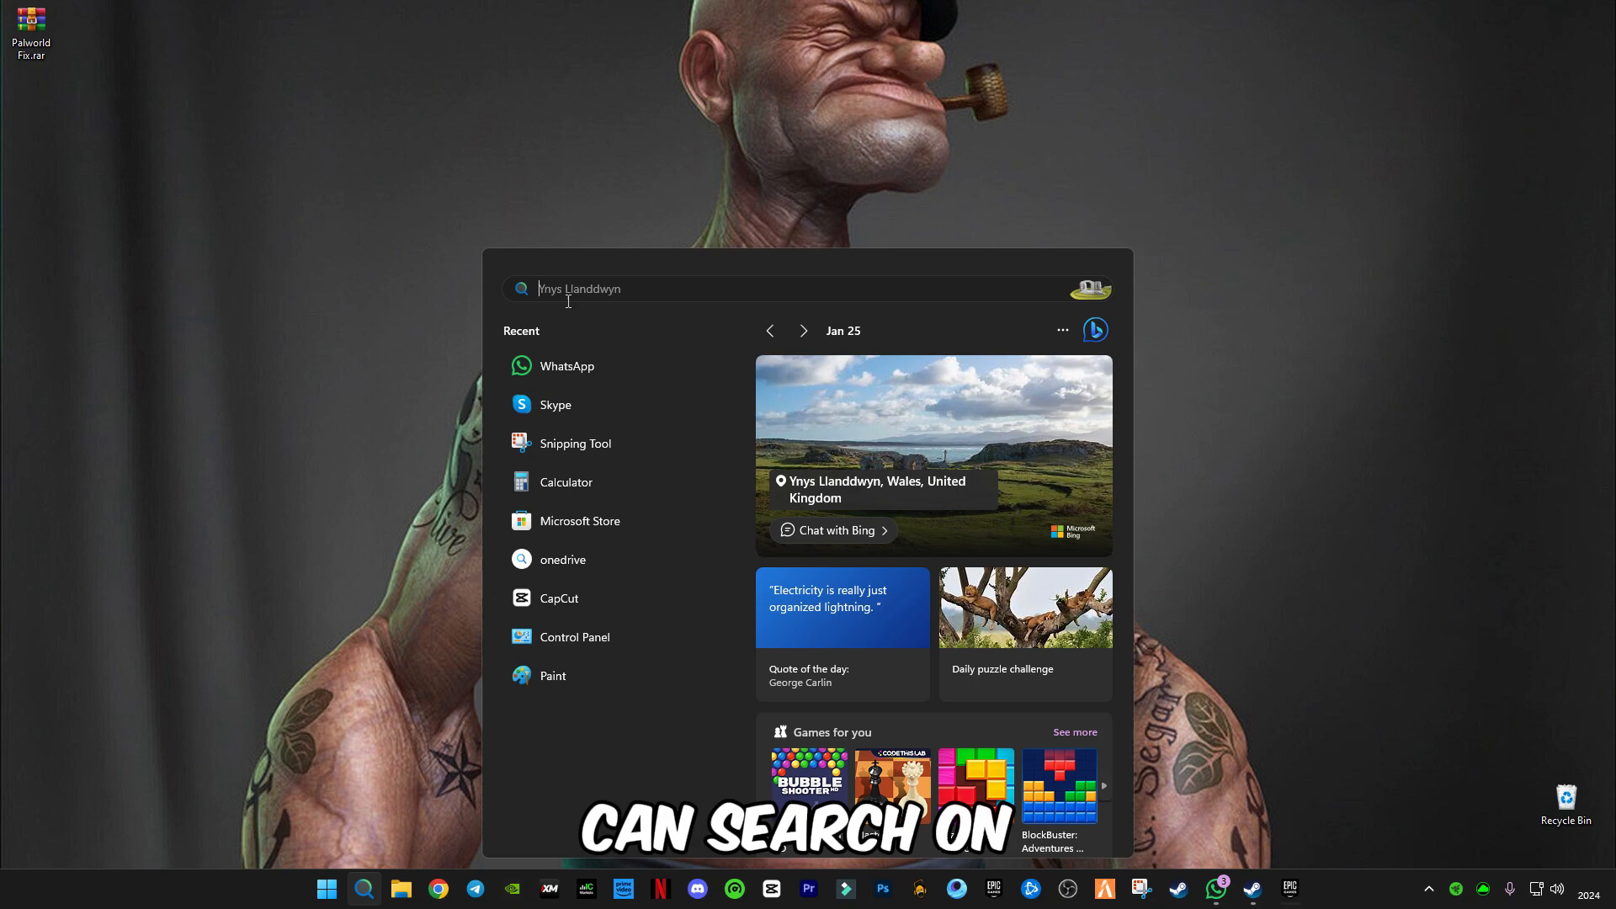
text(run)
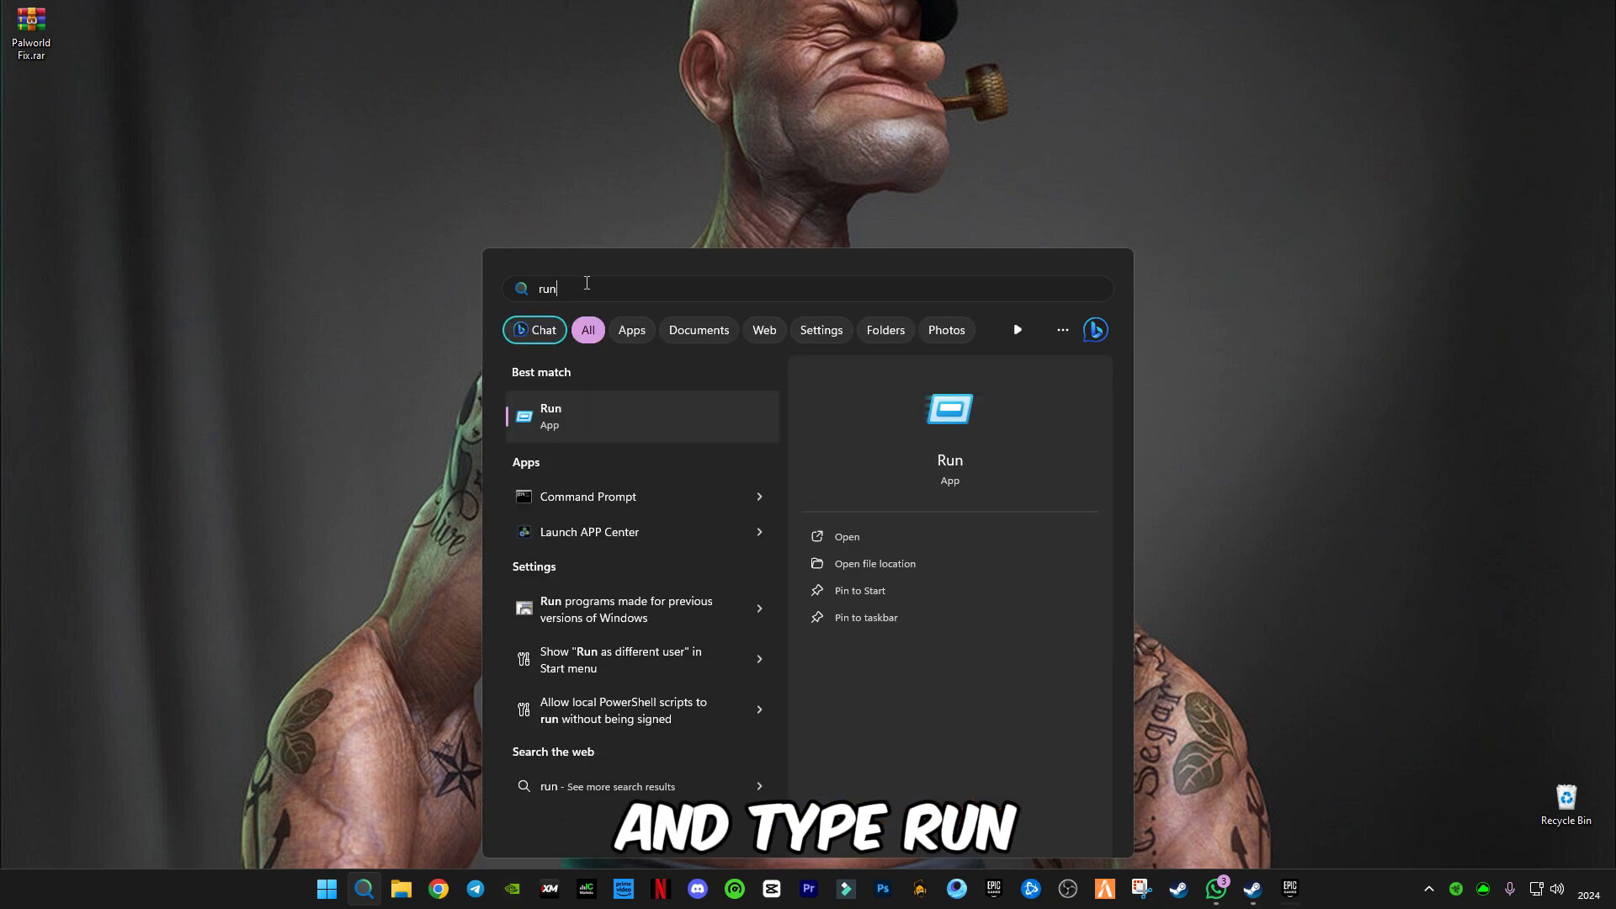
click(550, 414)
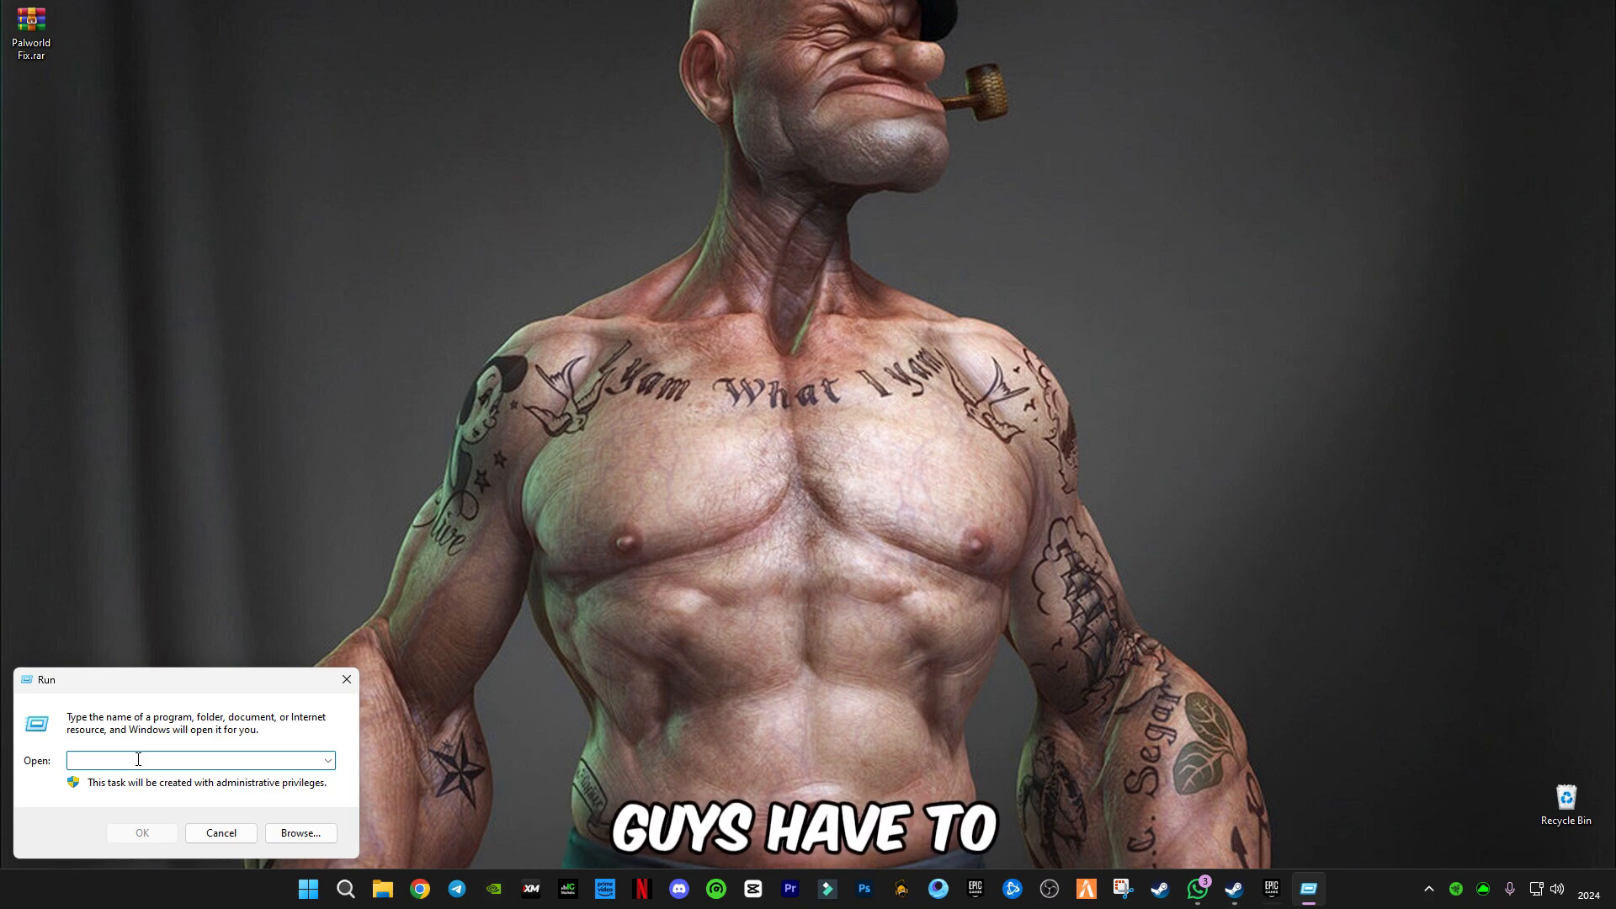
text(temp)
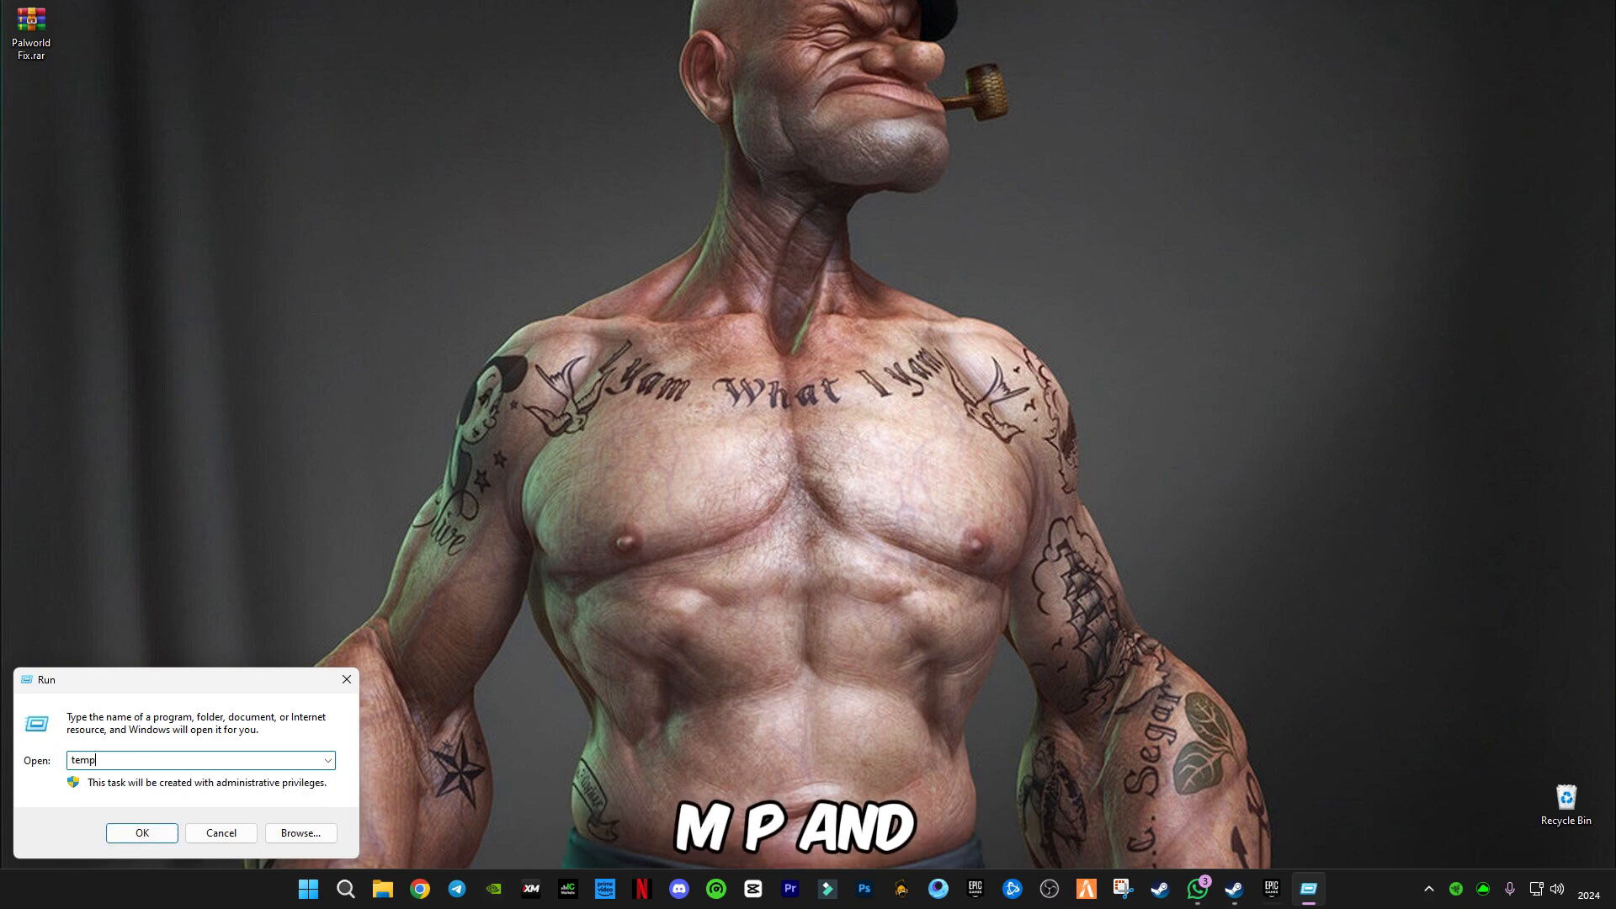
click(141, 834)
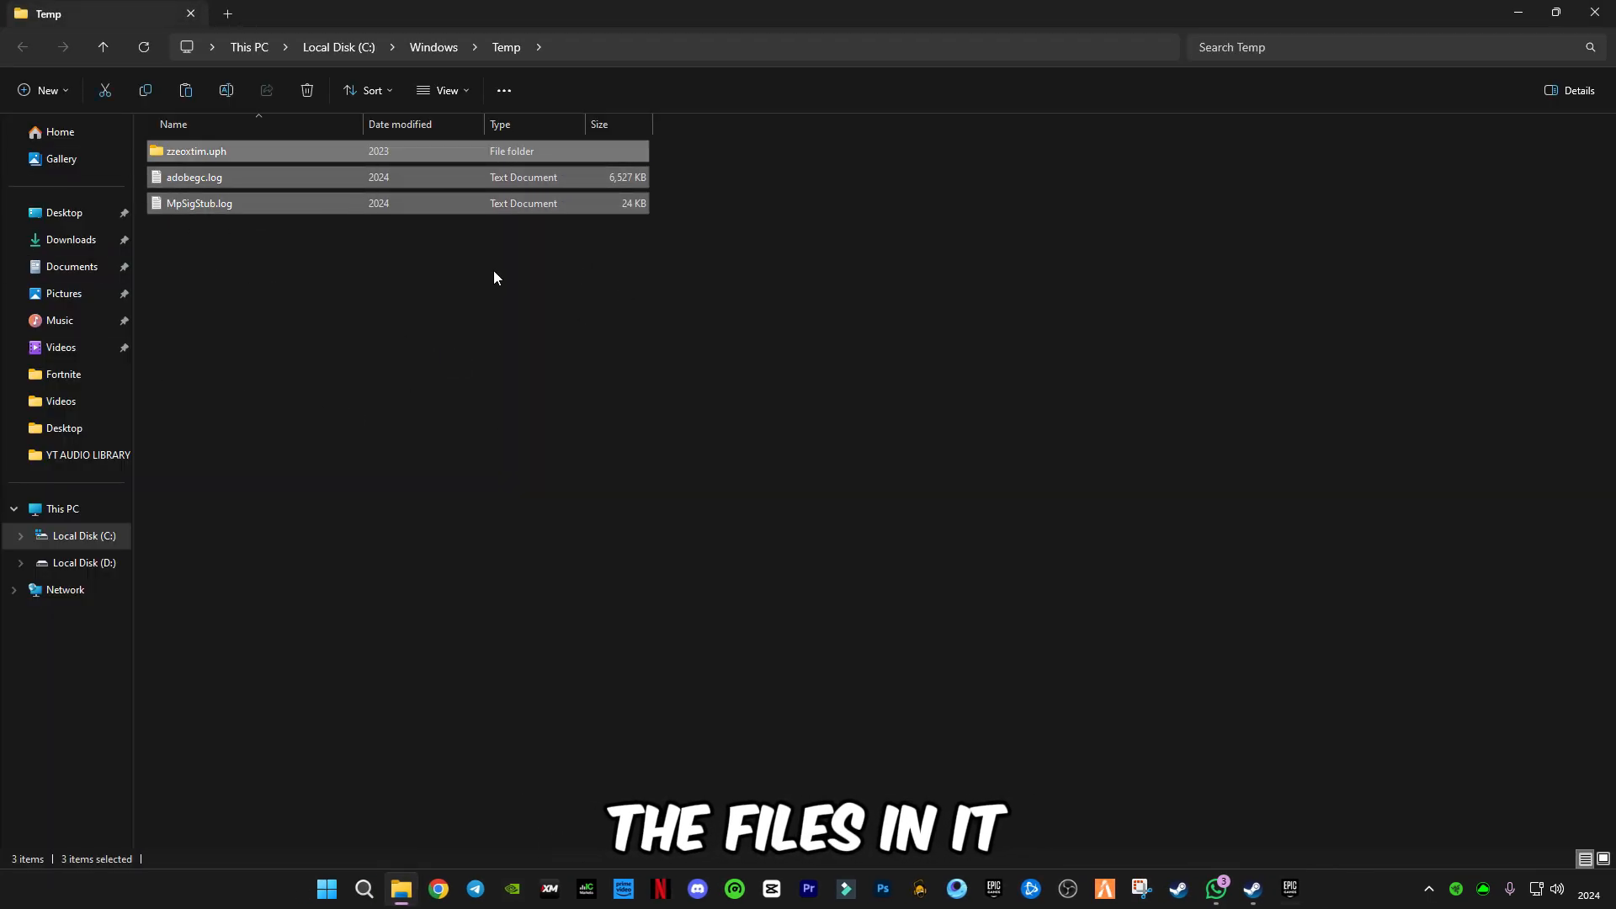
Delete all Temp folder items to the Recycle Bin, skipping every item still in use
key(Delete)
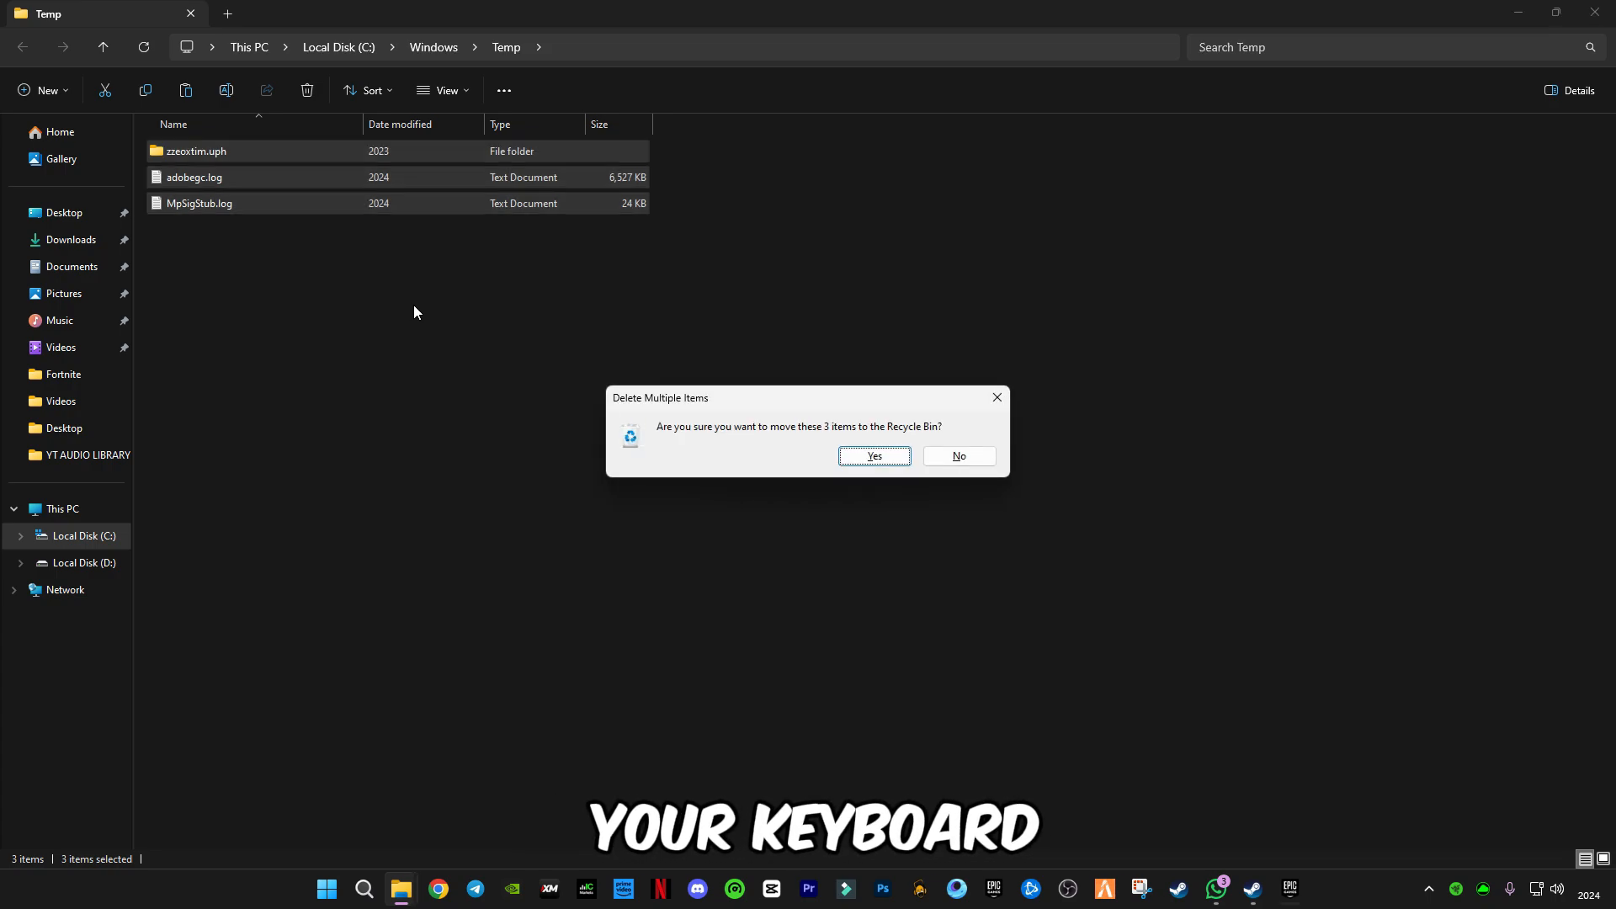
click(874, 456)
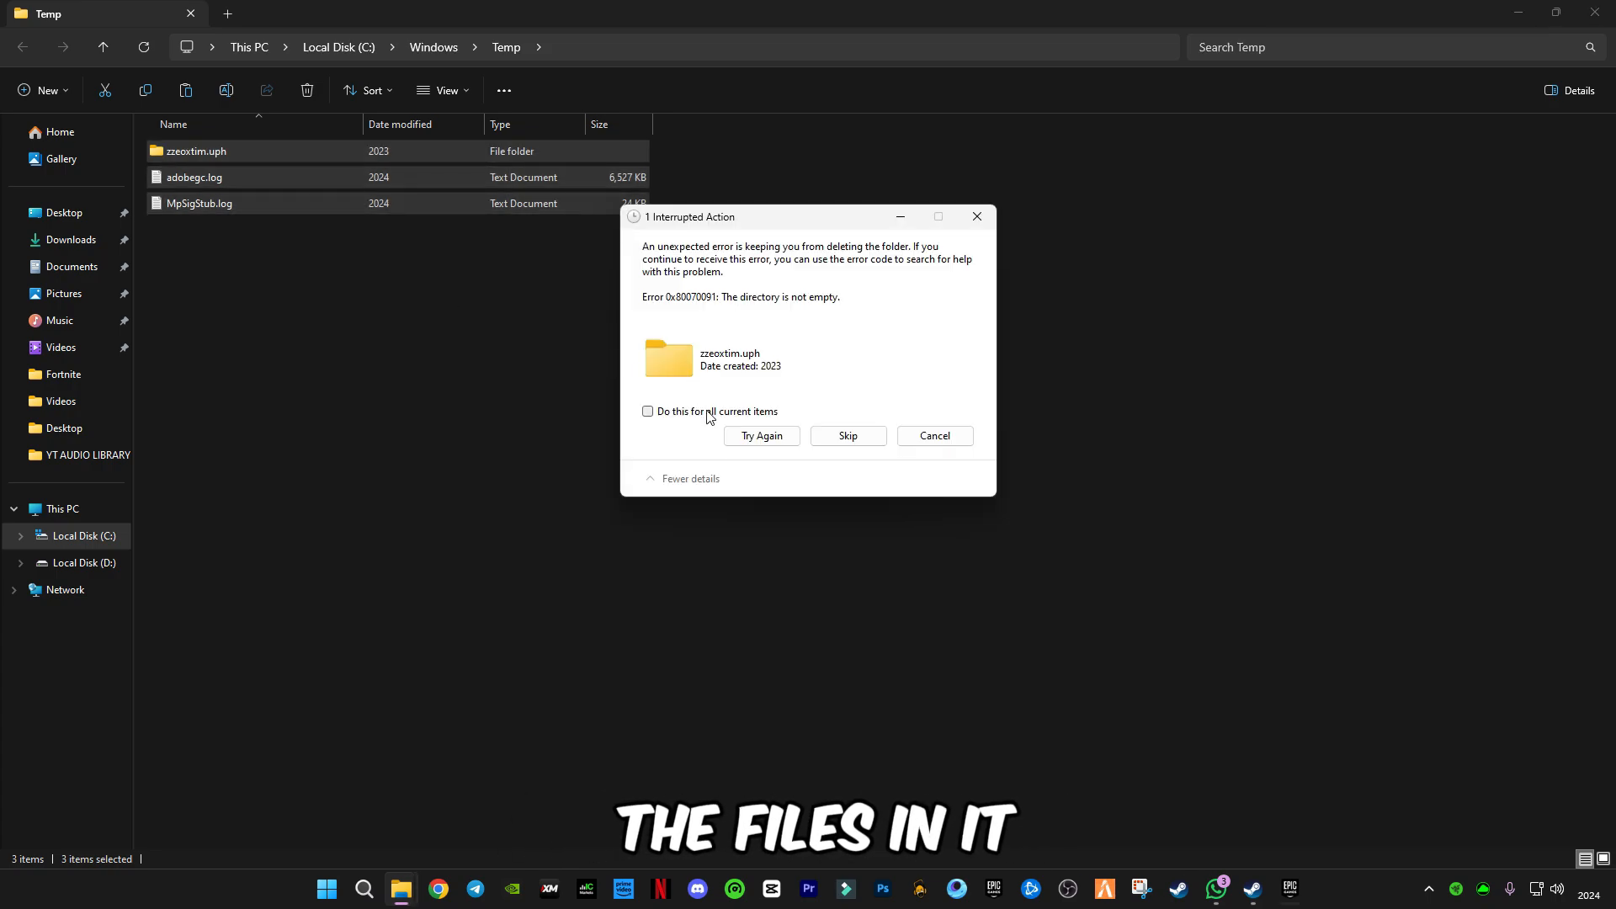
click(760, 436)
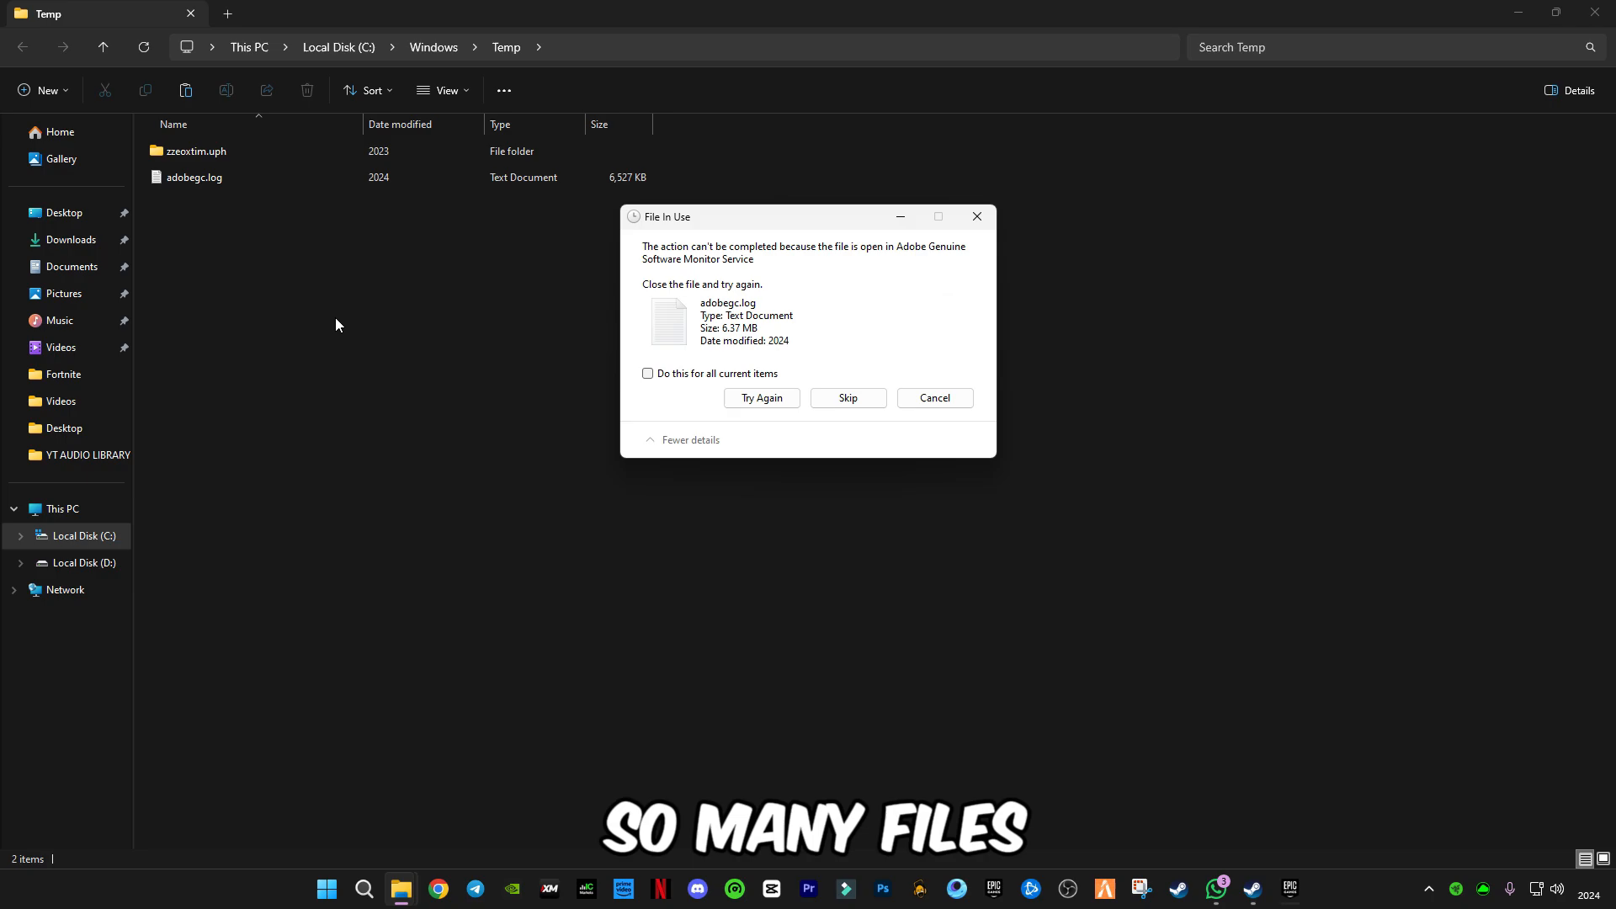
click(646, 374)
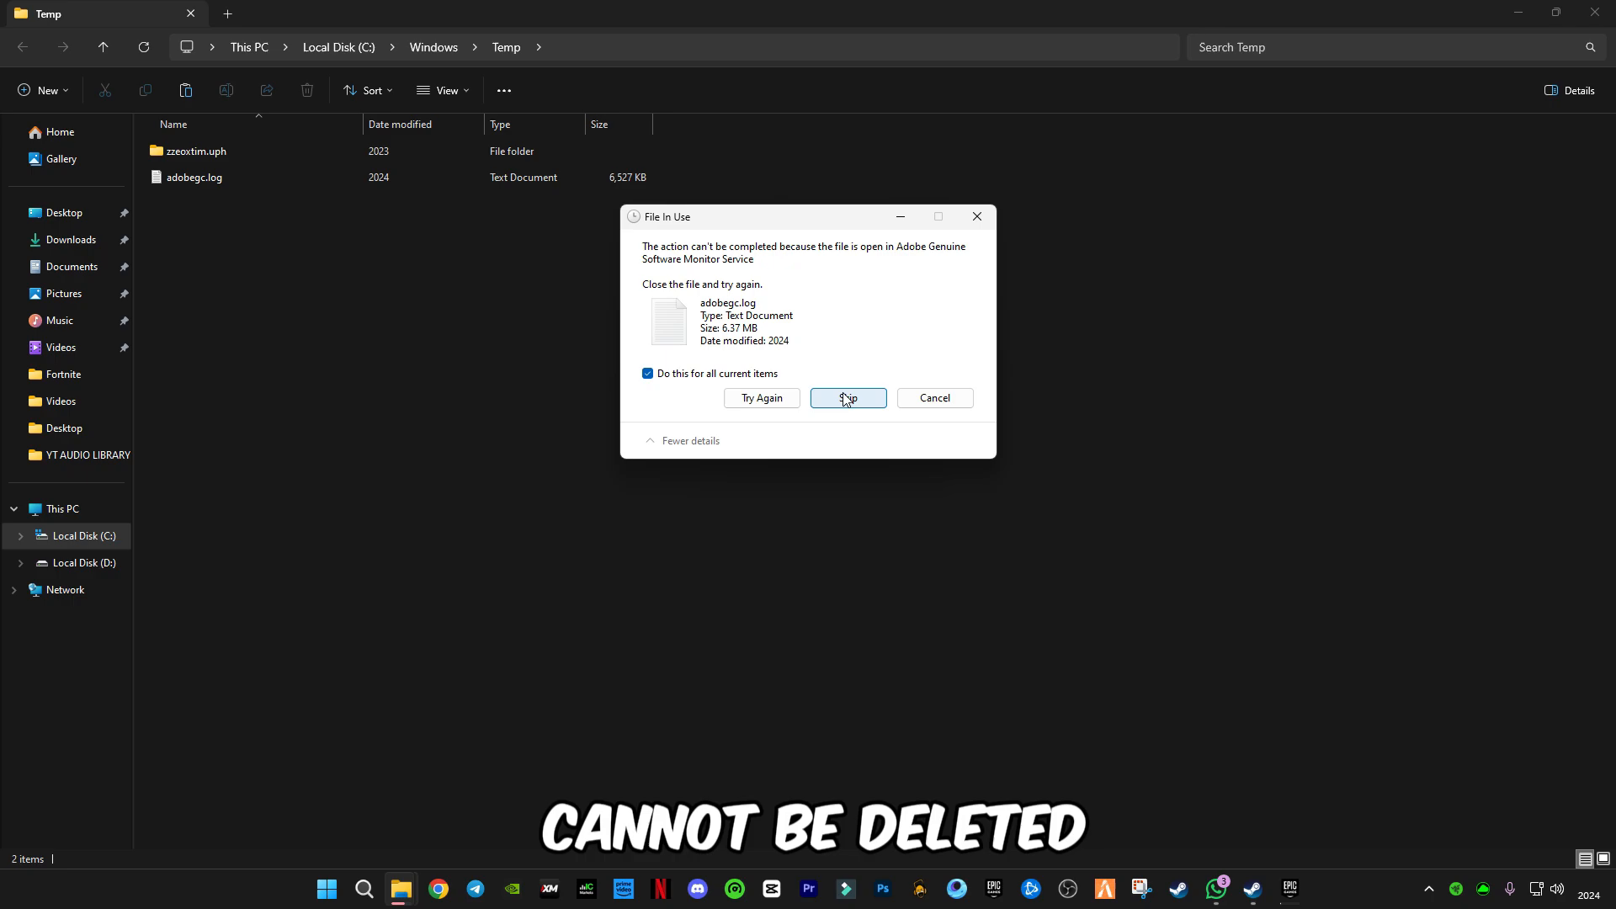
click(846, 398)
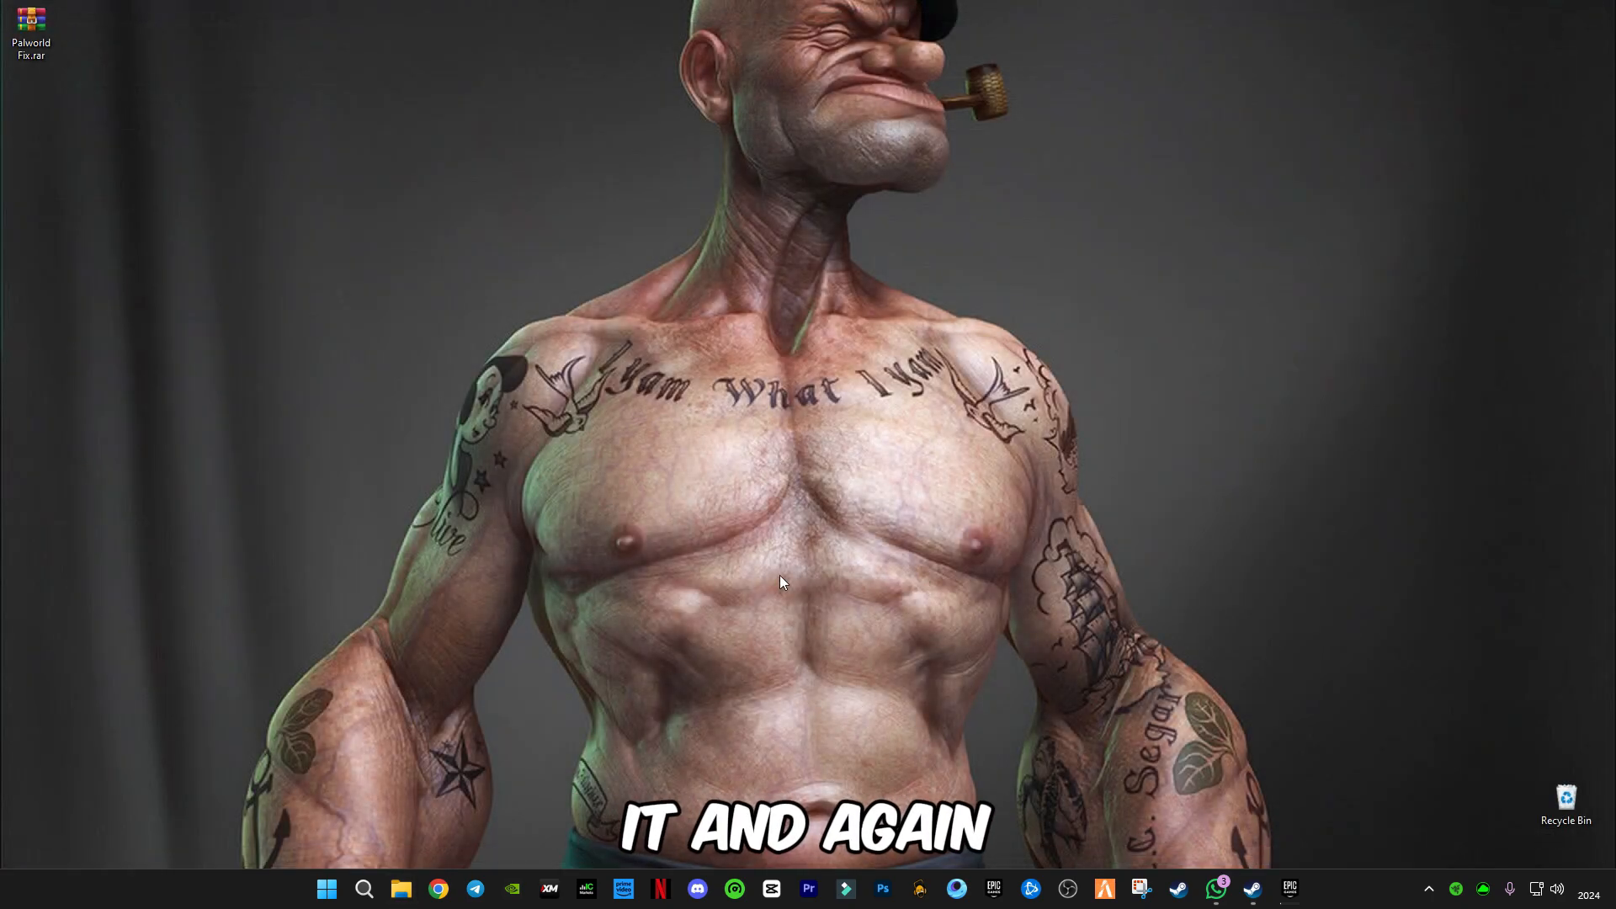
Open the user's %temp% folder via Win+R
key(Win+r)
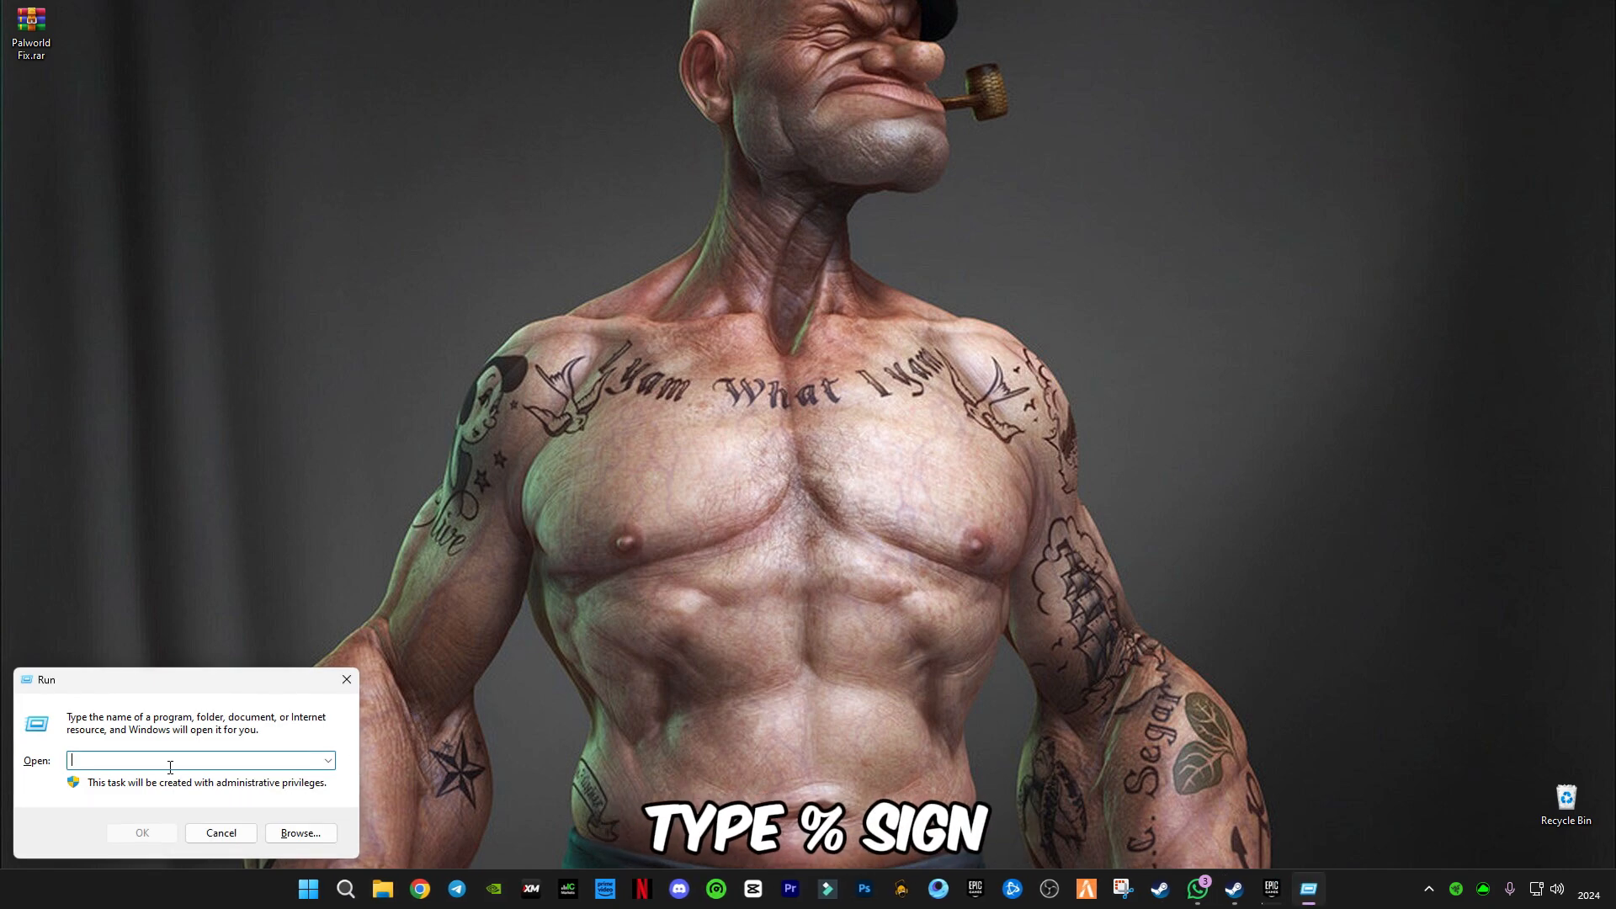
text(%)
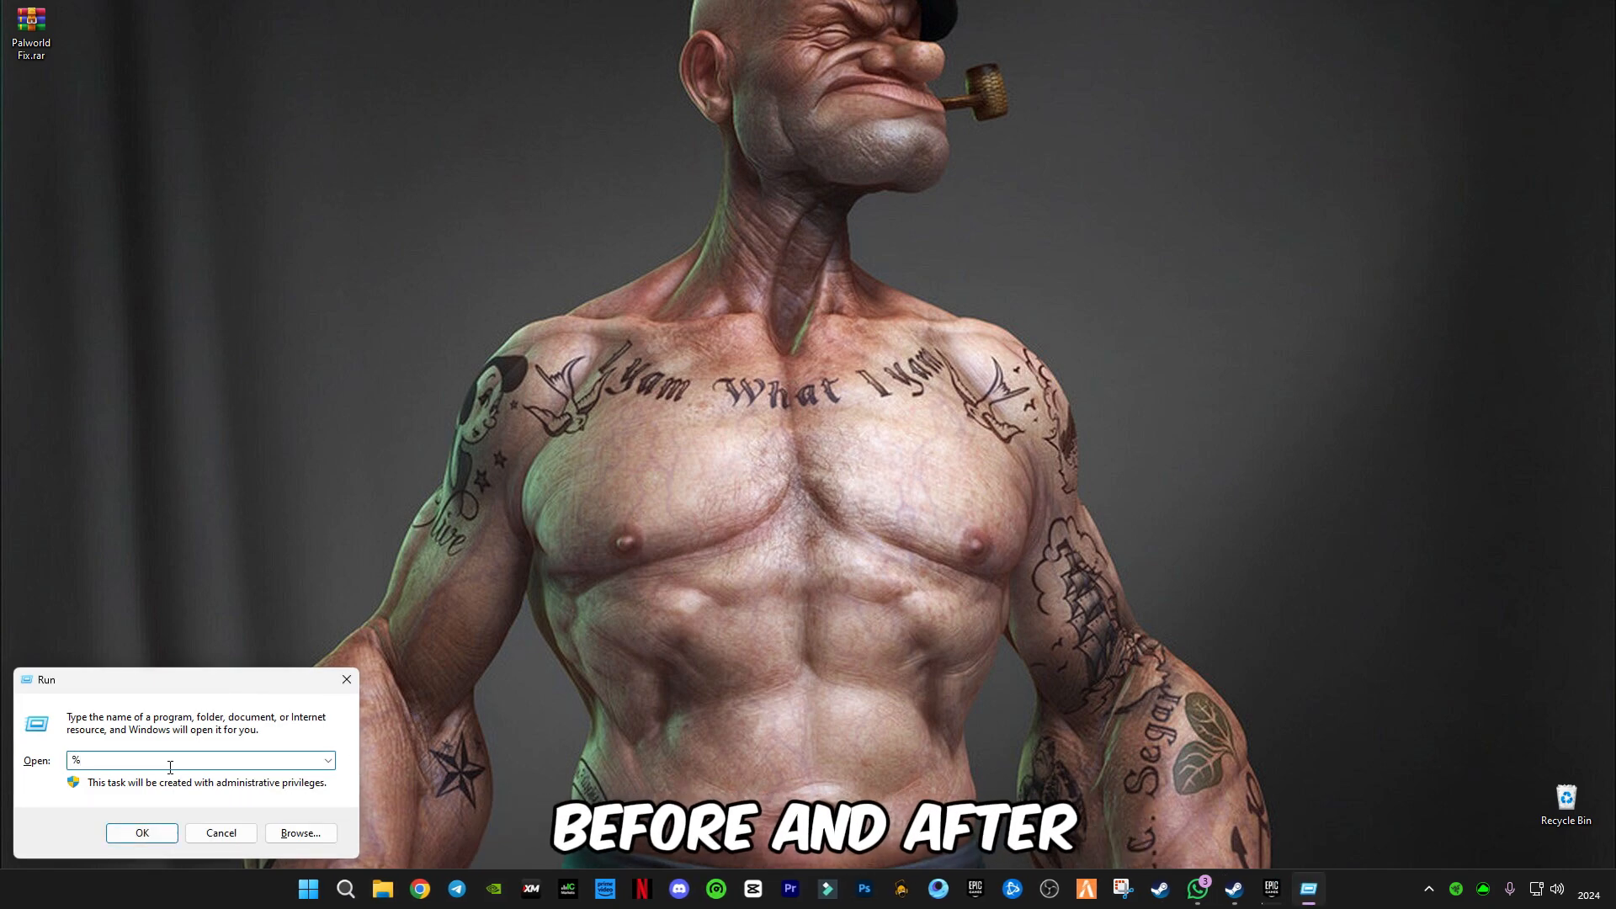
text(temp)
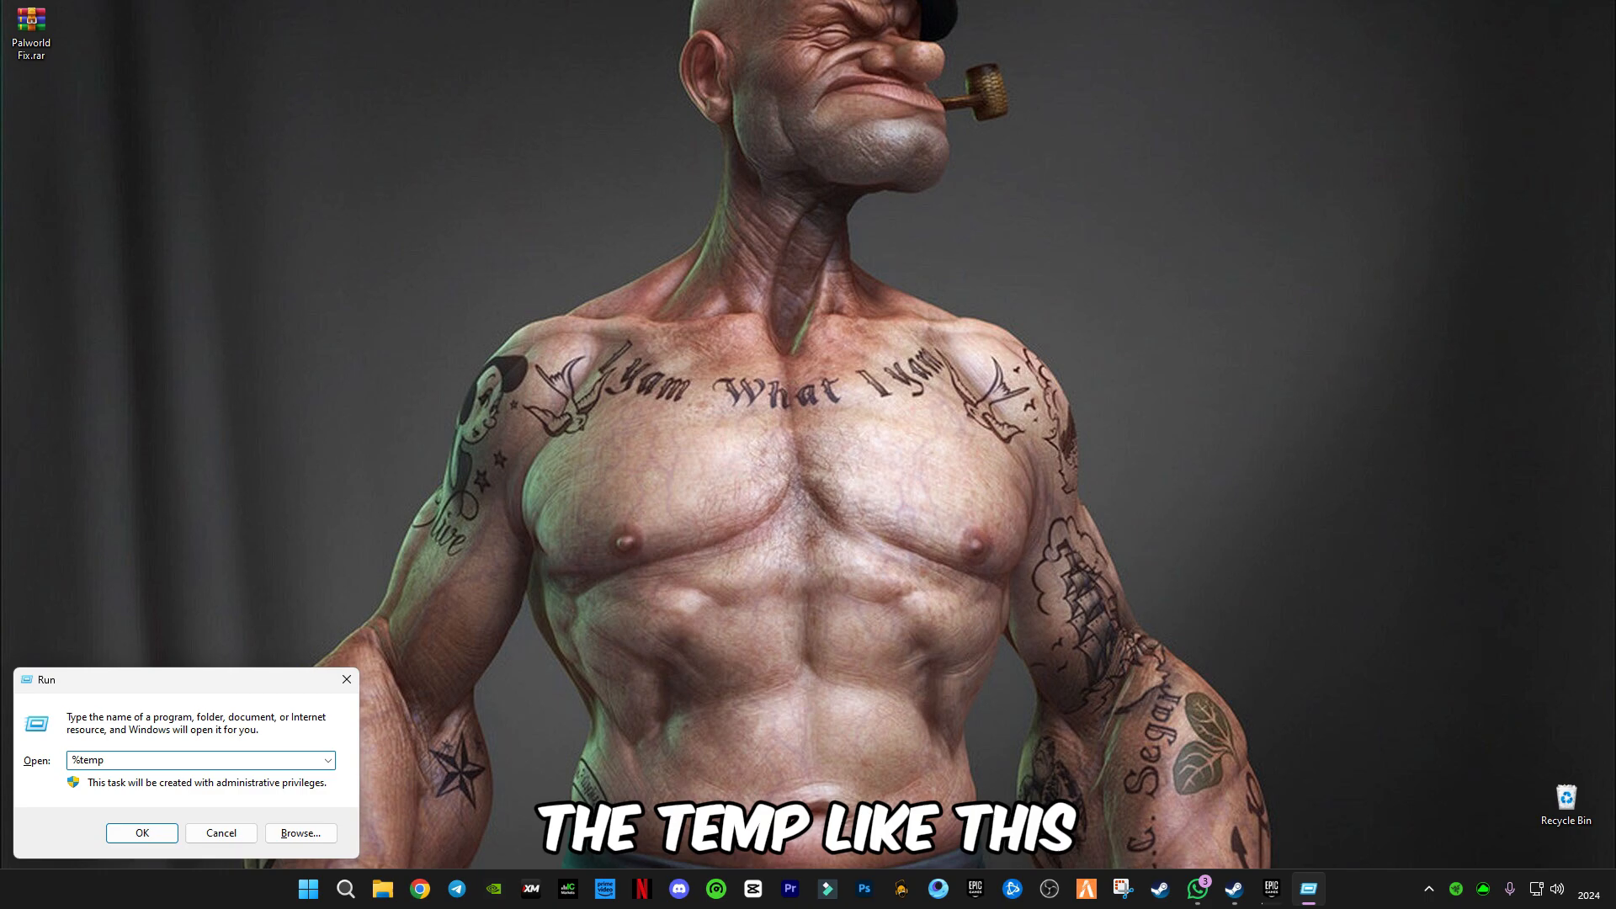
click(141, 833)
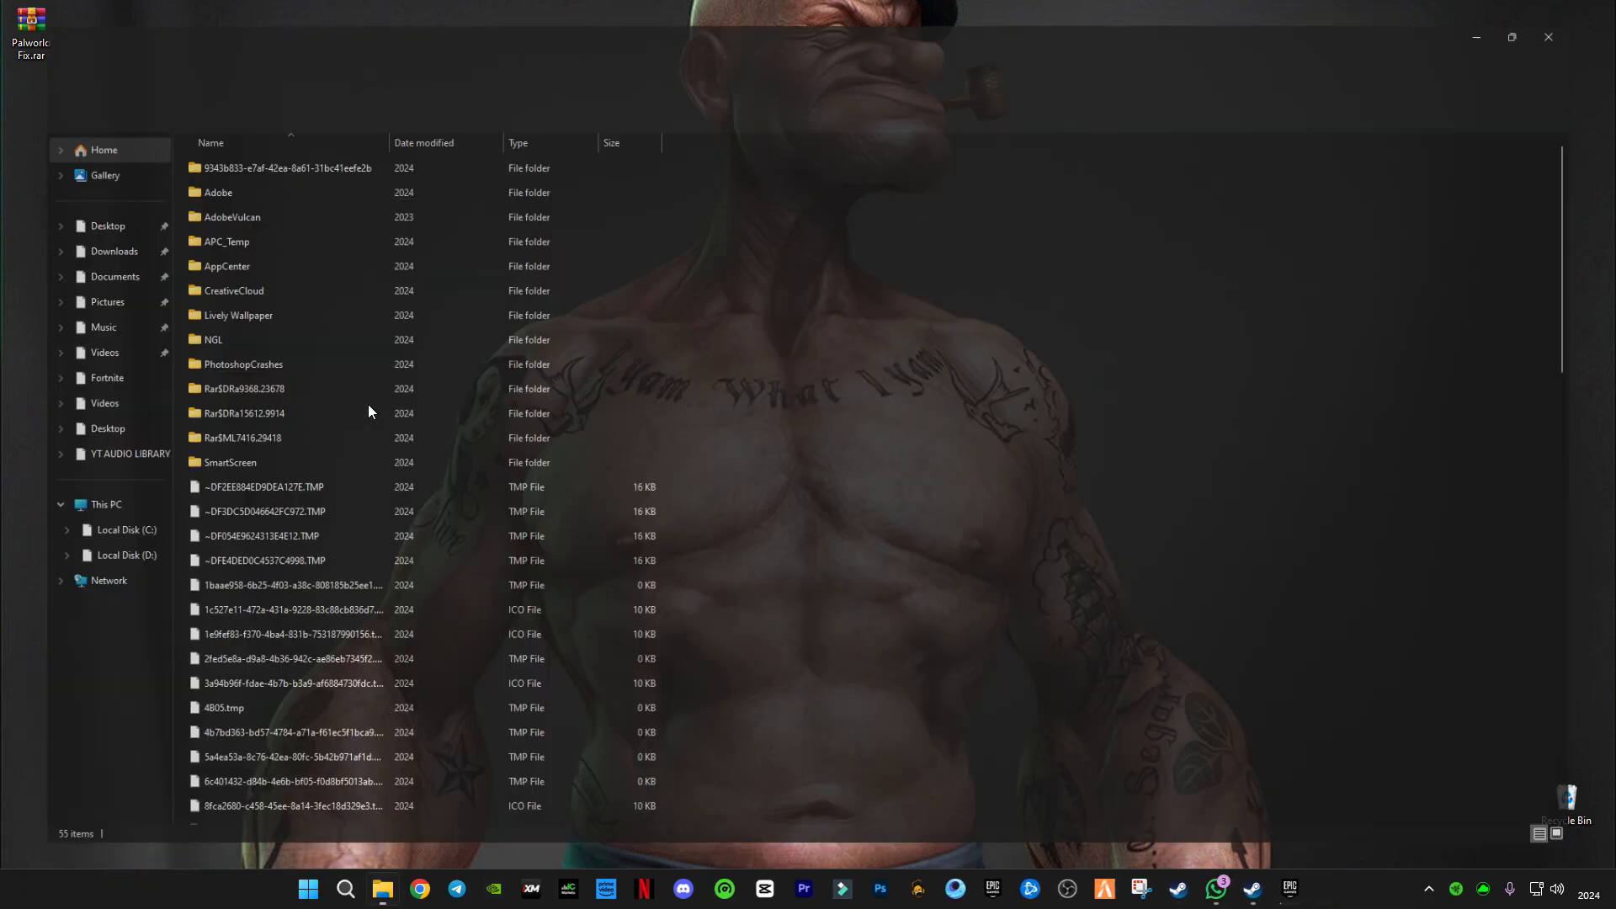
Delete all 55 items to the Recycle Bin, skipping files and folders still in use
key(Delete)
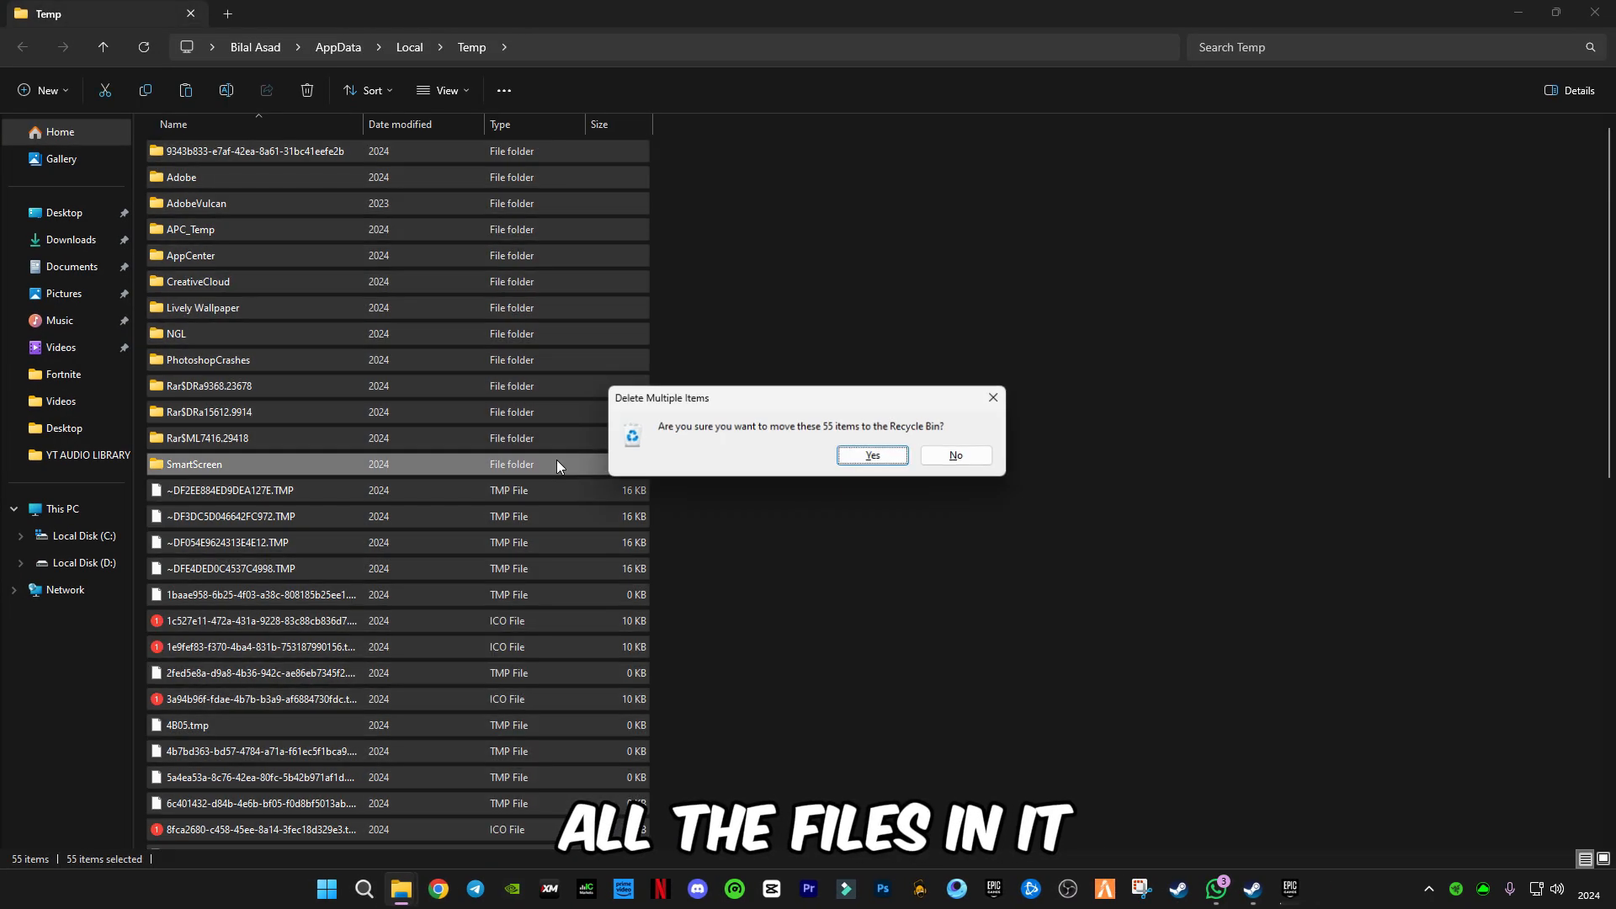
click(870, 454)
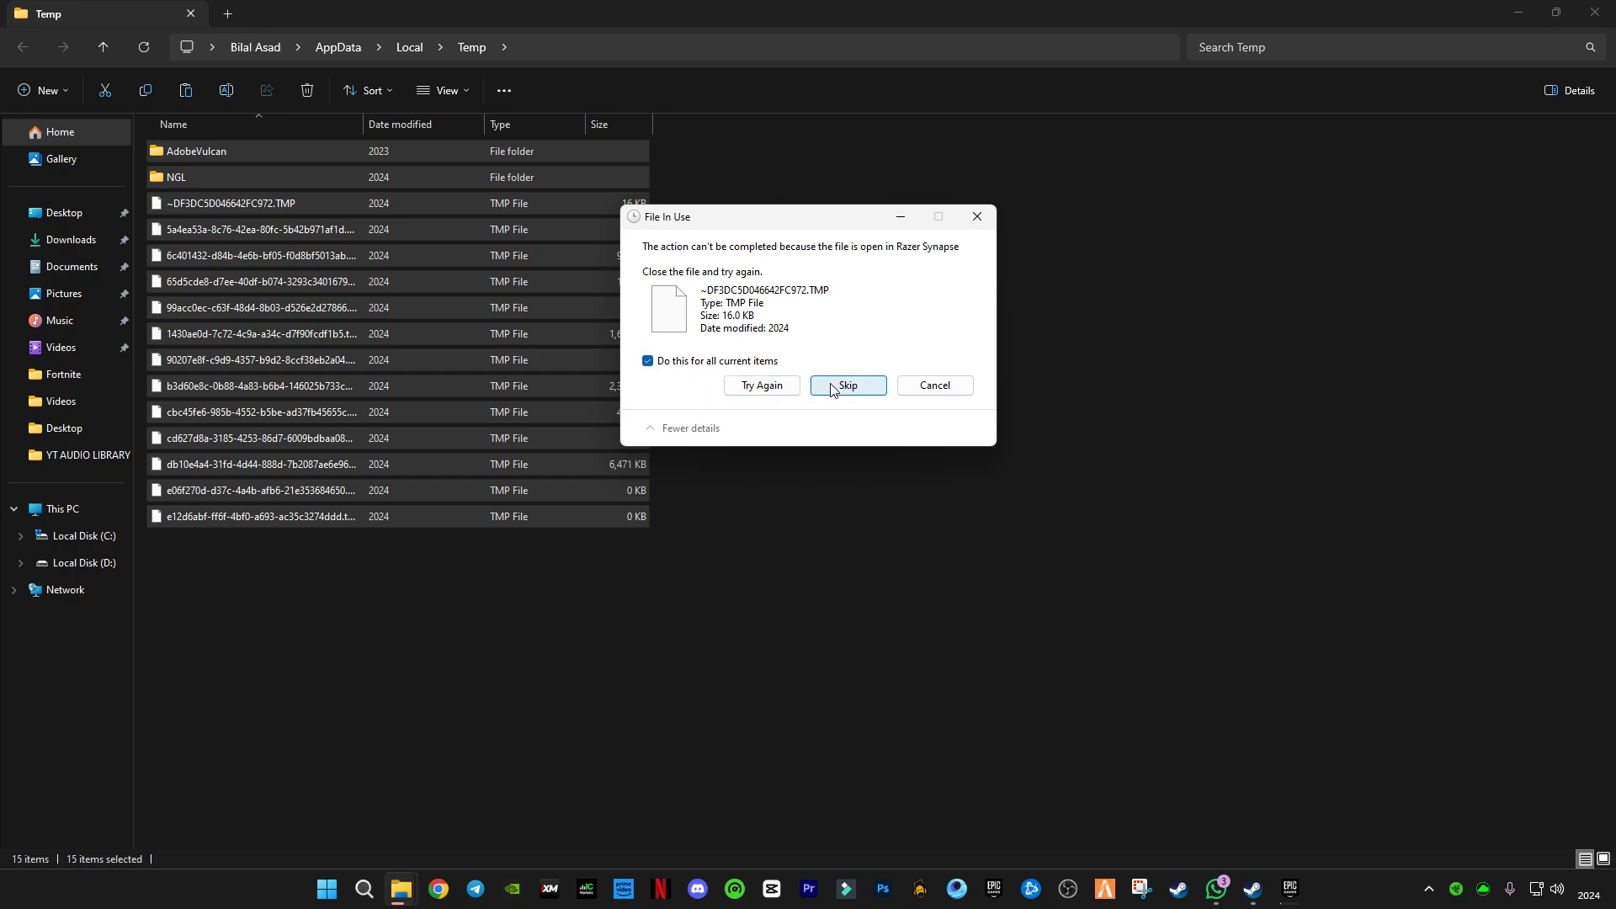
click(847, 383)
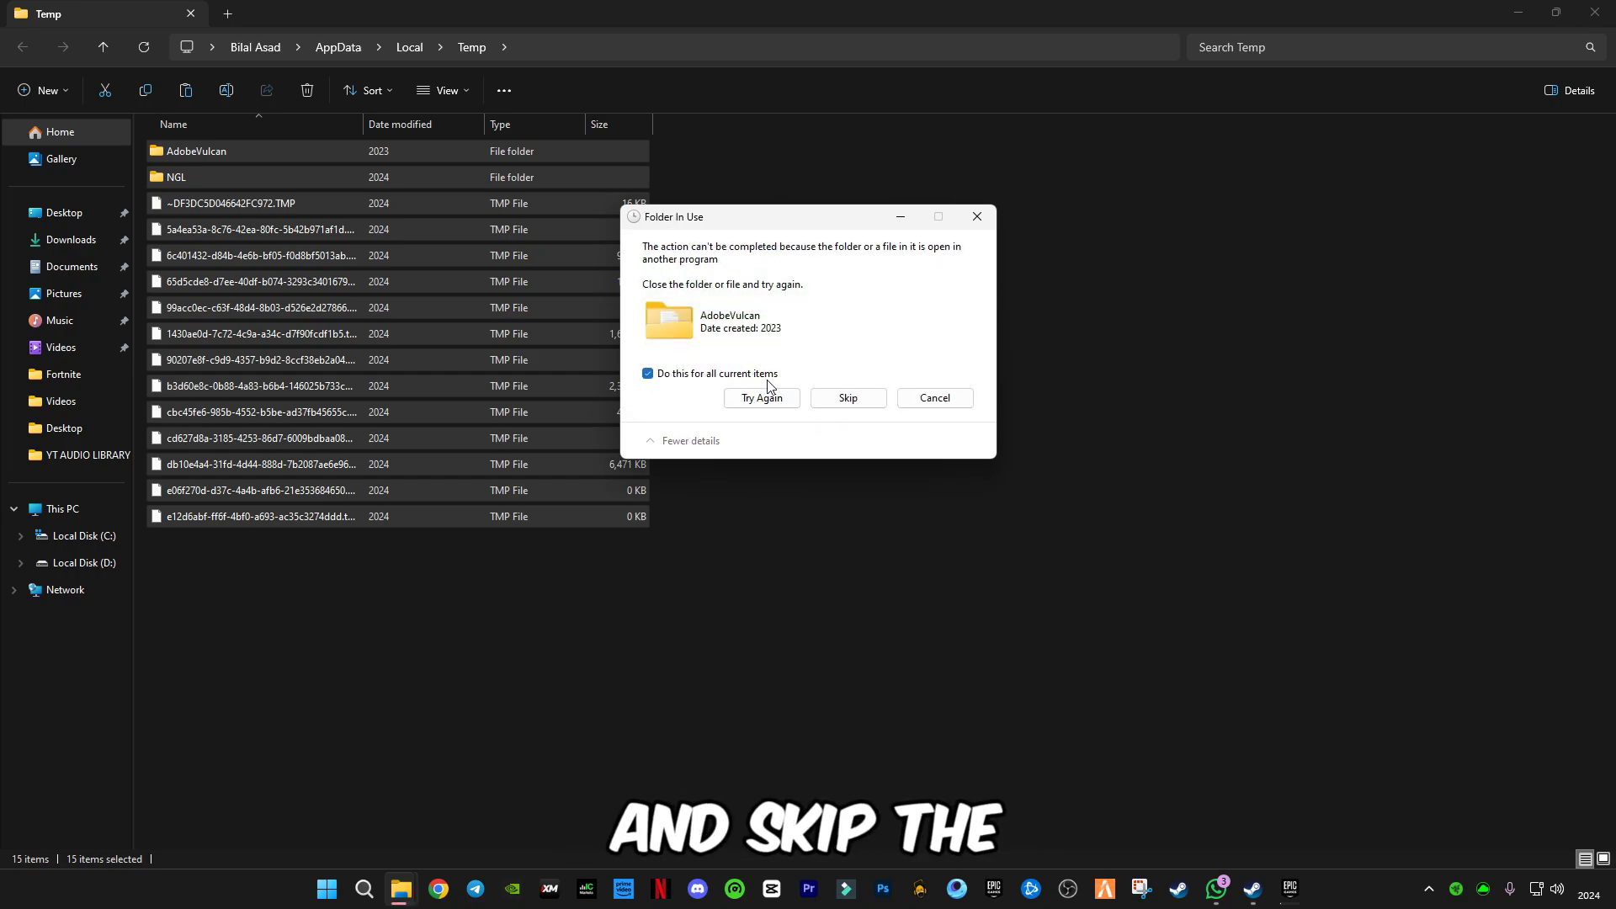
click(847, 397)
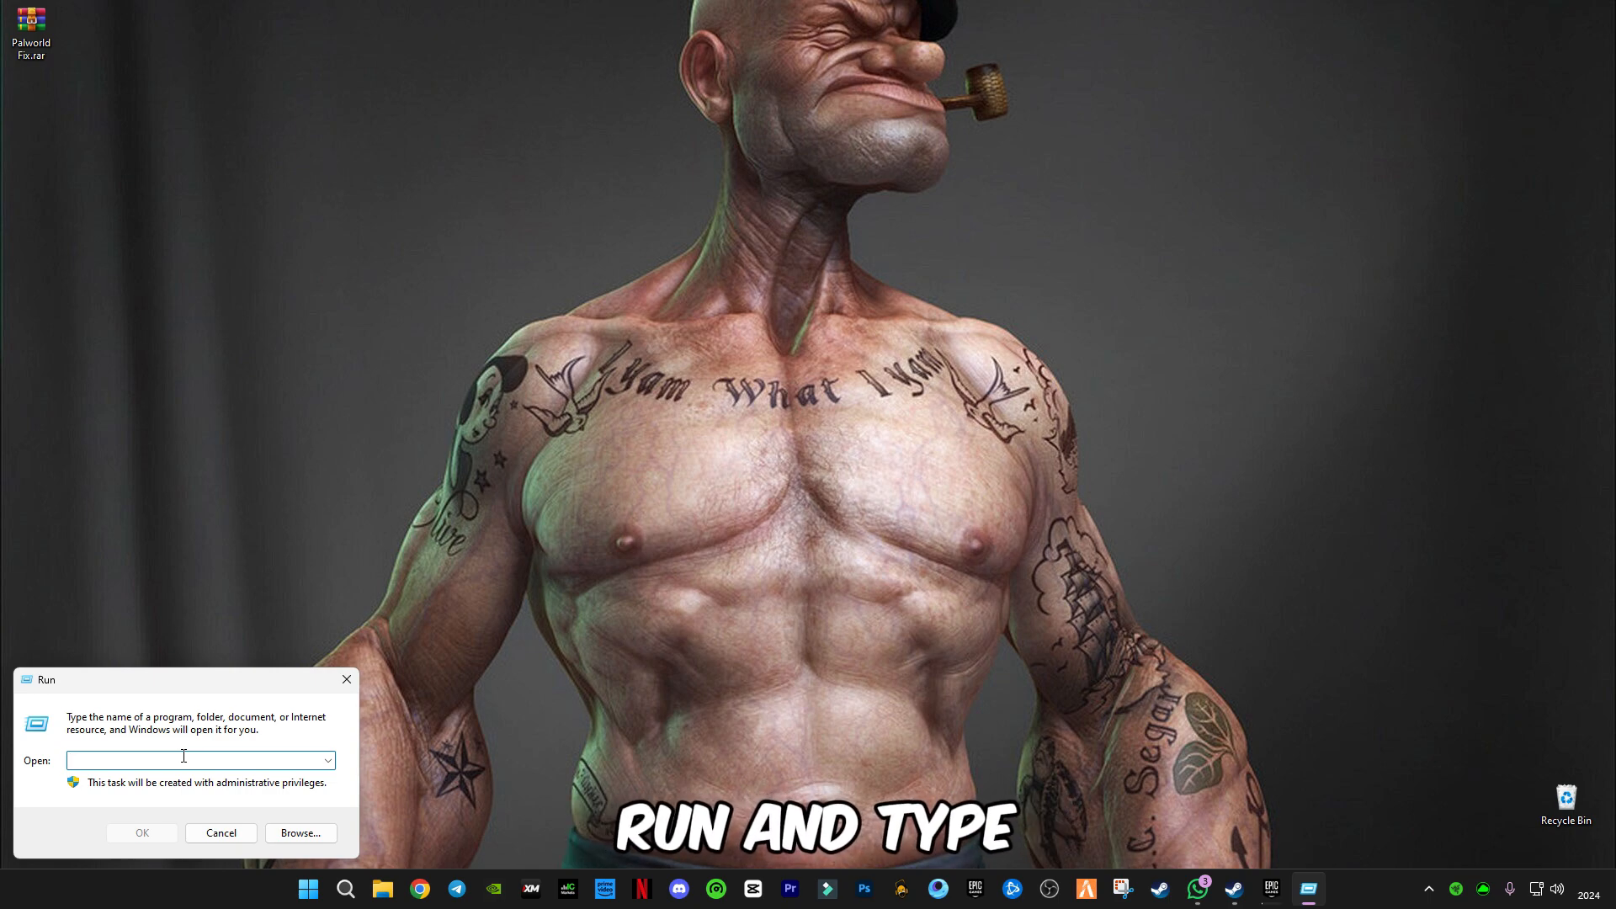
Clear the Prefetch folder, skipping the file held open by SysMain
text(prefetch)
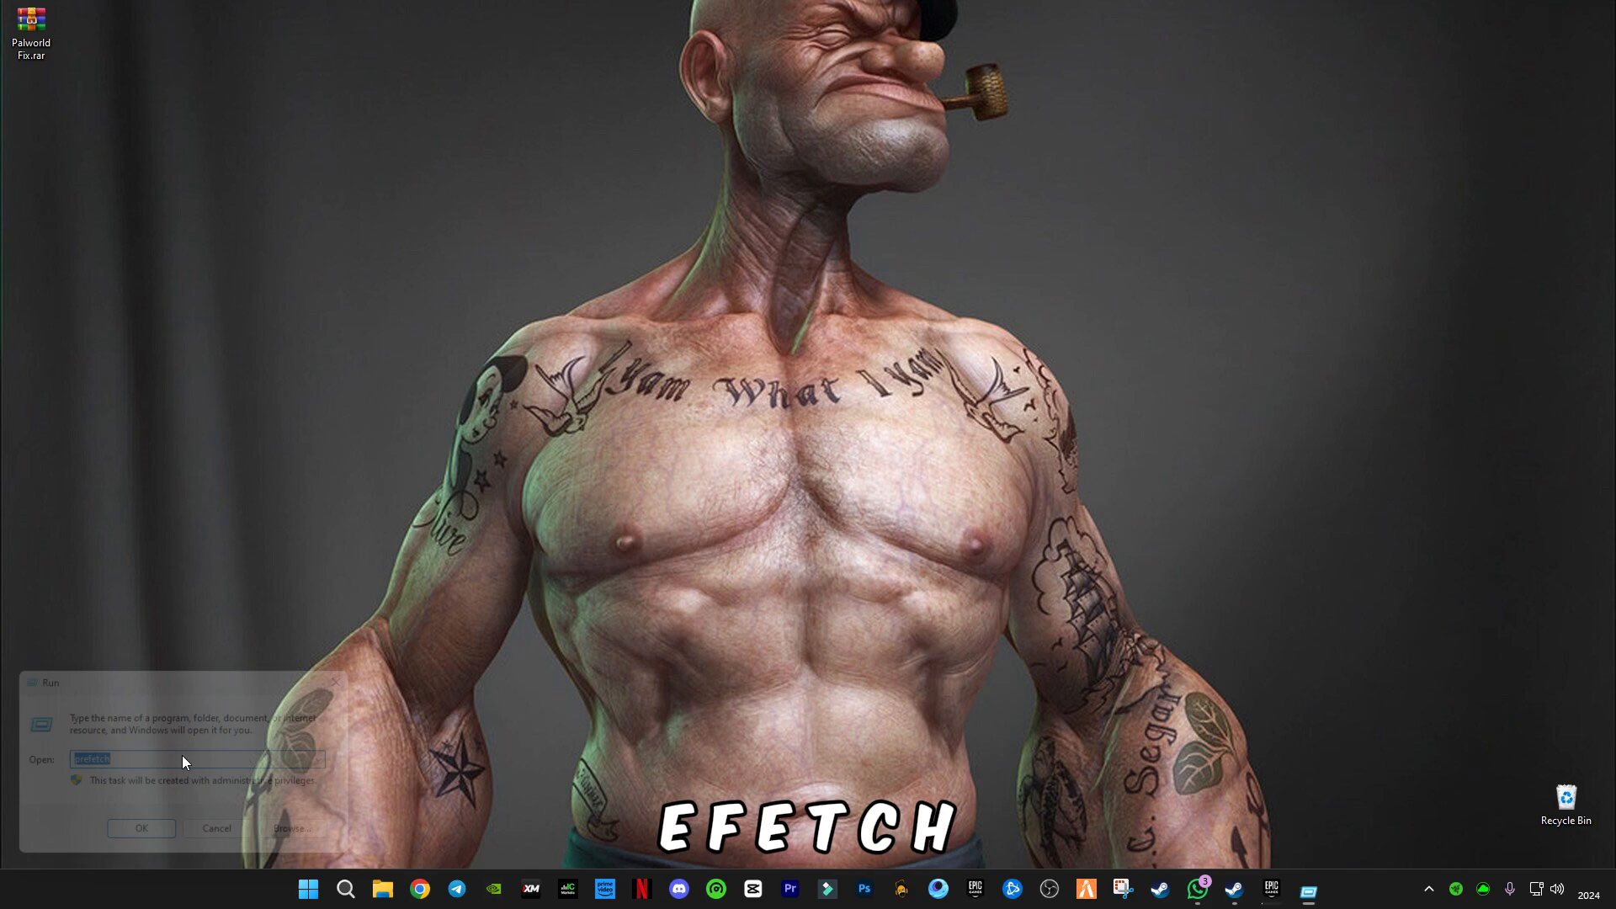
key(ctrl+a)
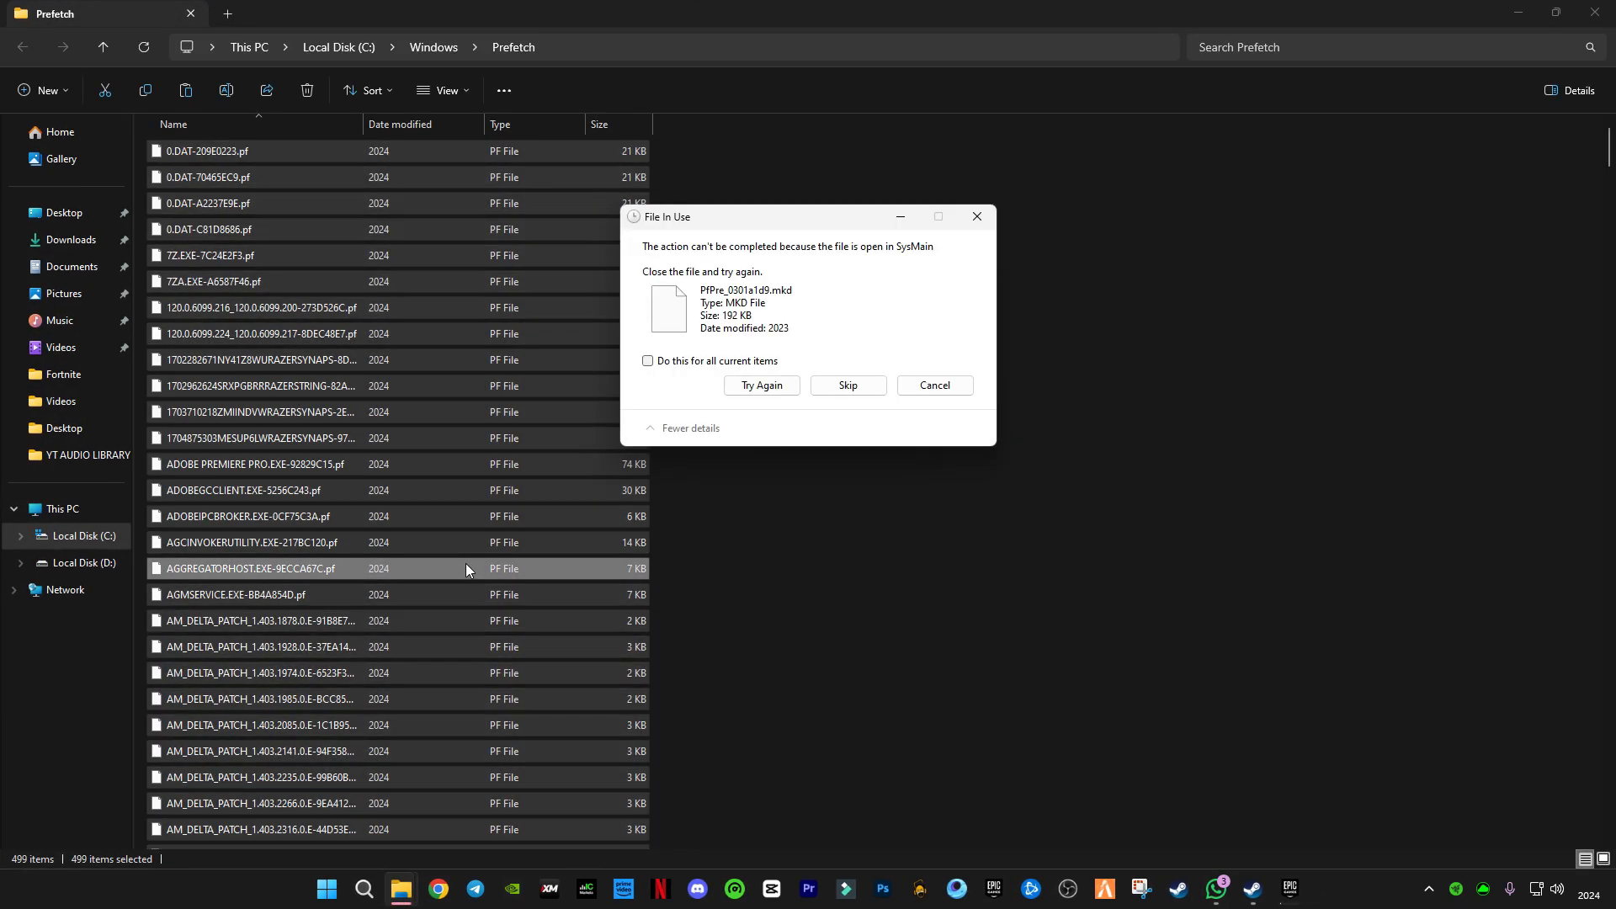
click(846, 384)
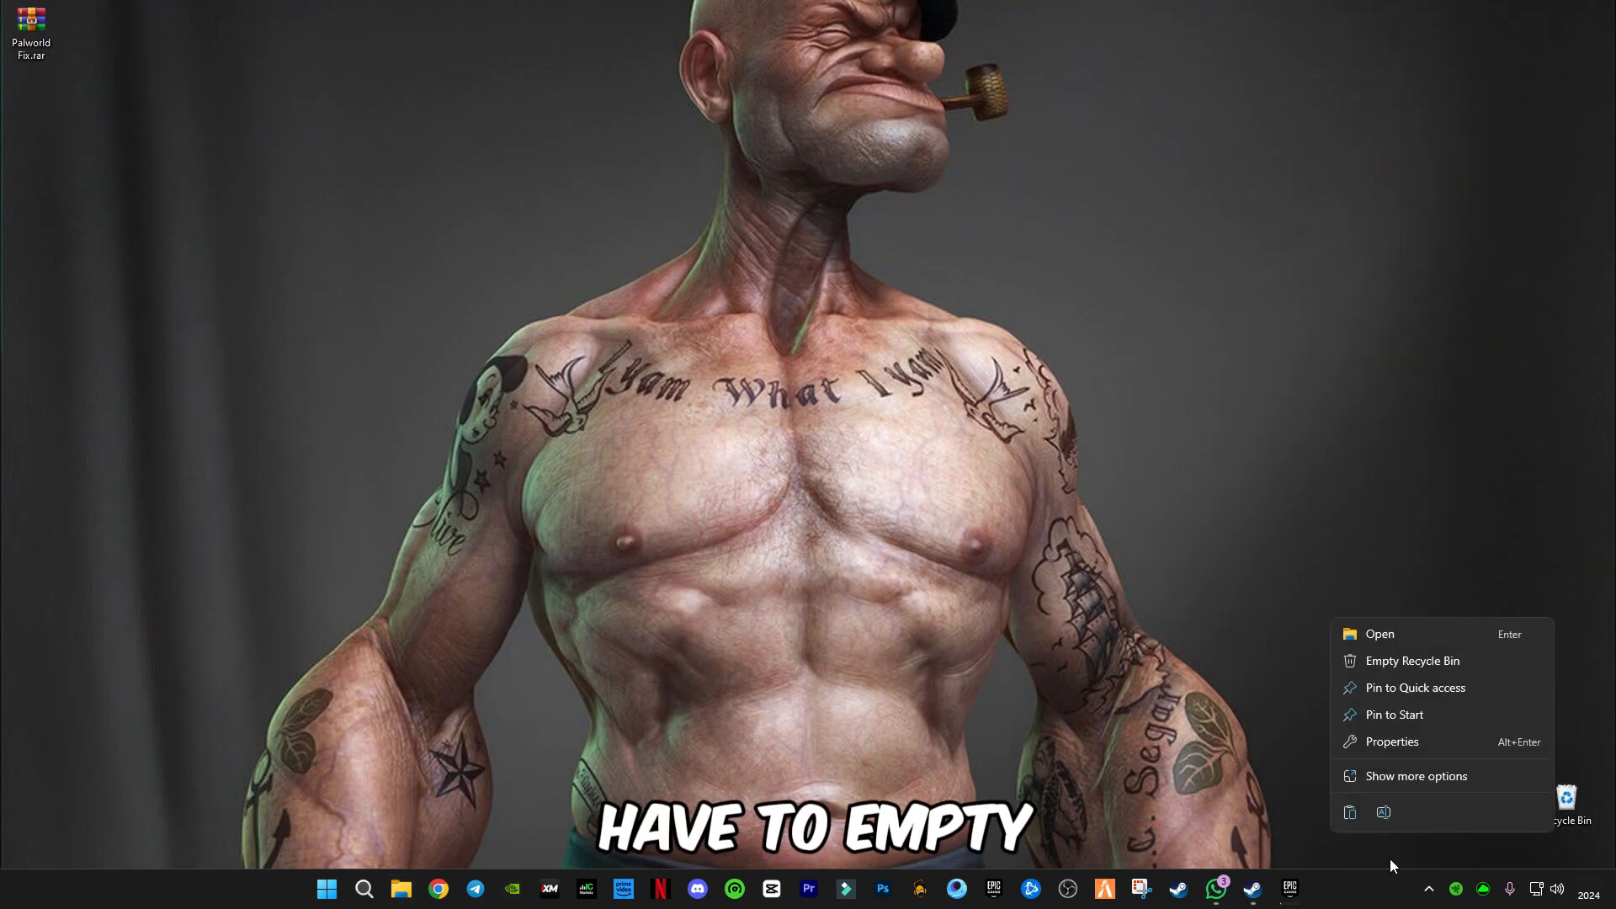
Empty the Recycle Bin, permanently deleting all its items
click(1411, 660)
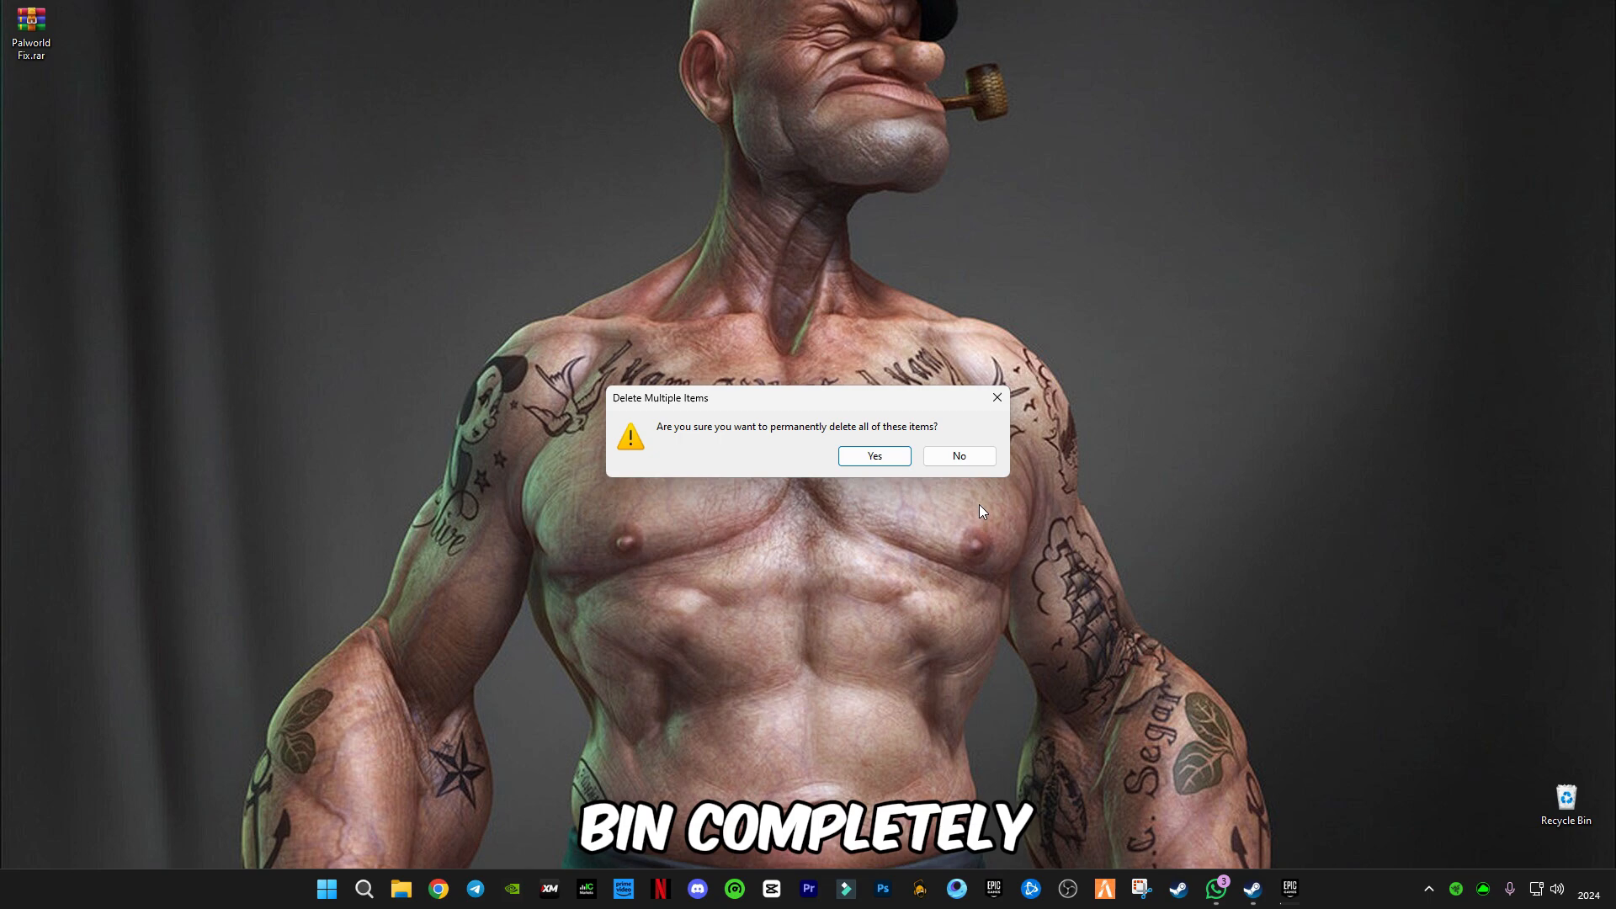
click(872, 457)
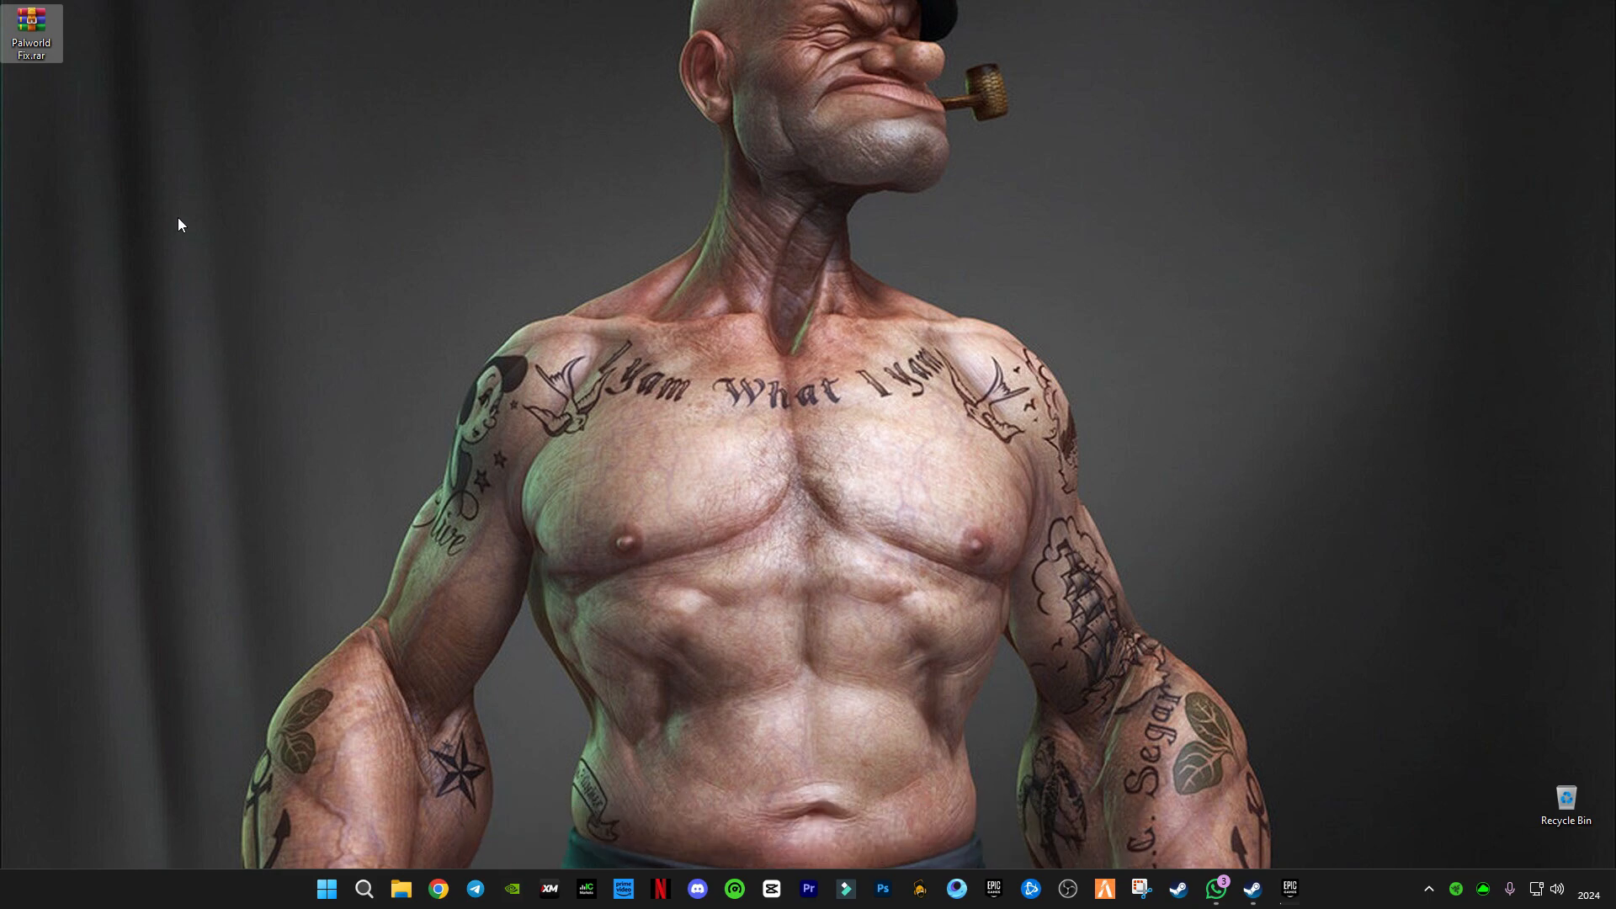
mouse_move(34, 33)
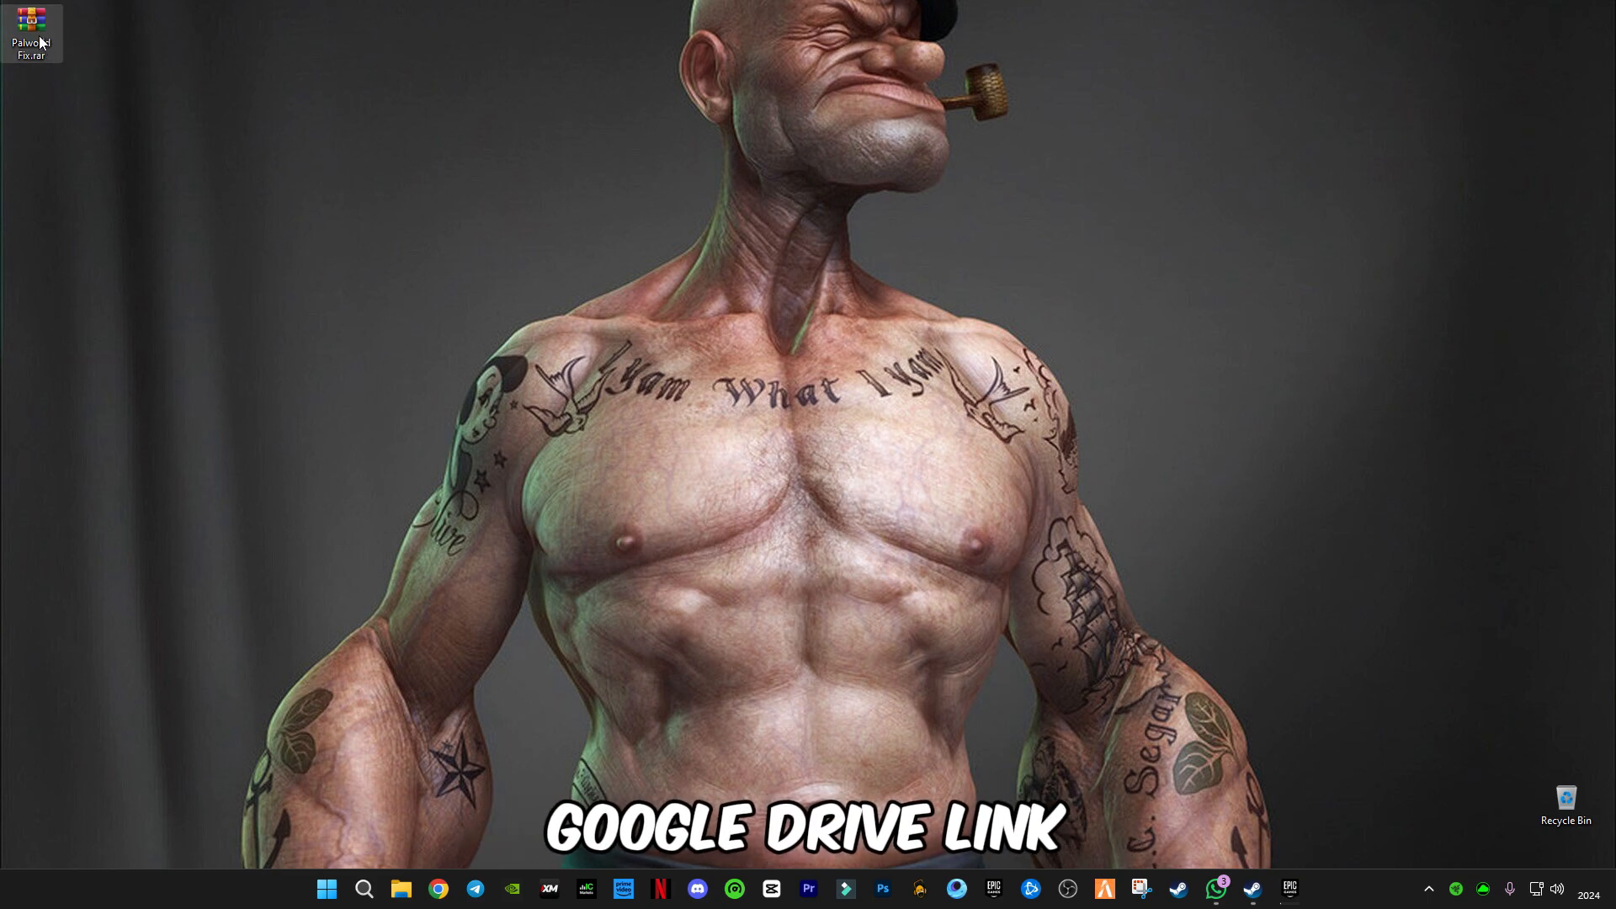
Extract Palworld Fix.rar here onto the desktop and open the extracted Palworld Fix folder
right_click(31, 30)
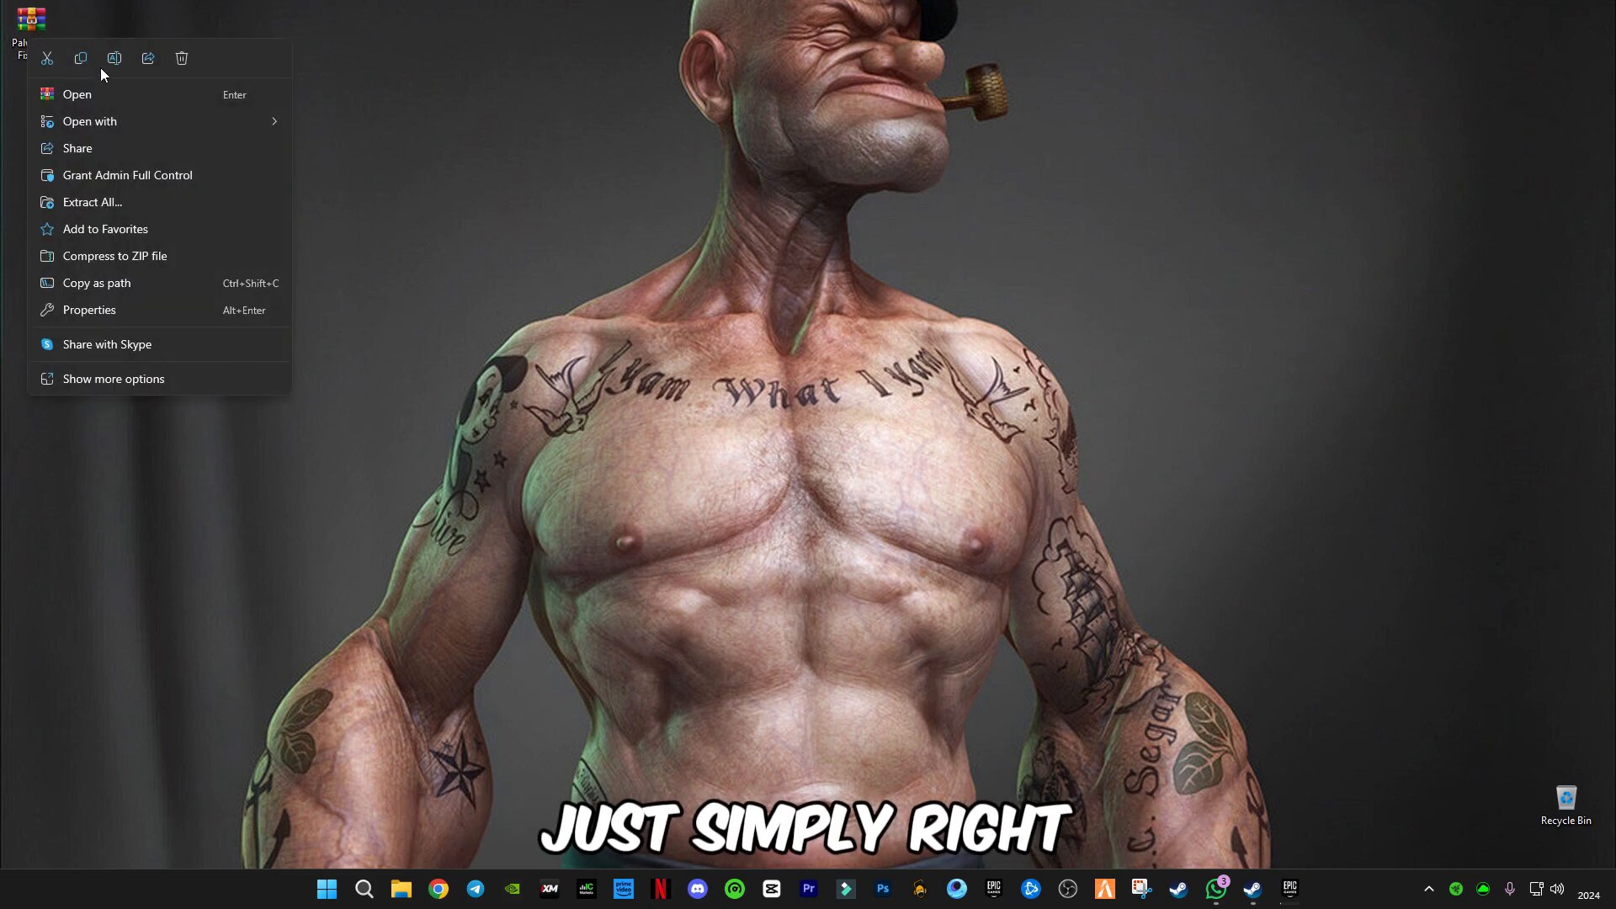
click(114, 379)
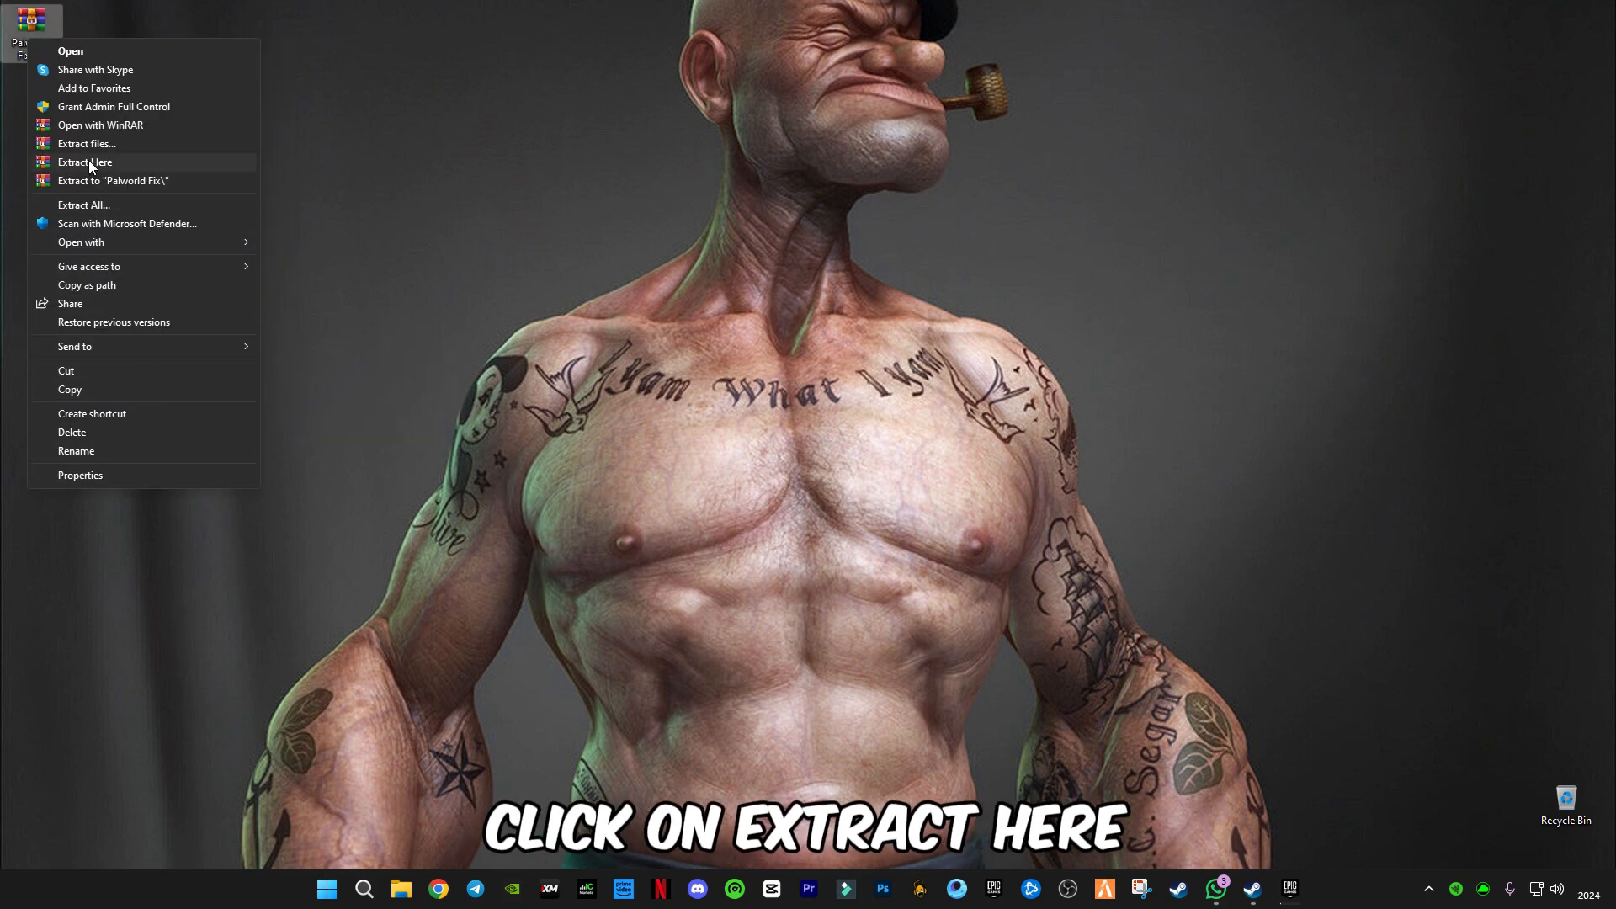
click(84, 161)
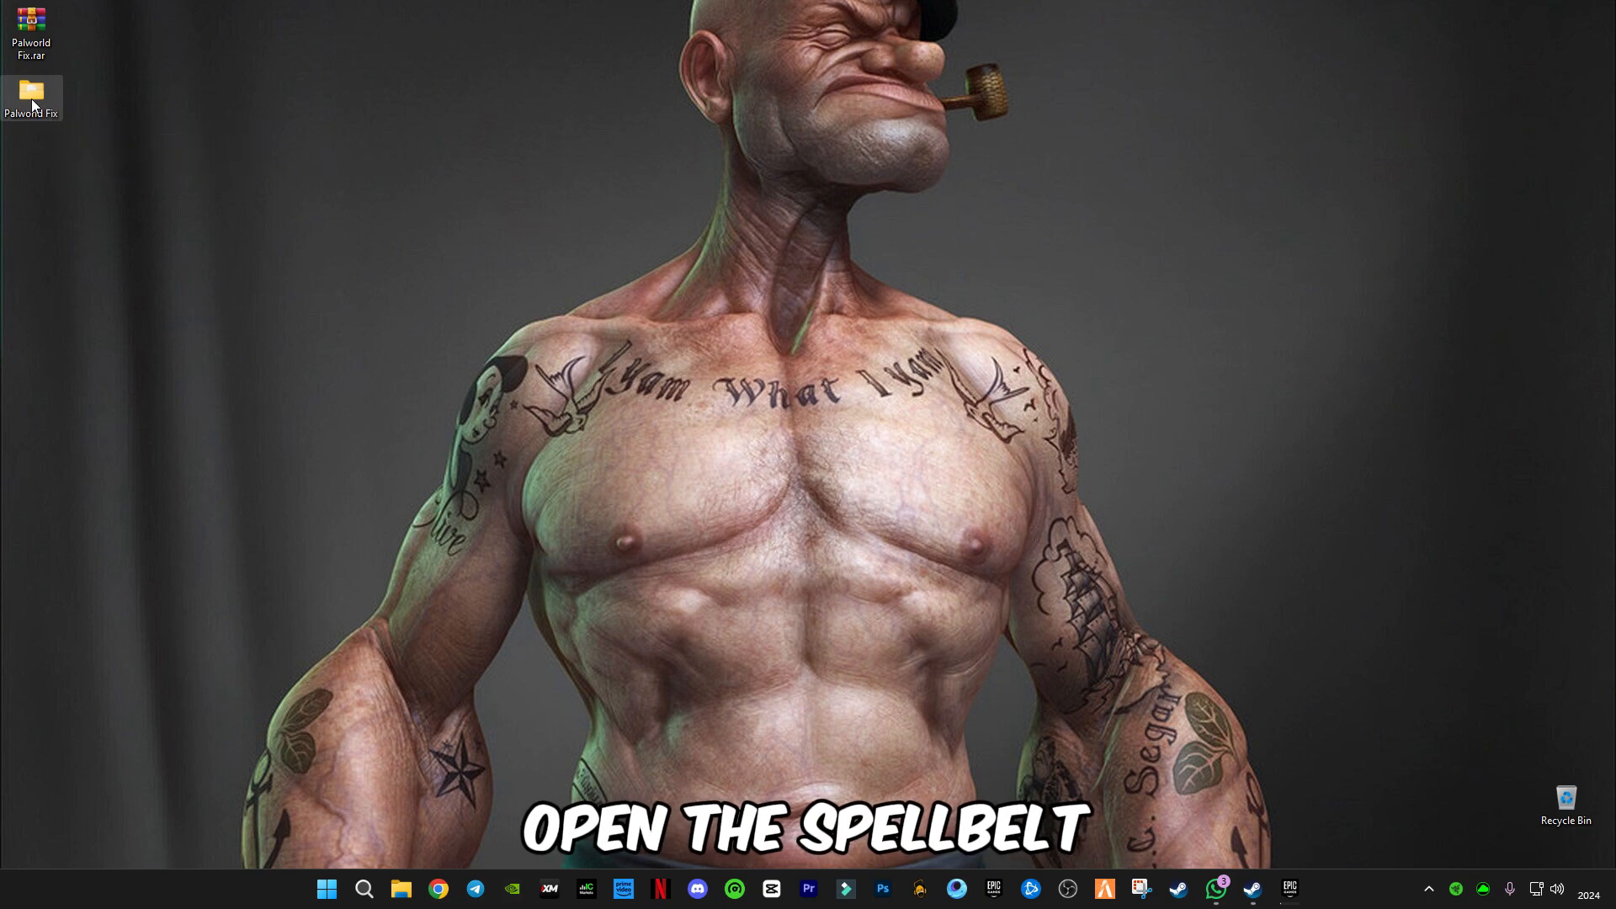
double_click(30, 93)
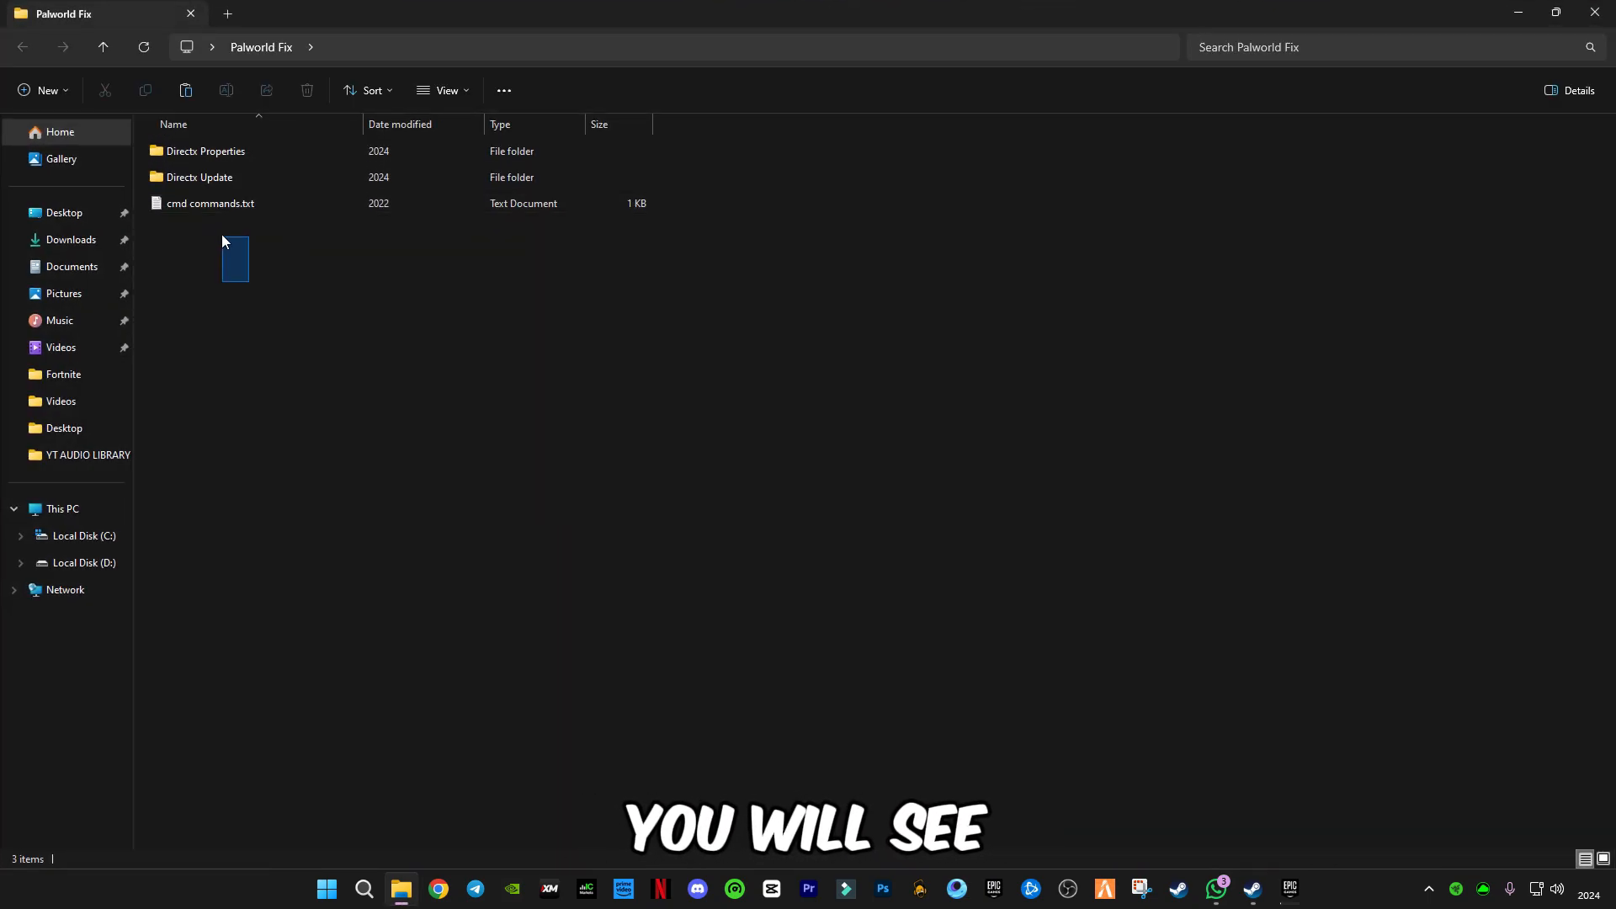
click(199, 177)
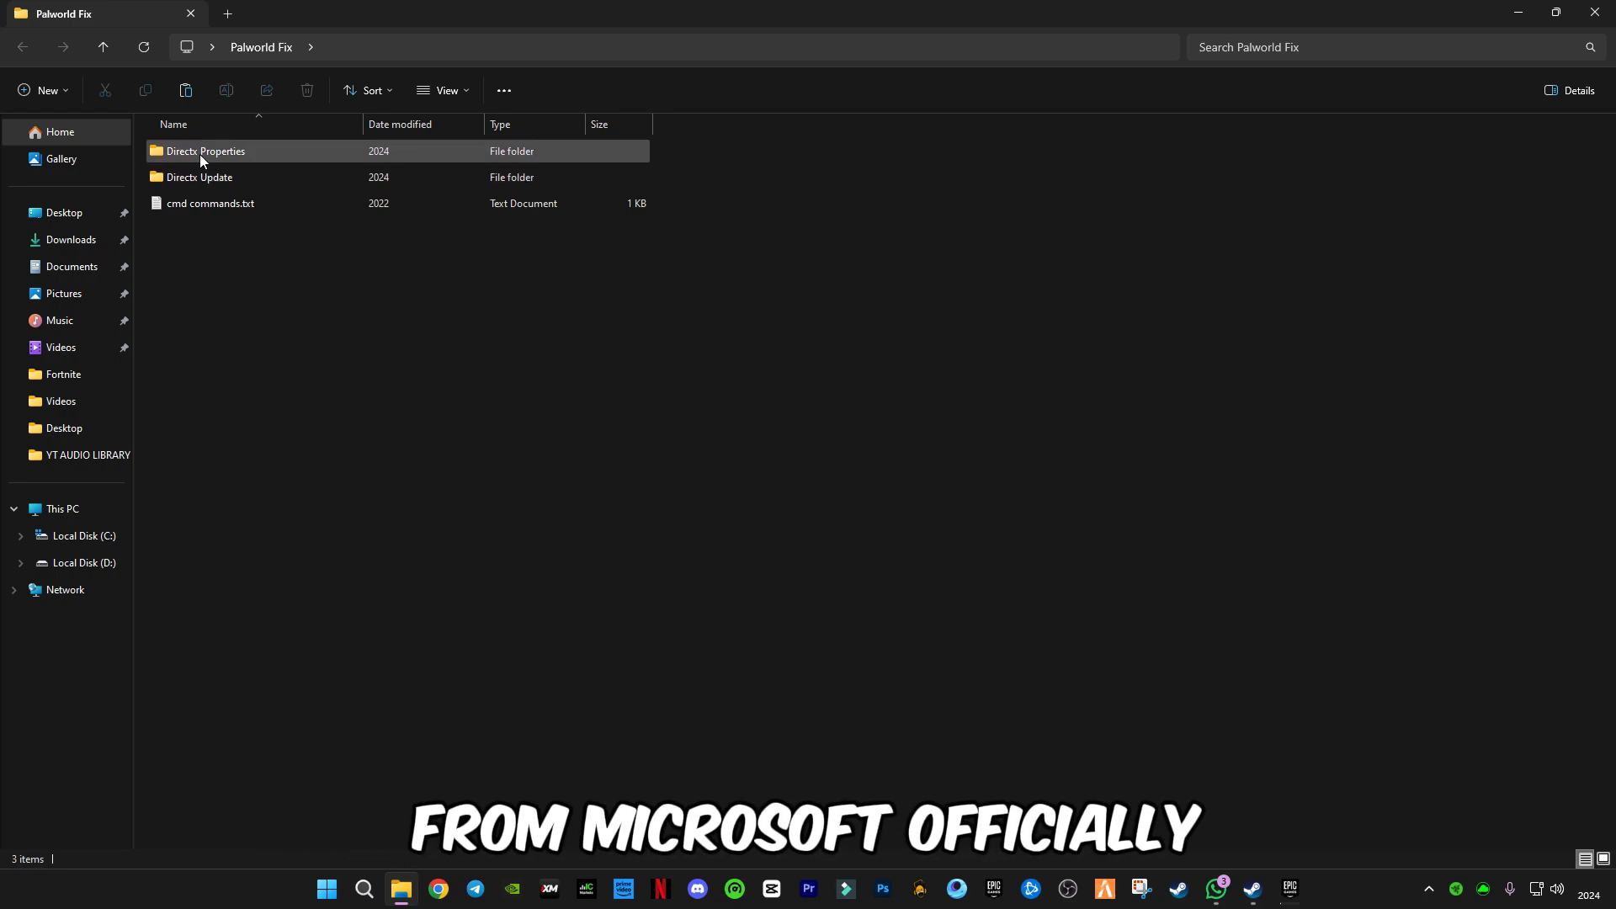
Open the Directx Properties folder and run dxcpl.exe
double_click(205, 150)
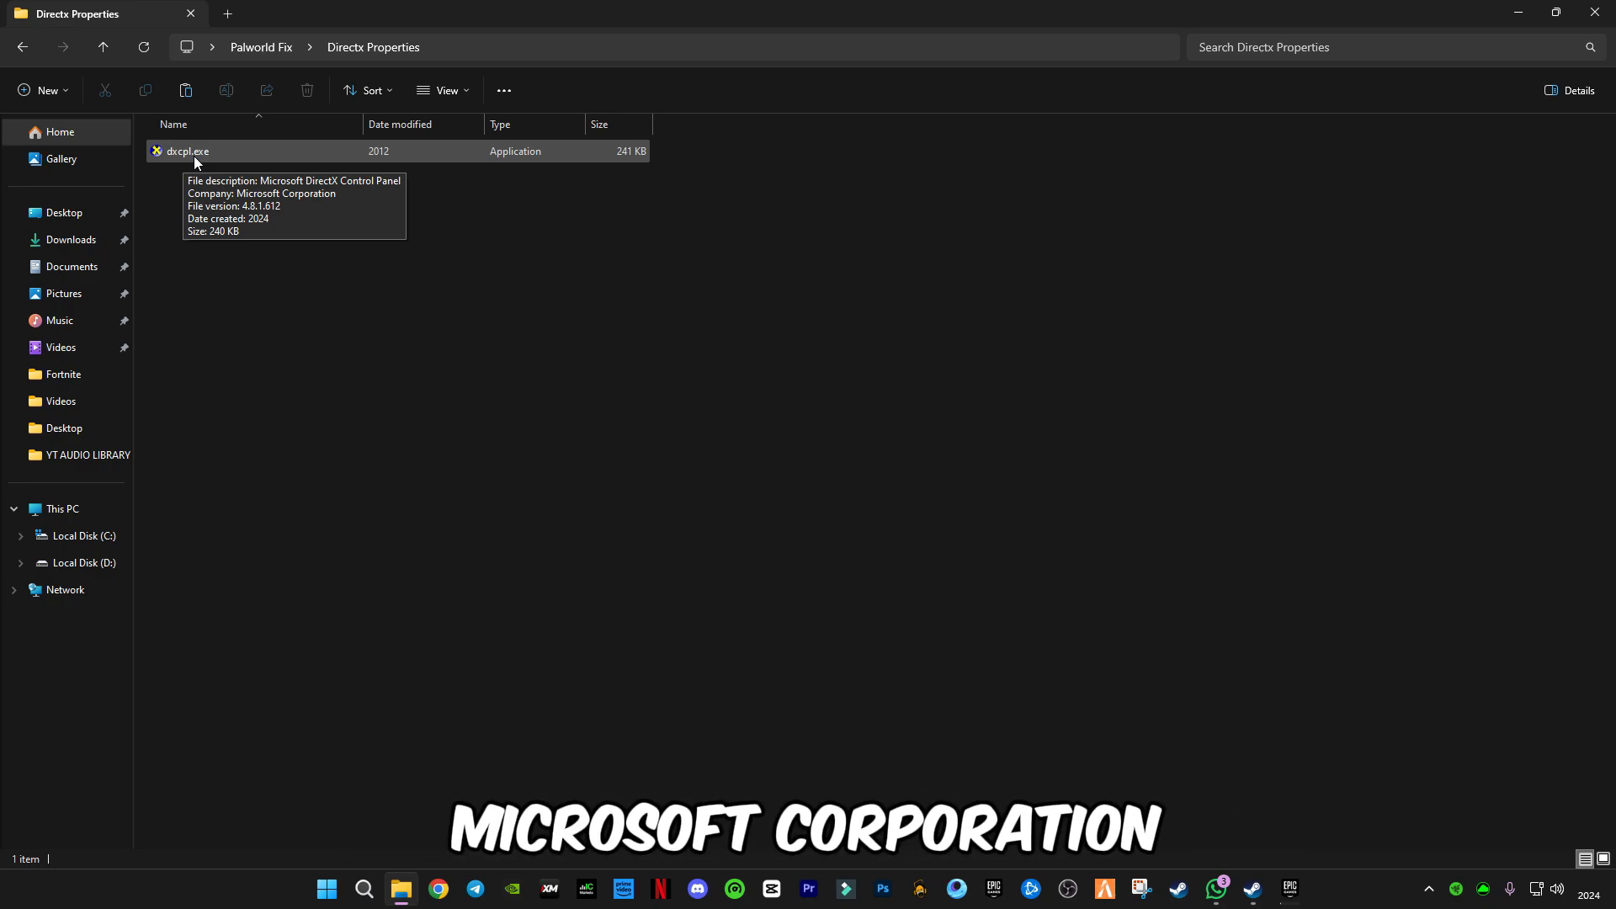
double_click(187, 150)
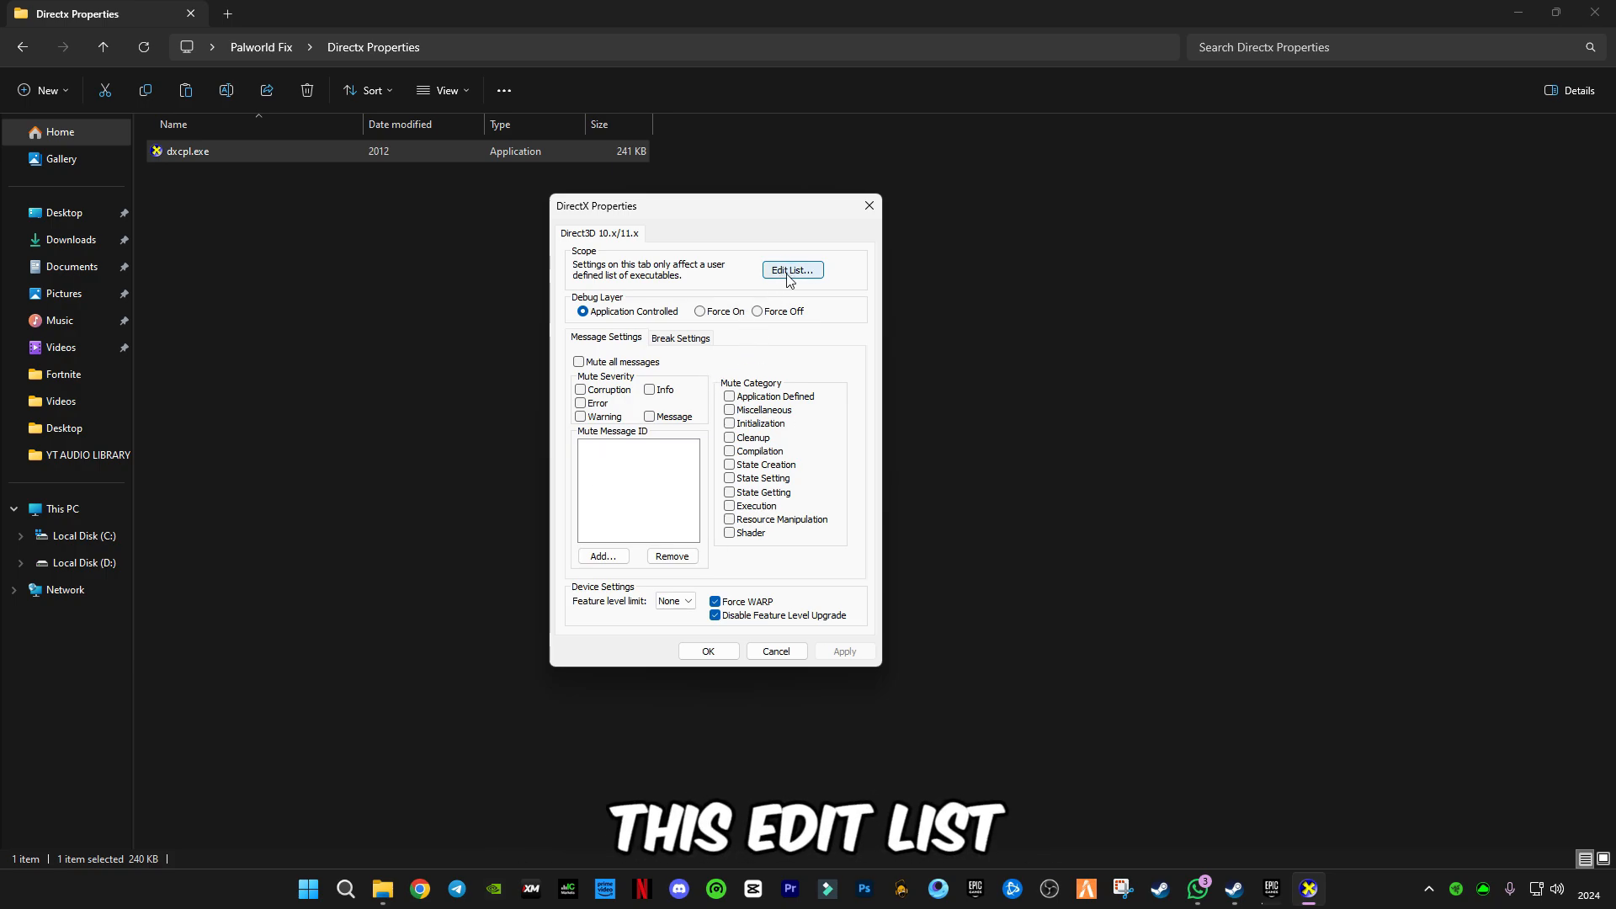
Open Edit List, clear all existing entries and start browsing for a program
click(791, 270)
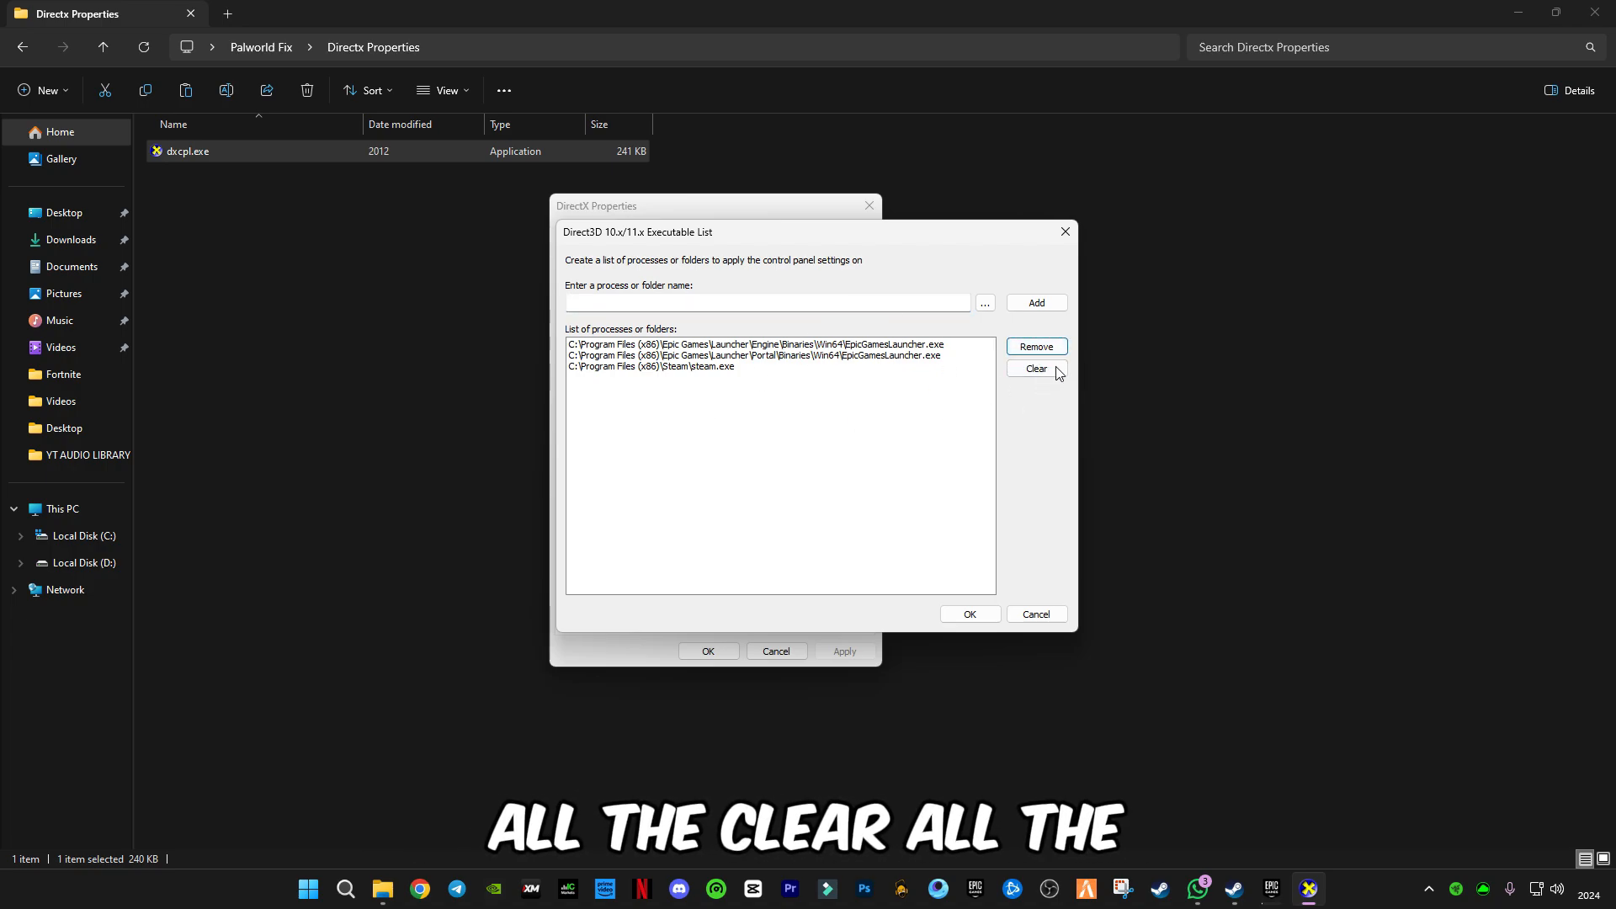
click(1035, 369)
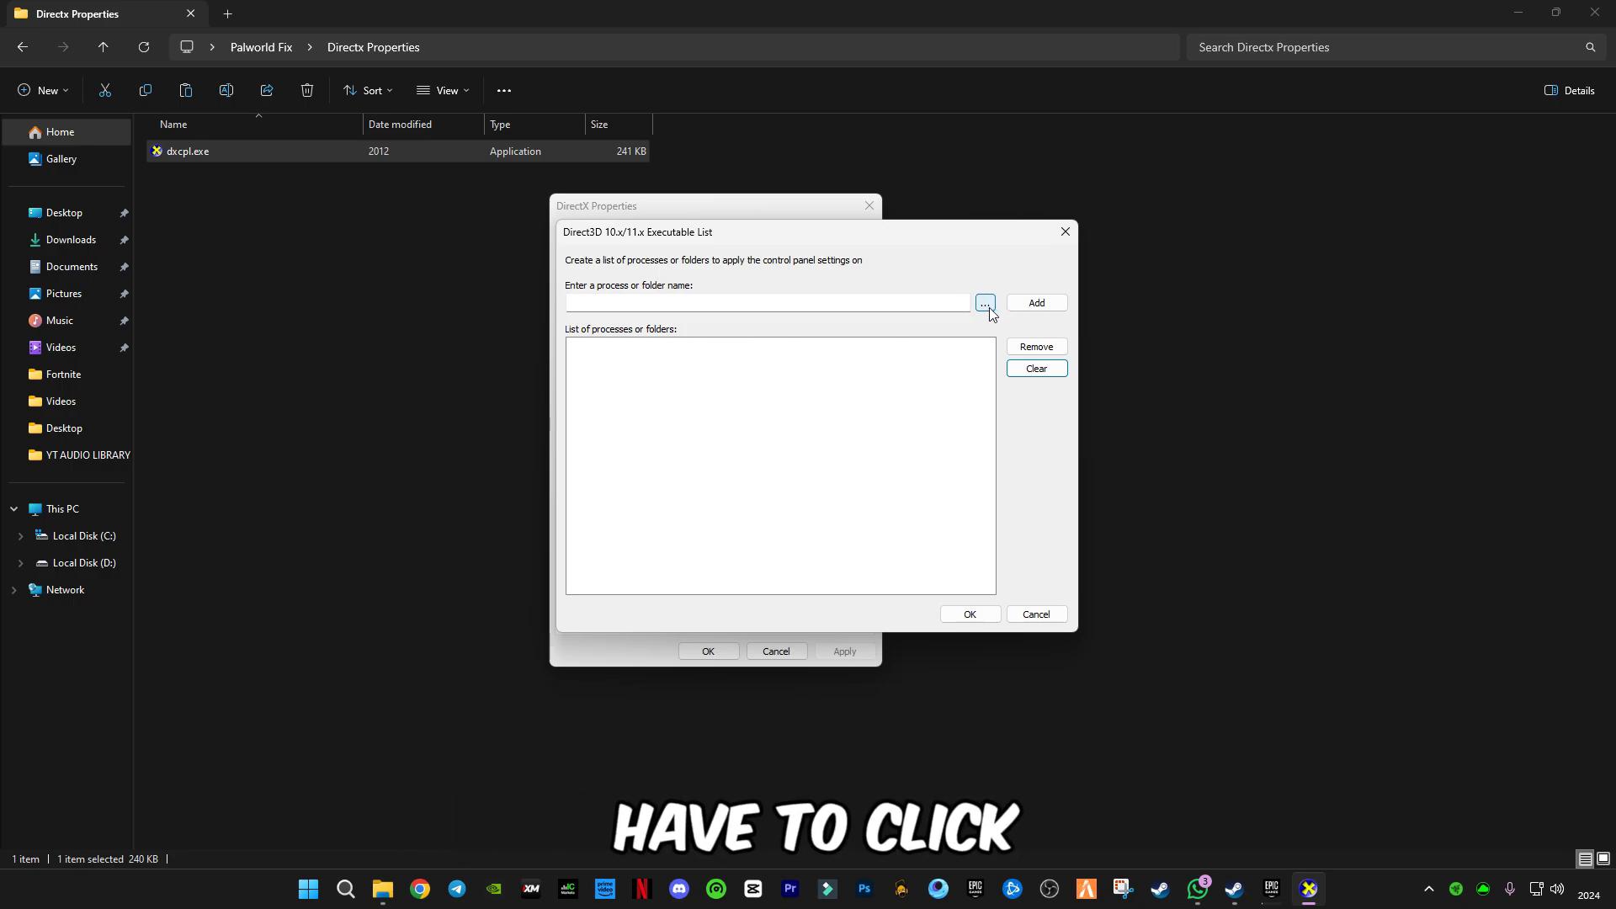
click(982, 303)
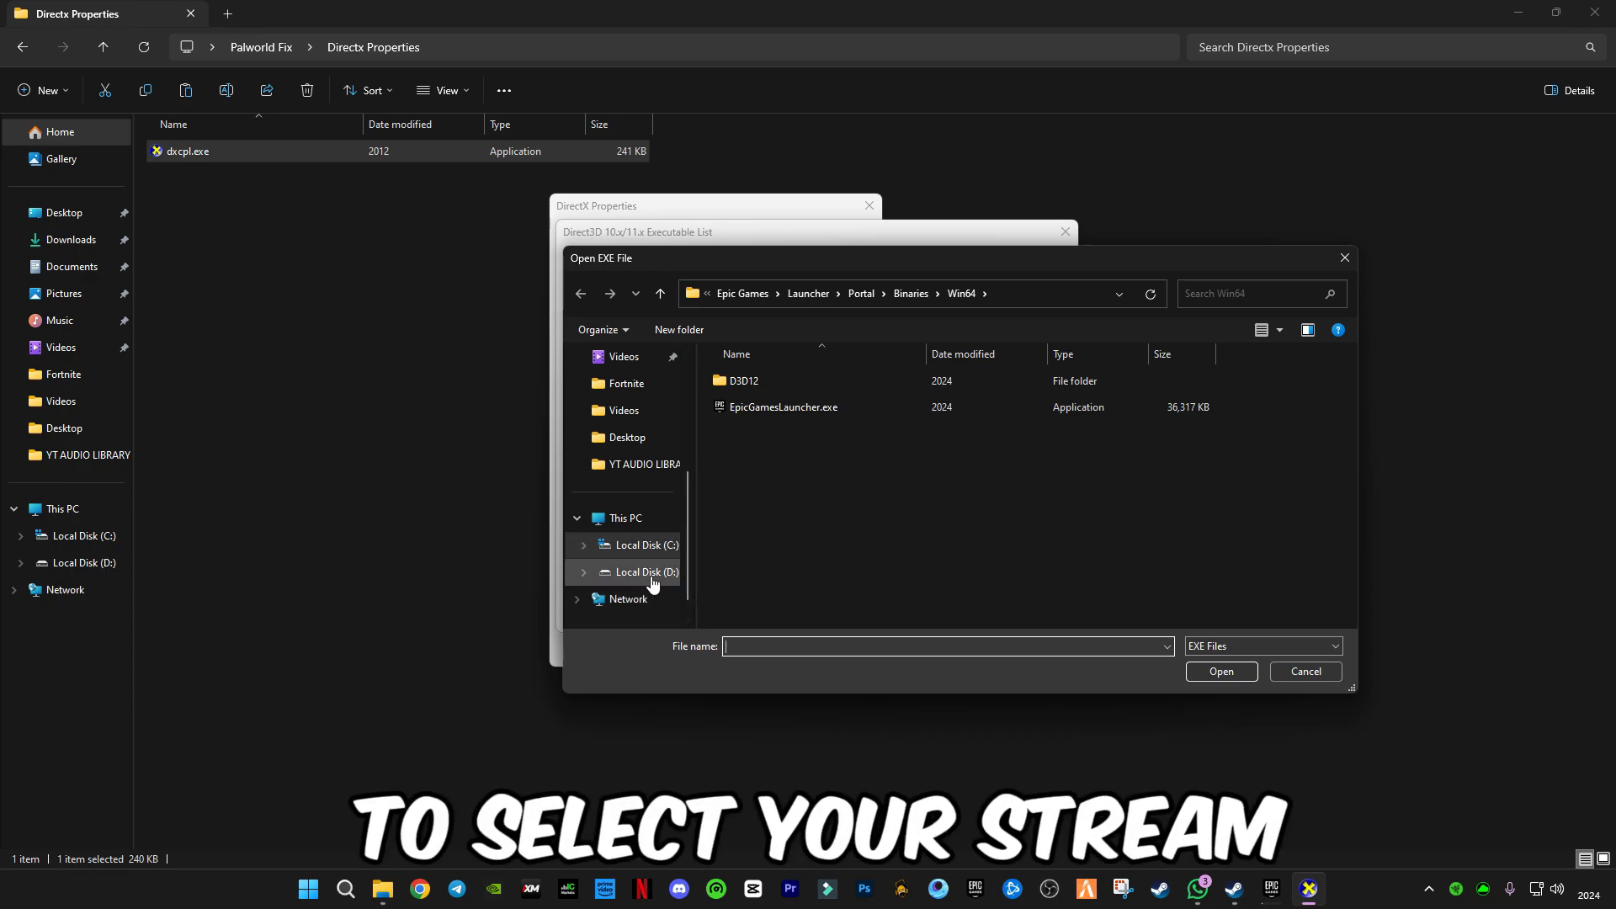
Navigate to C:\Program Files (x86)\Steam and choose steam.exe as the program file
click(643, 572)
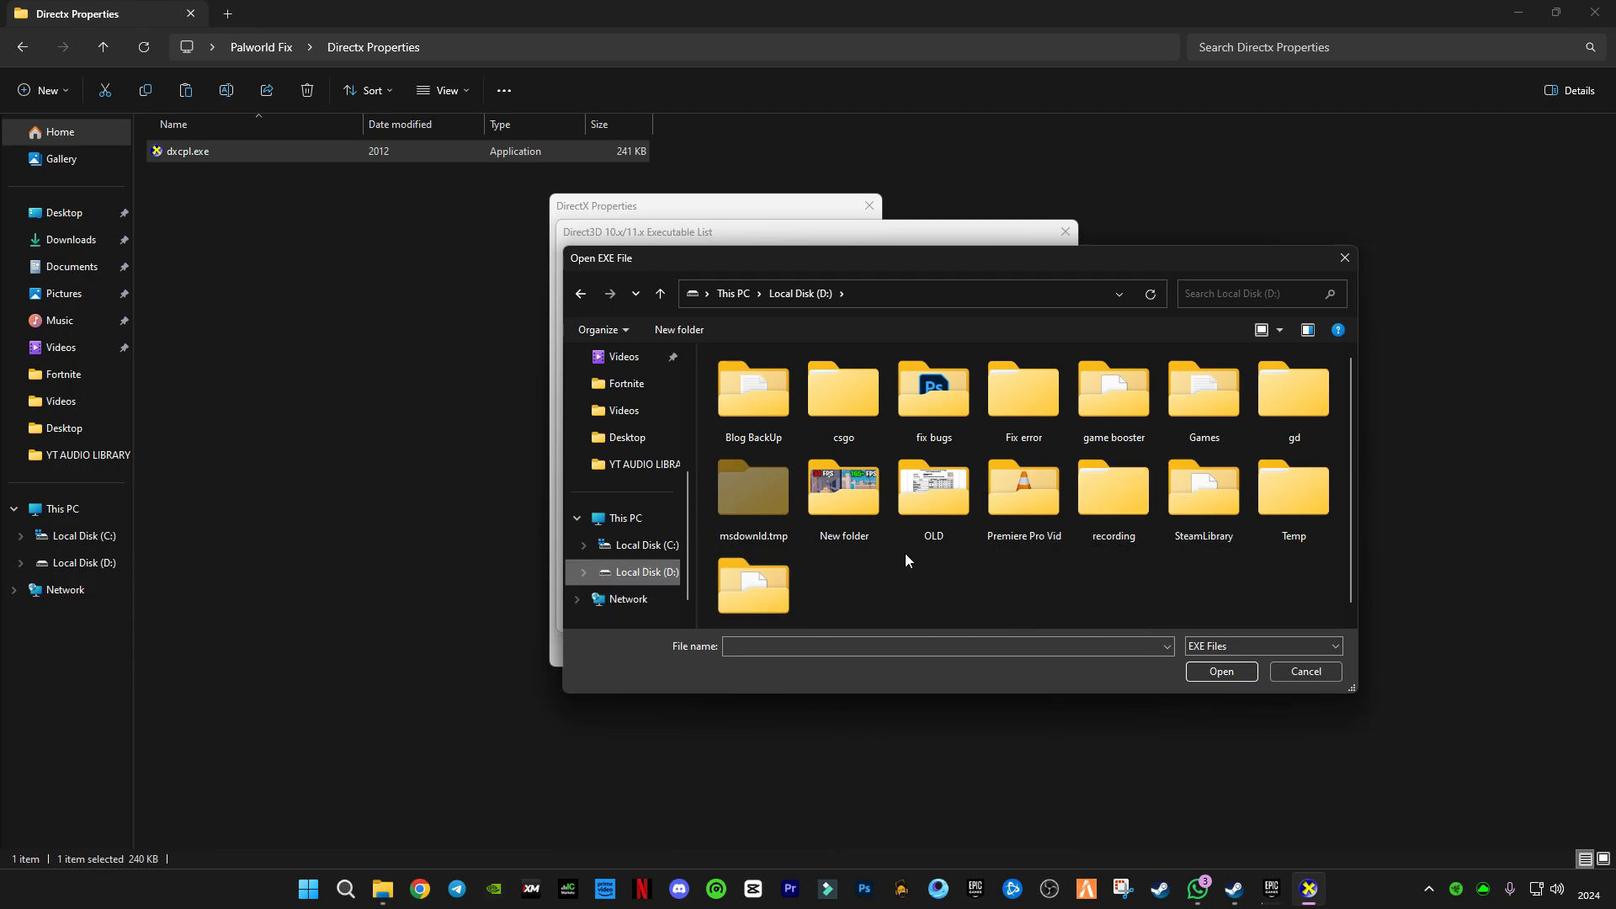
click(643, 543)
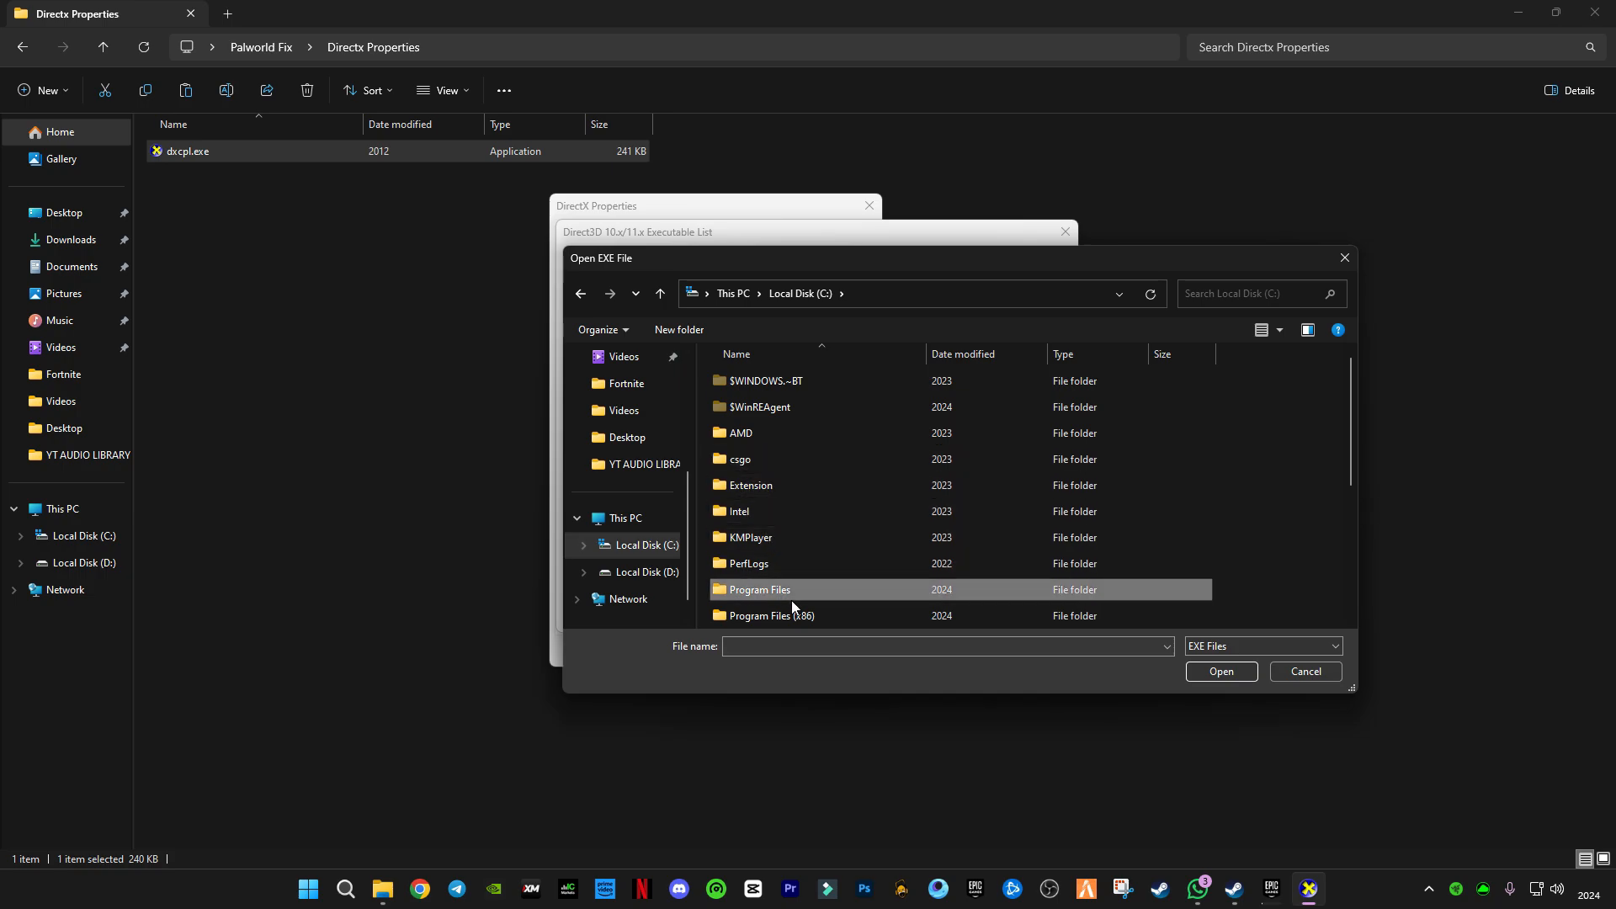
double_click(757, 590)
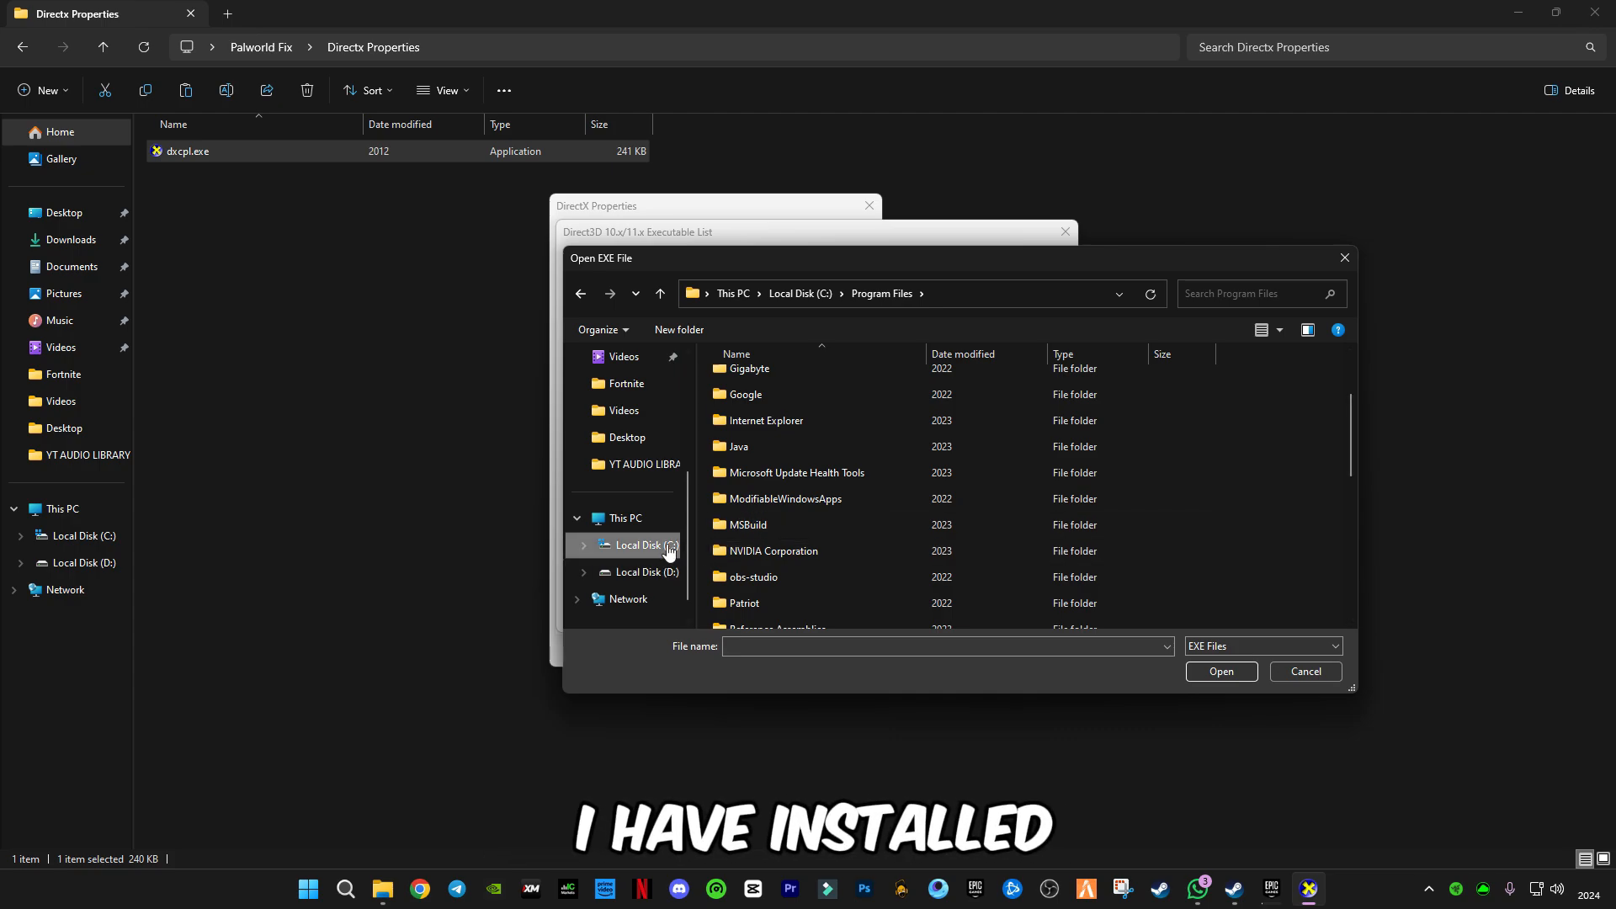
click(892, 293)
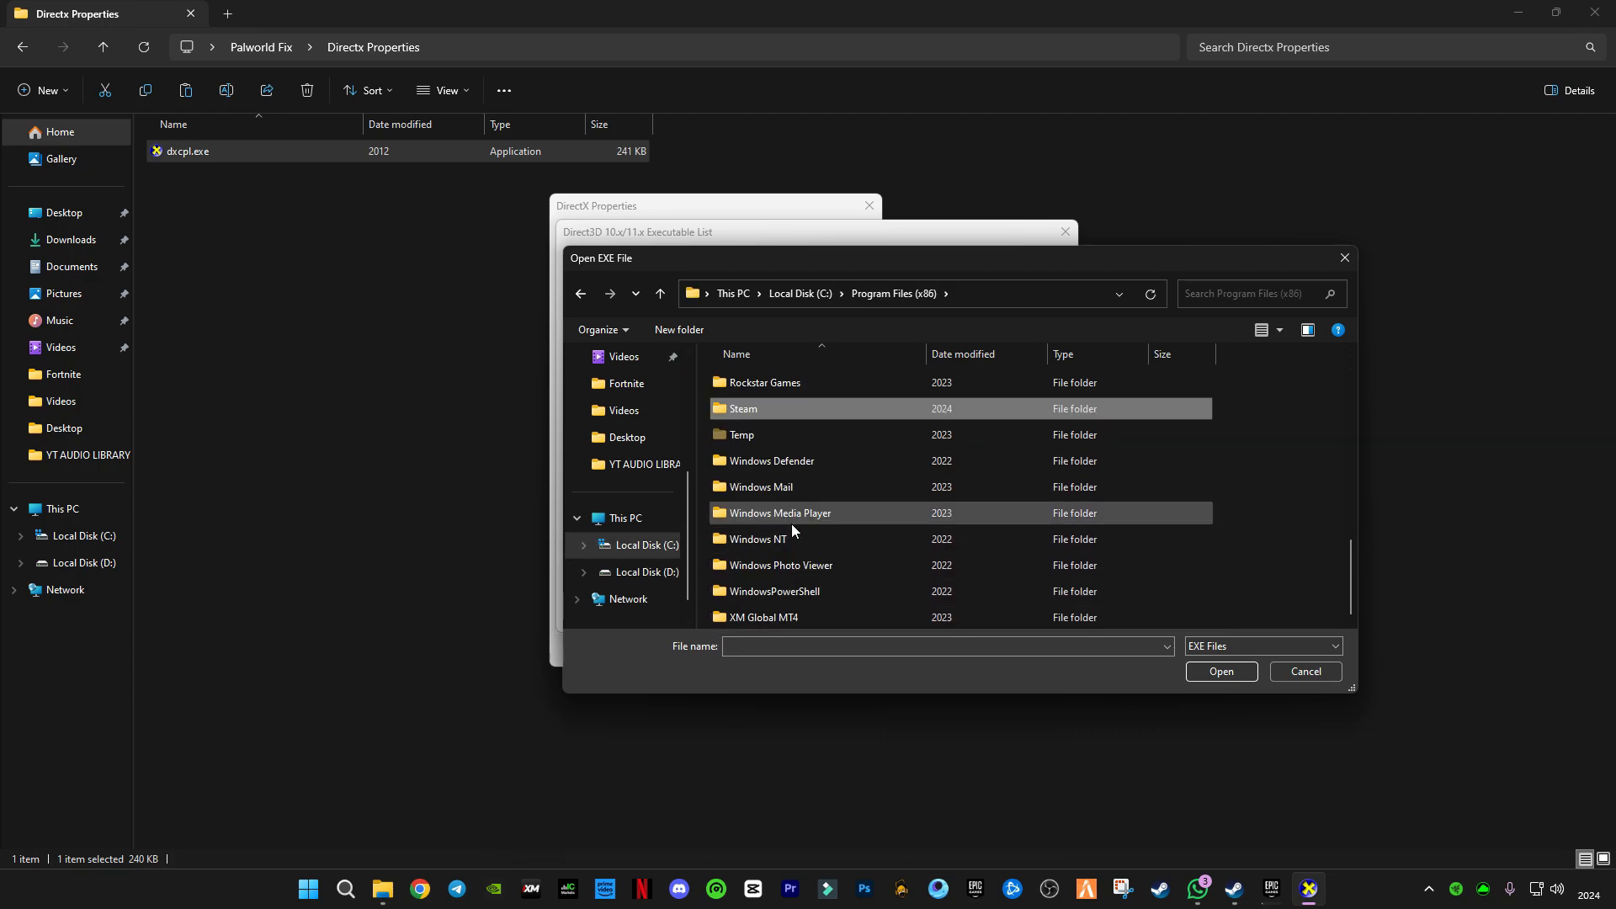
double_click(740, 407)
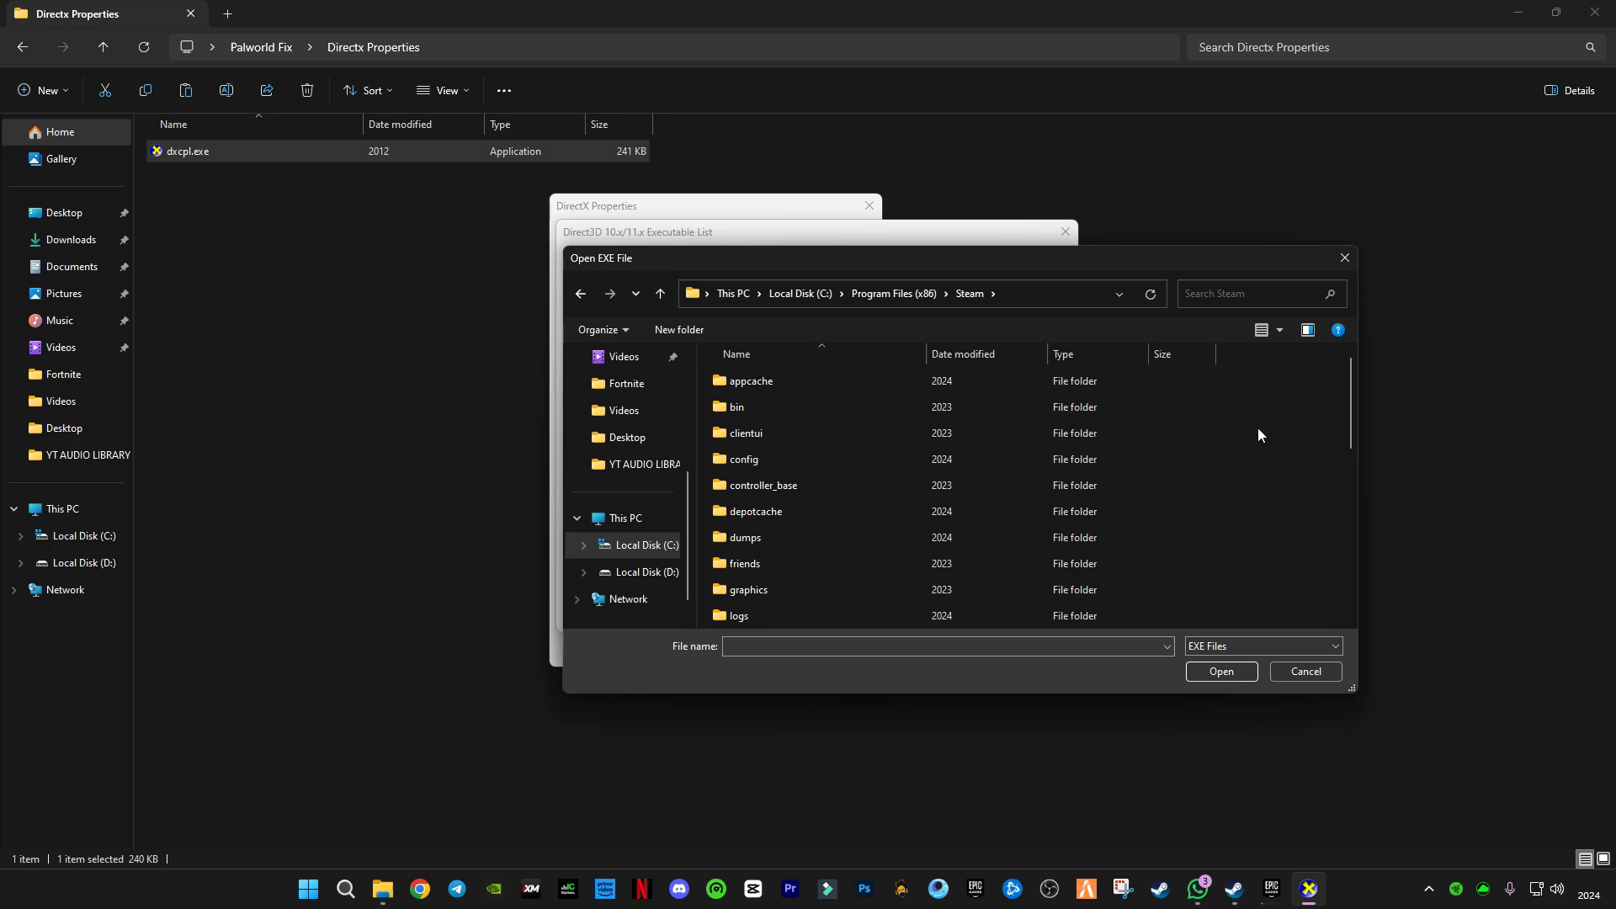
scroll(down, 3)
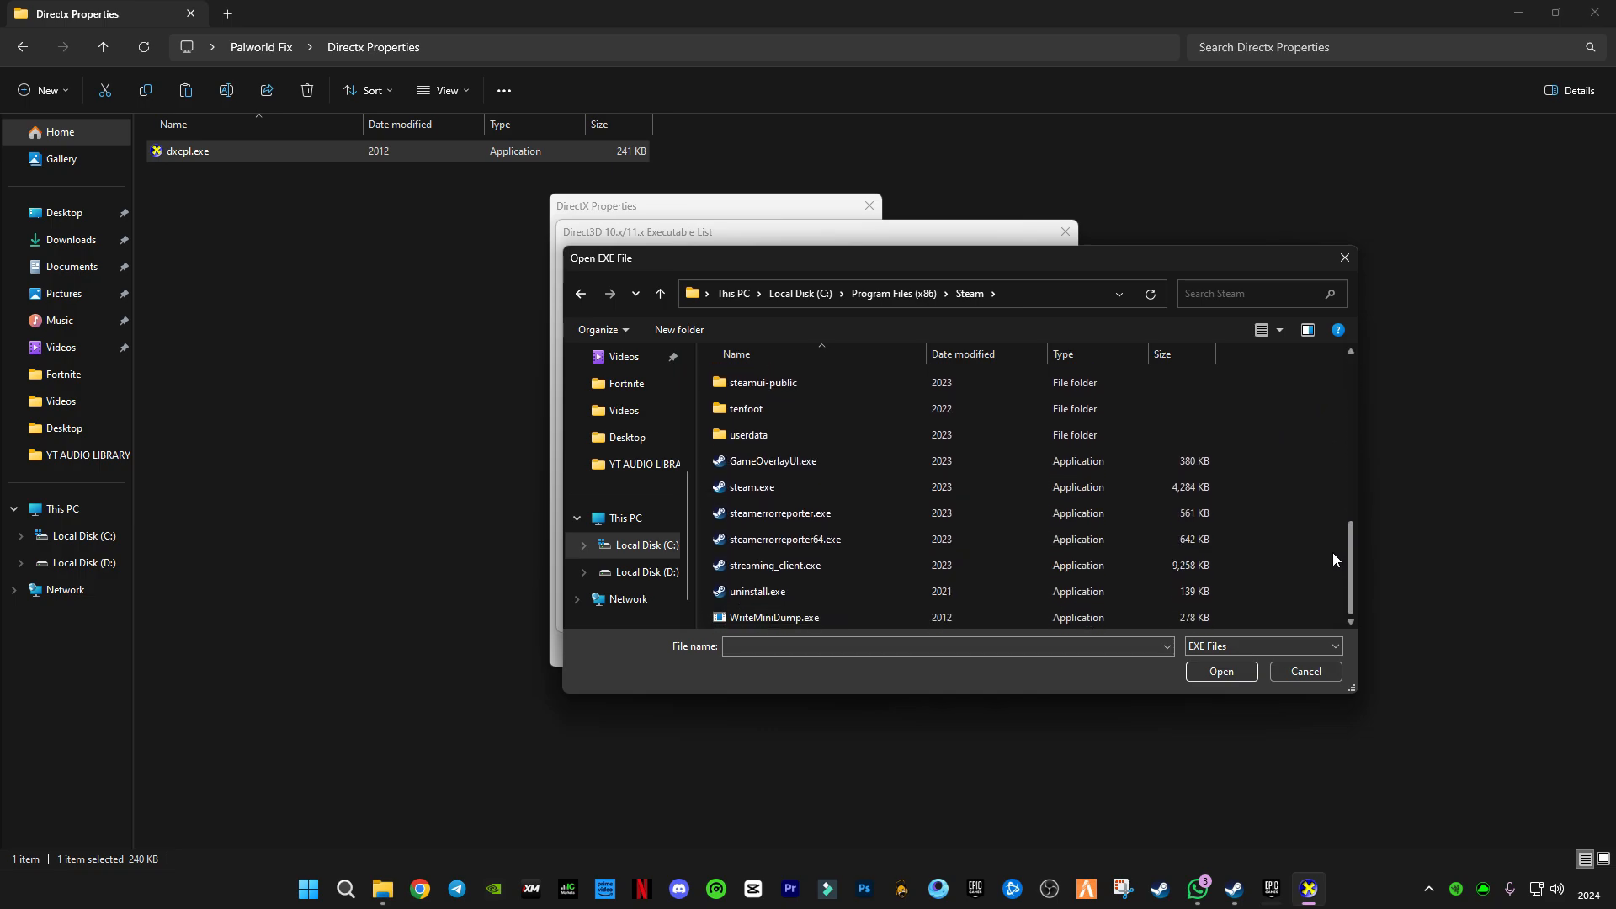
click(753, 486)
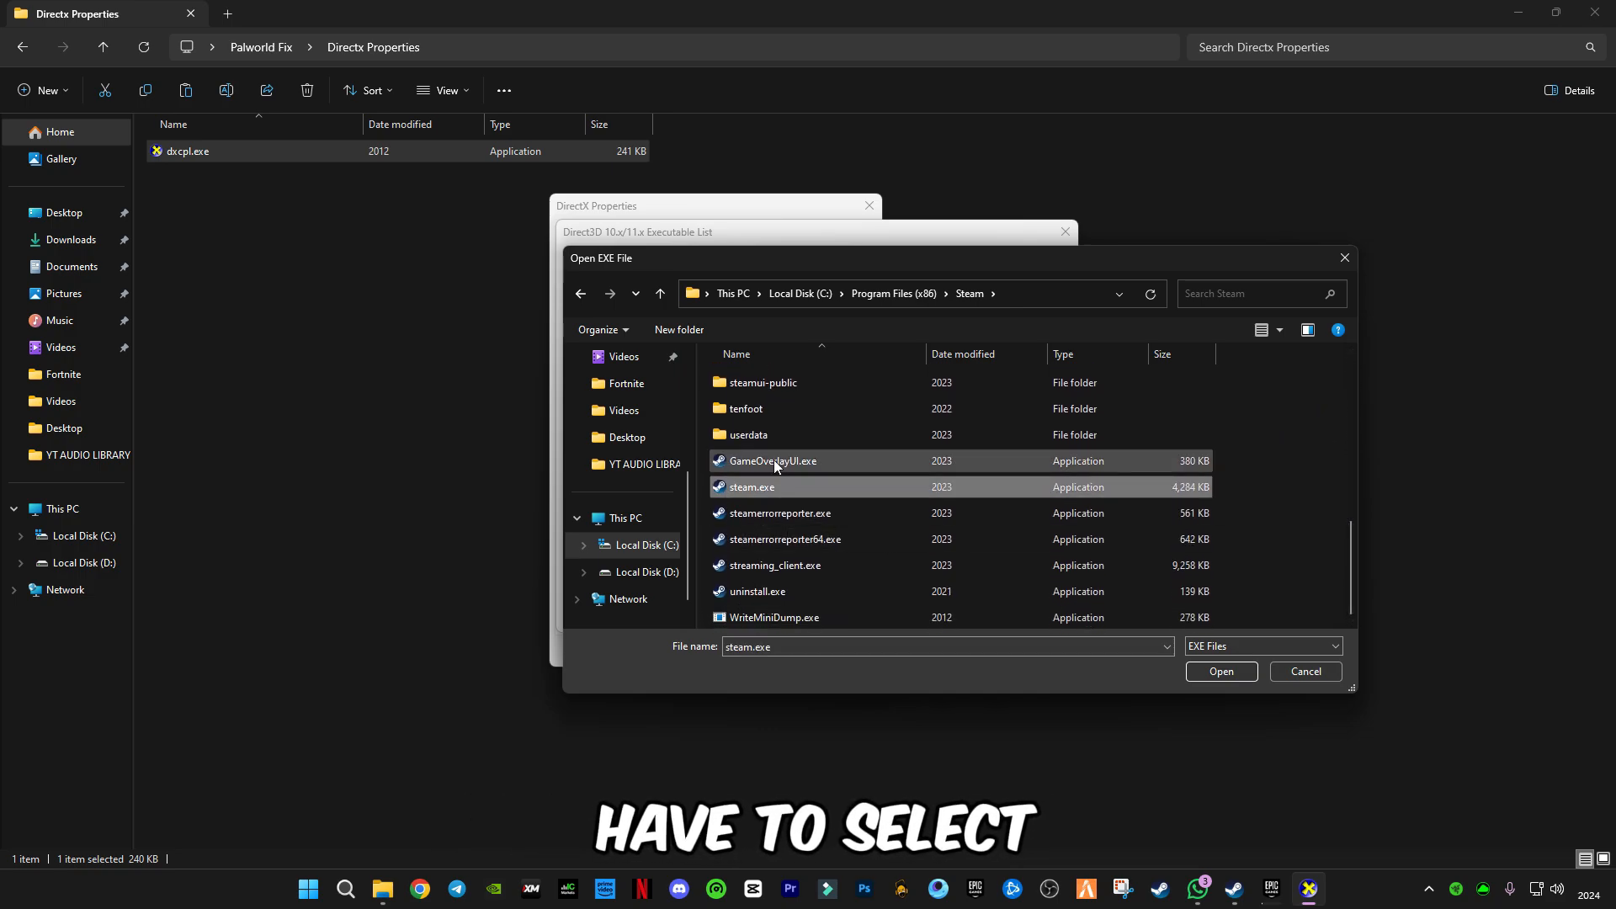
mouse_move(767, 486)
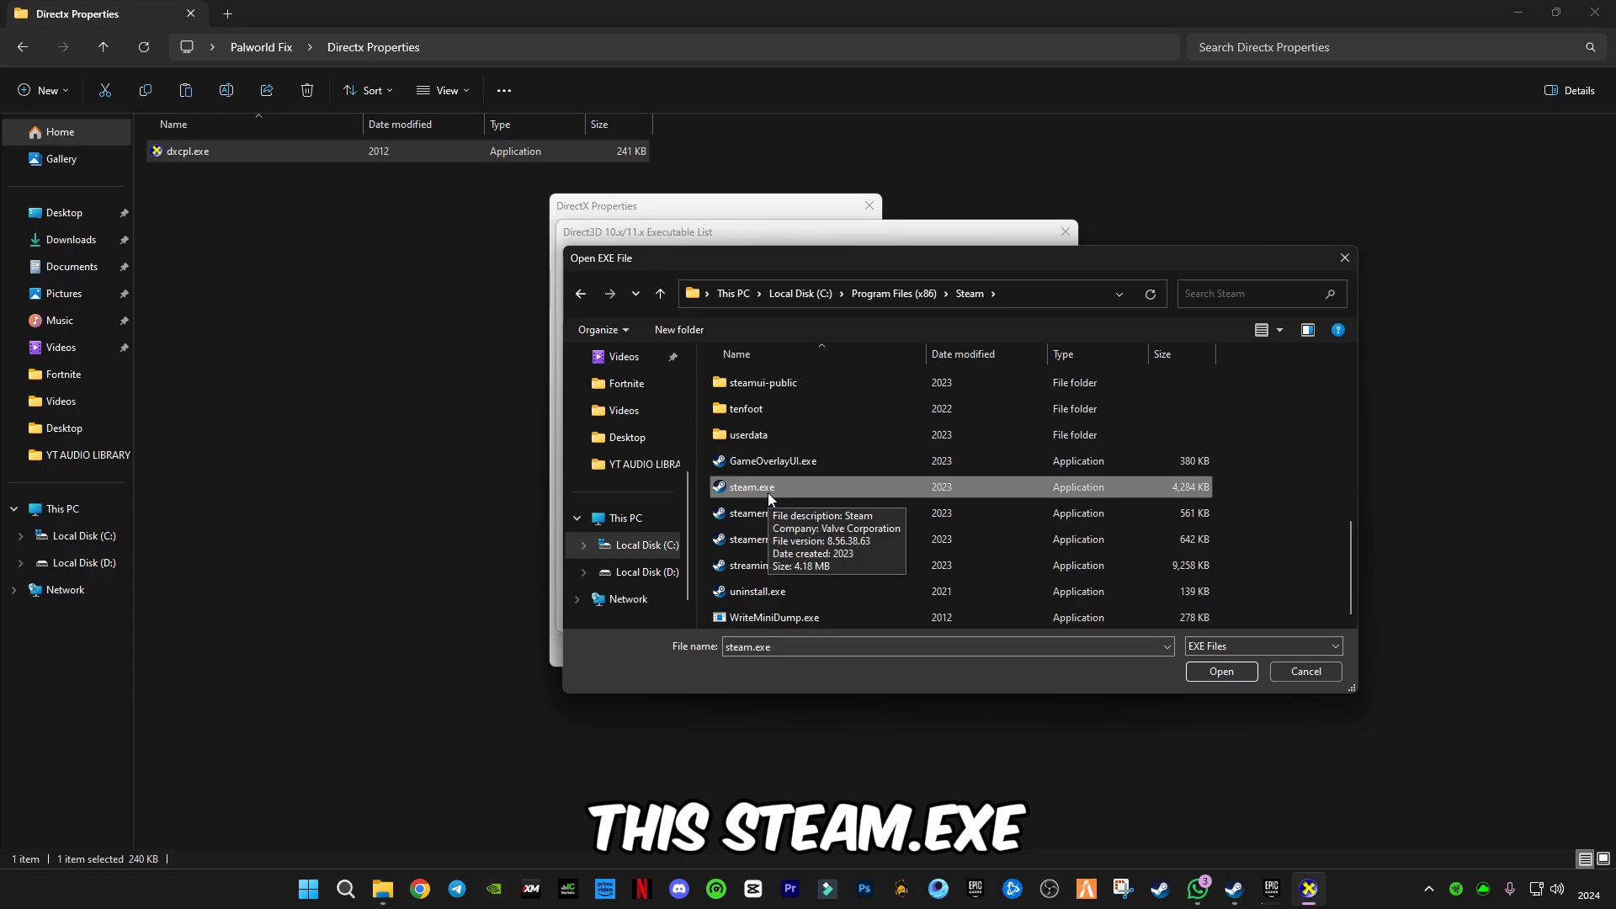
mouse_move(1020, 495)
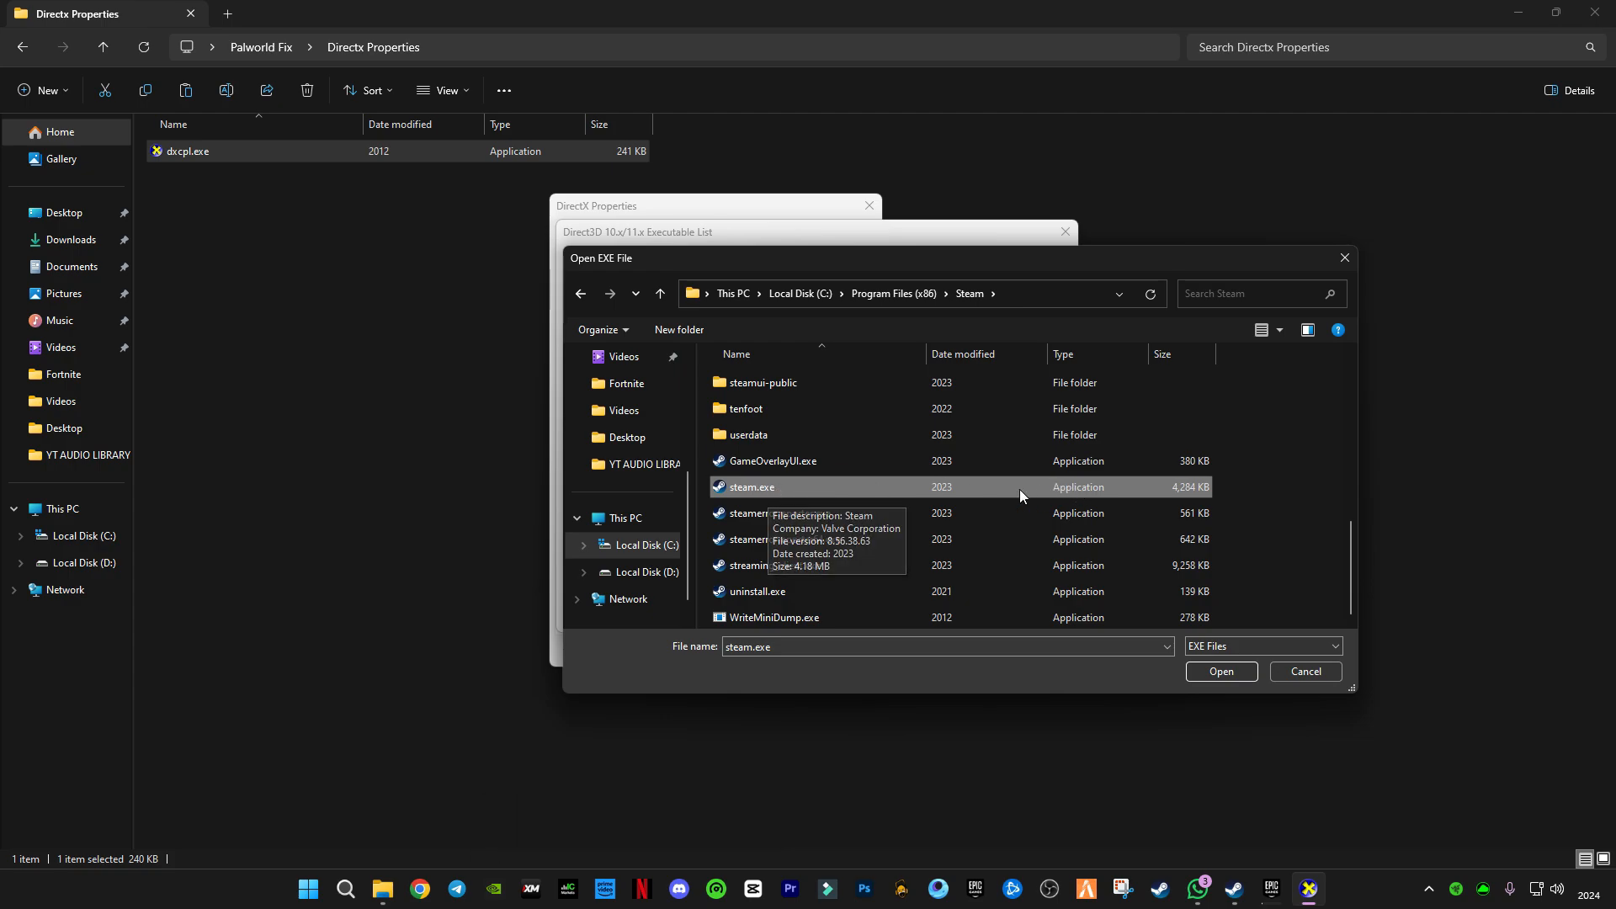
click(1221, 671)
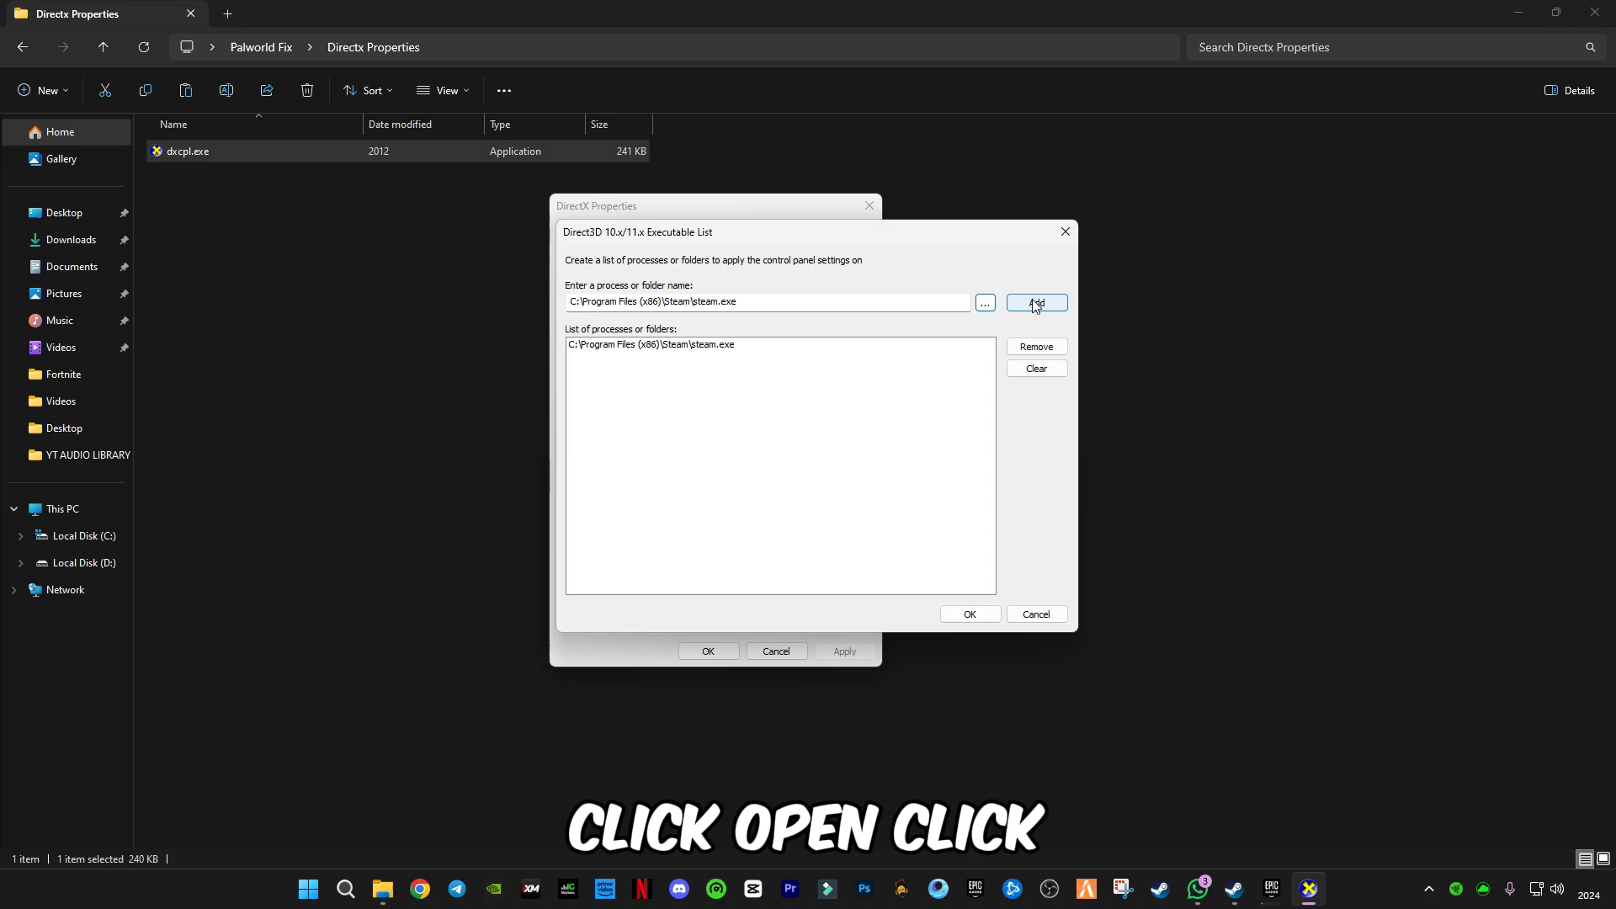
Add Steam to the list, enable Force WARP and Disable Feature Level Upgrade, and confirm with OK
click(968, 615)
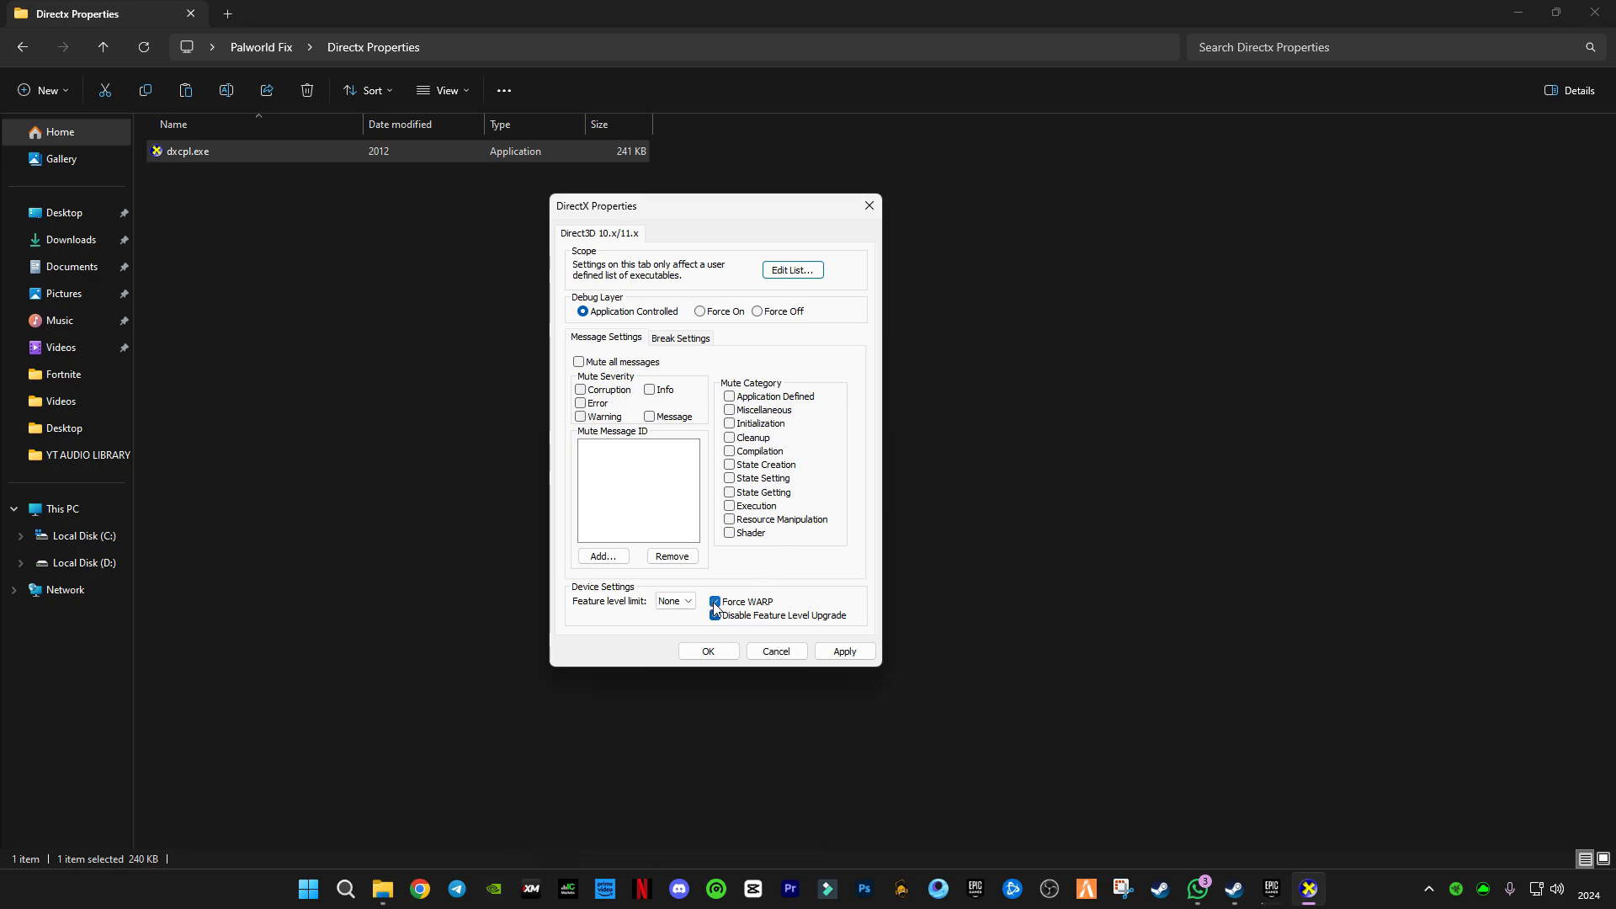
click(715, 616)
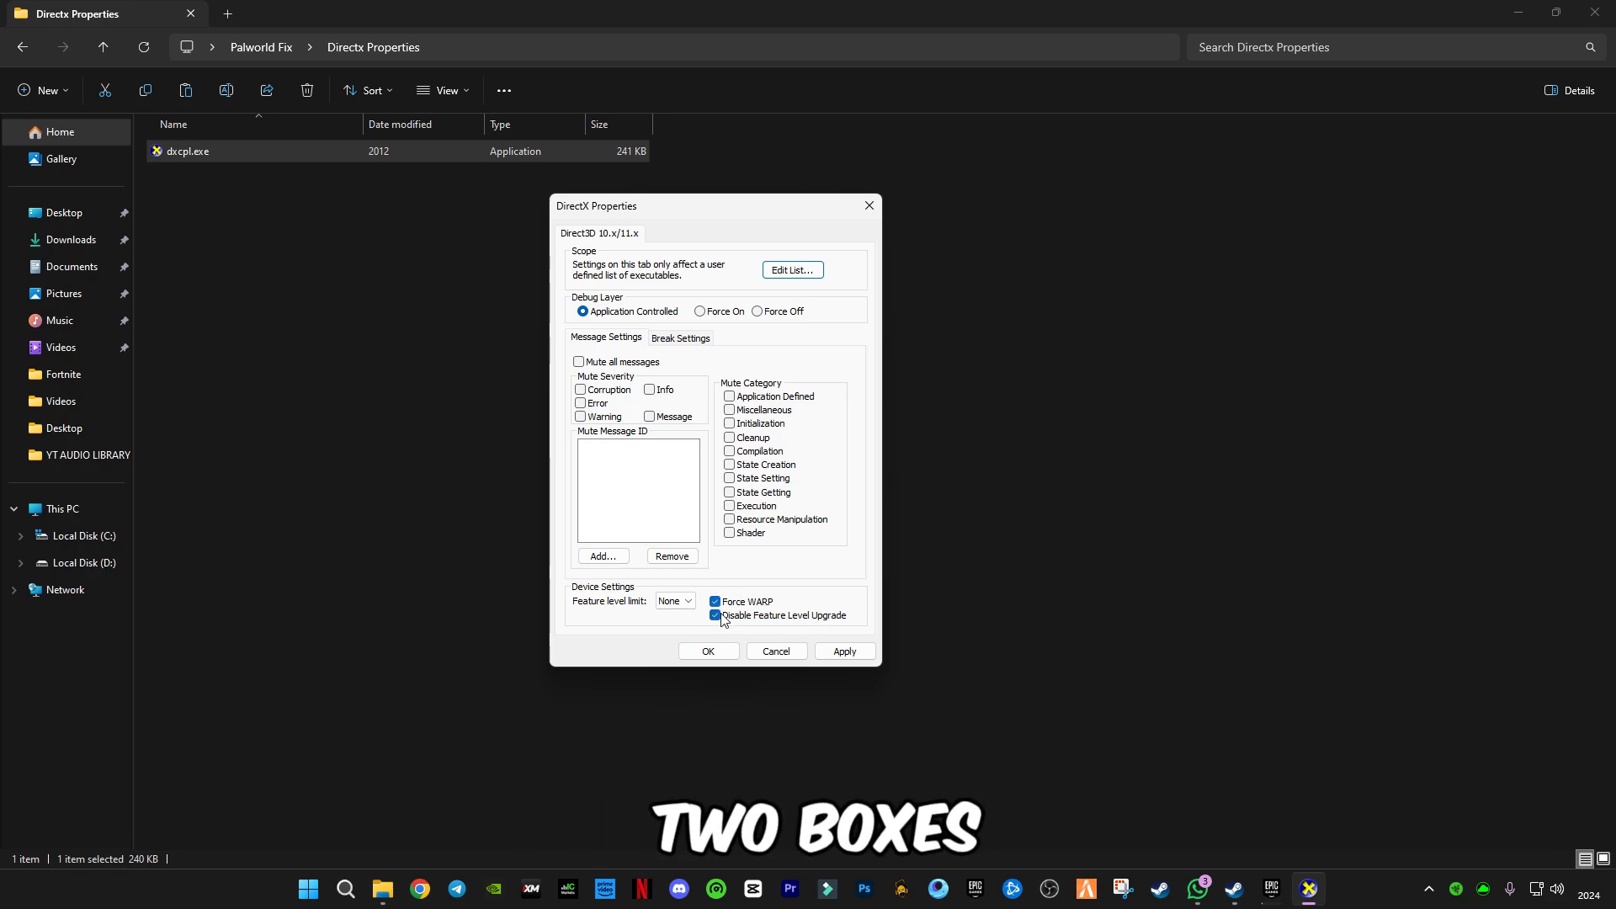
click(709, 651)
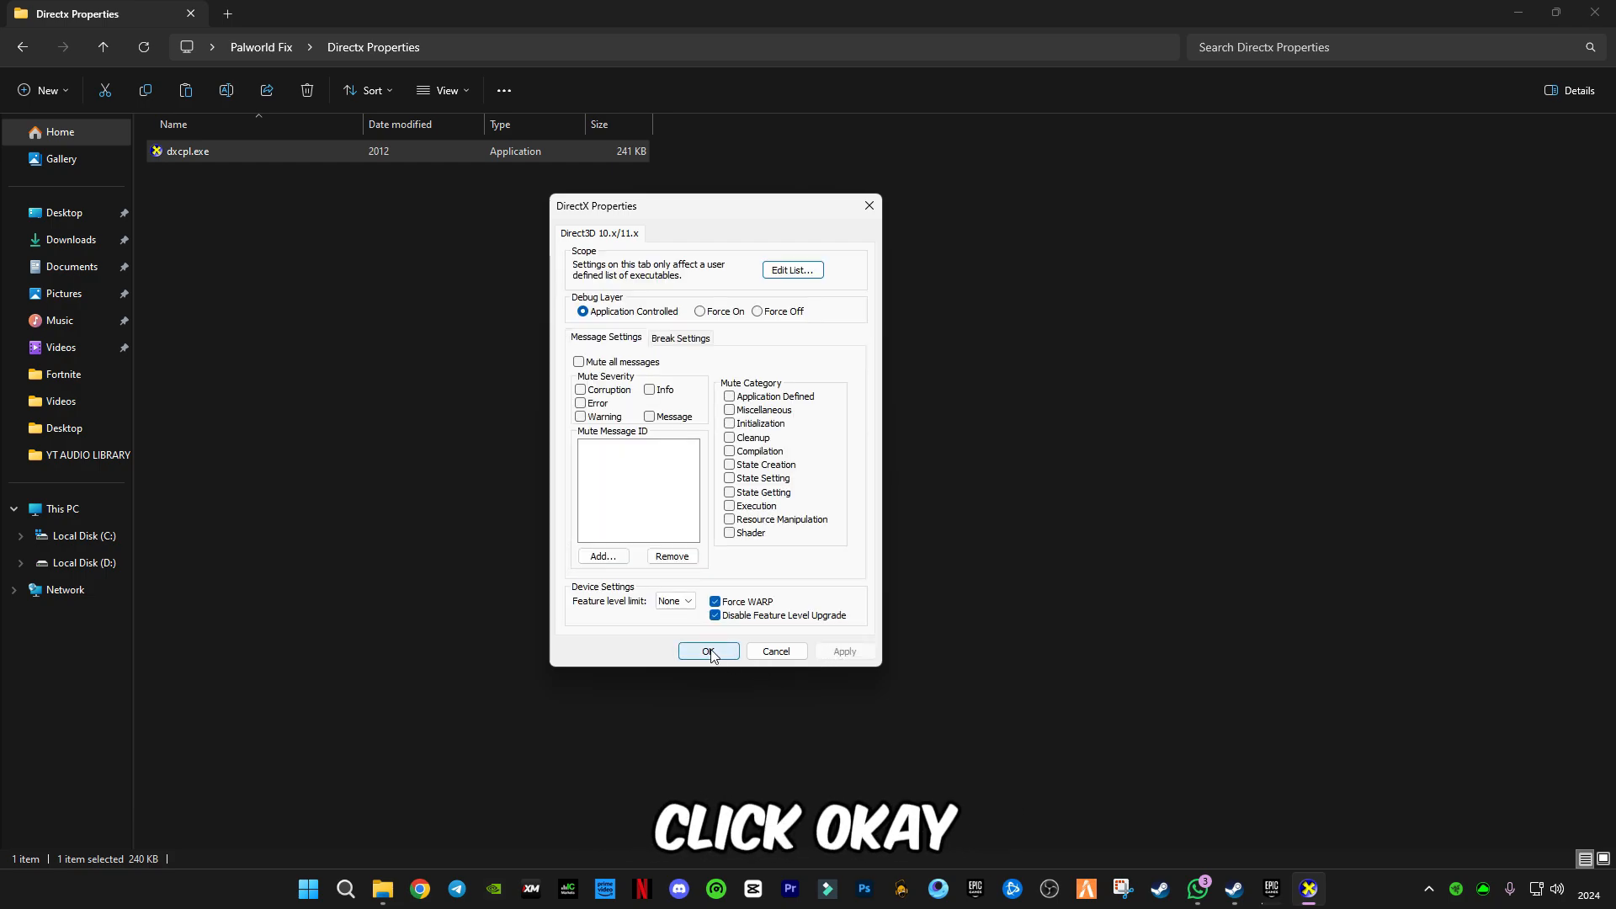
click(709, 650)
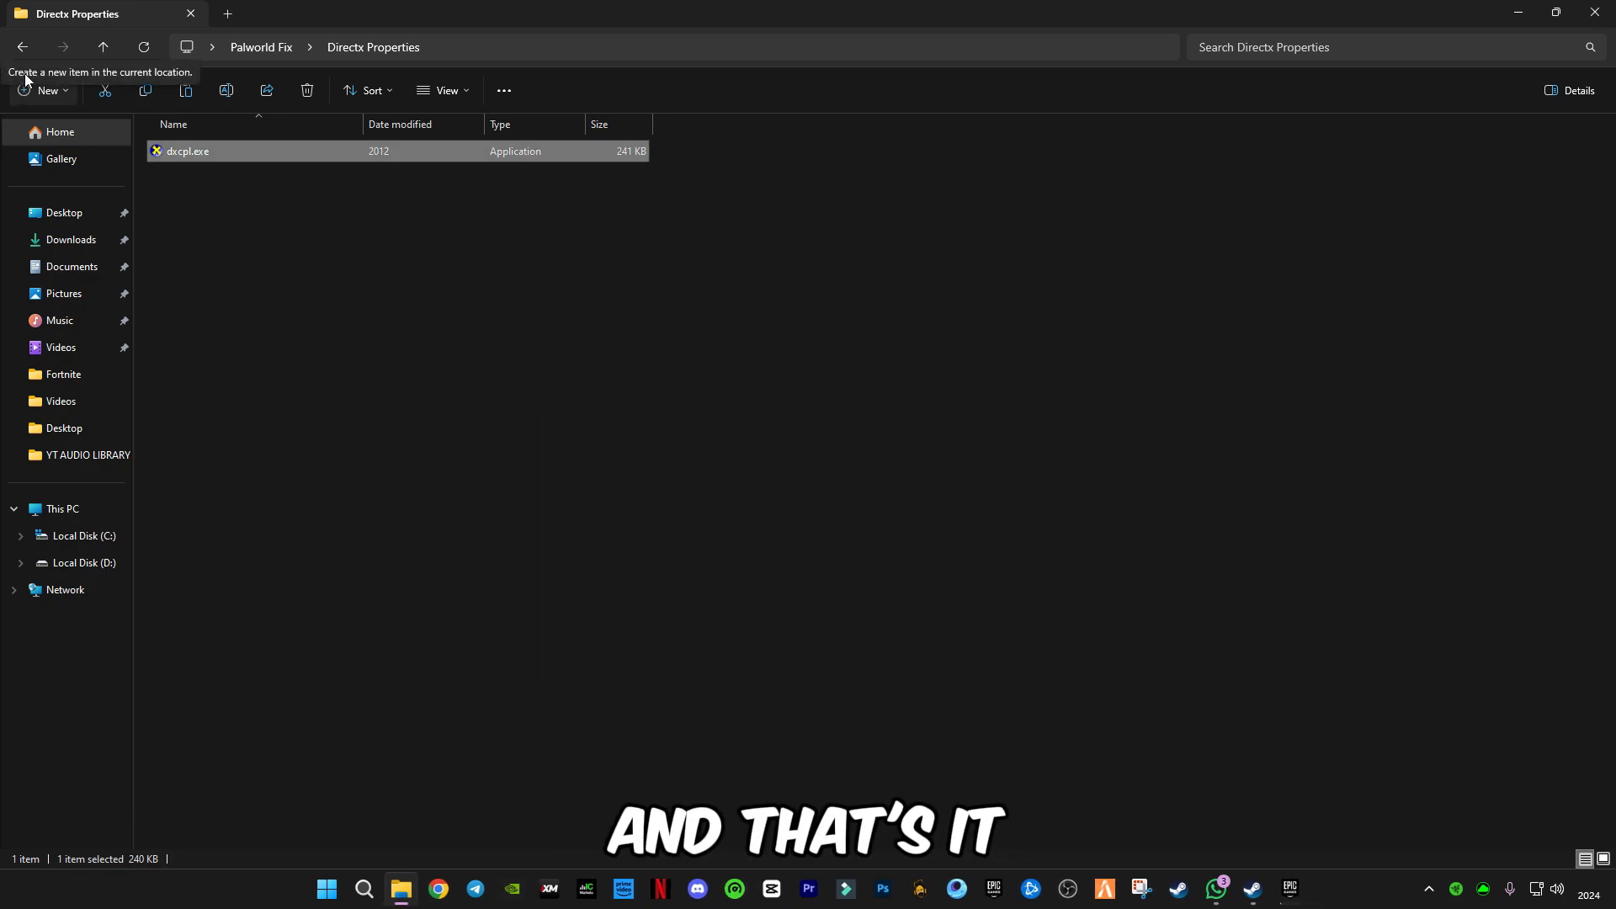
Go back to Palworld Fix, open Directx Update and launch dxwebsetup.exe
click(22, 47)
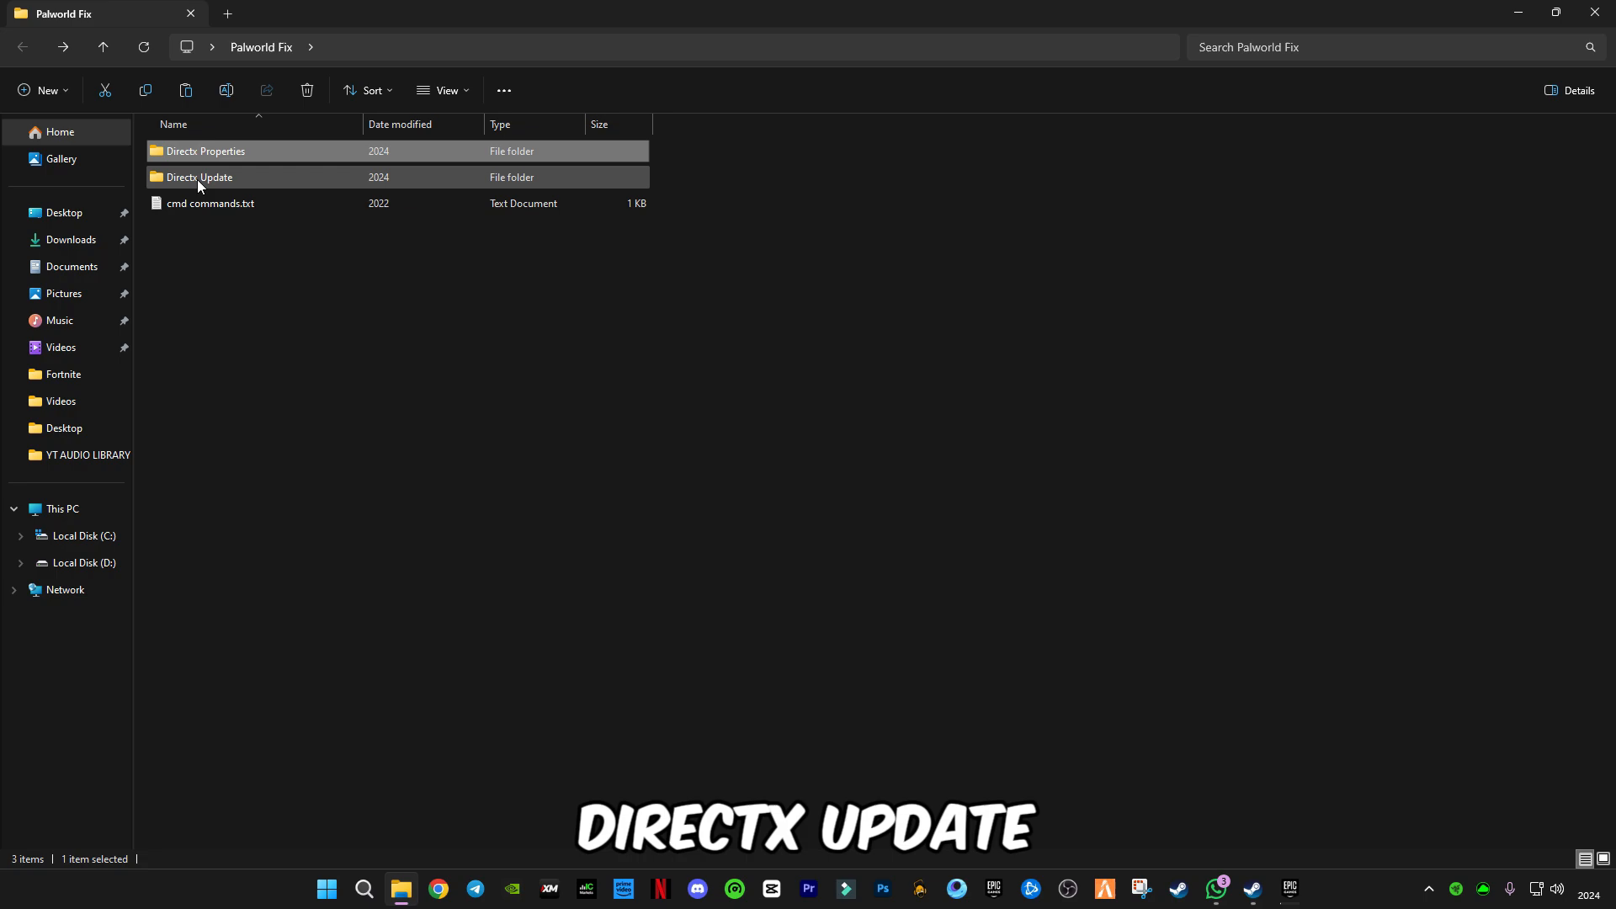
double_click(199, 177)
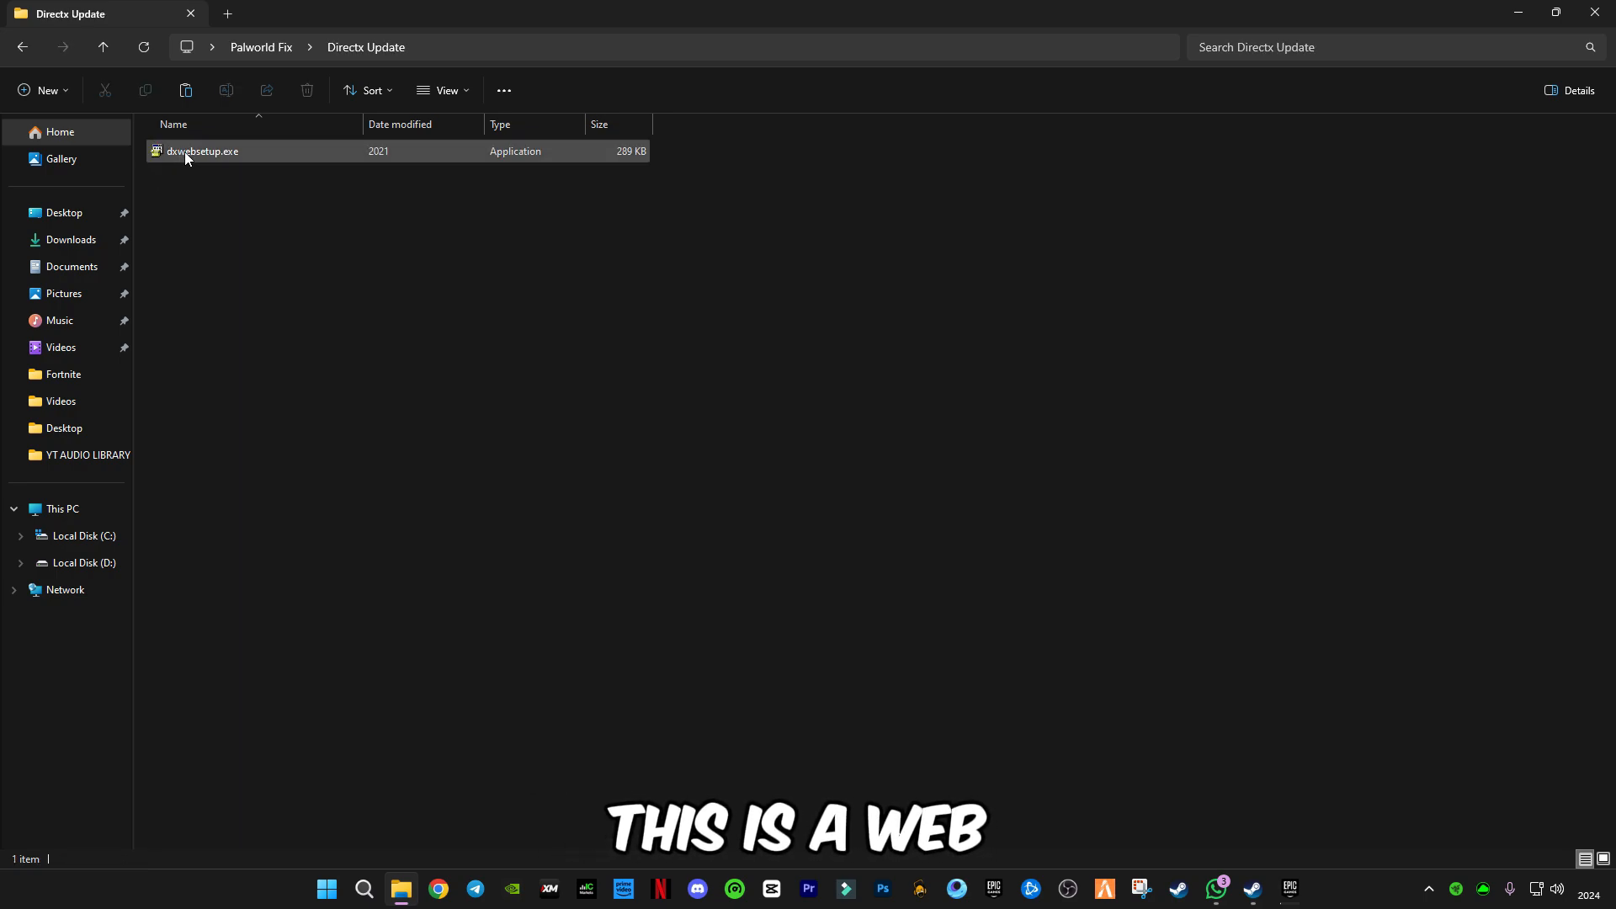
mouse_move(202, 152)
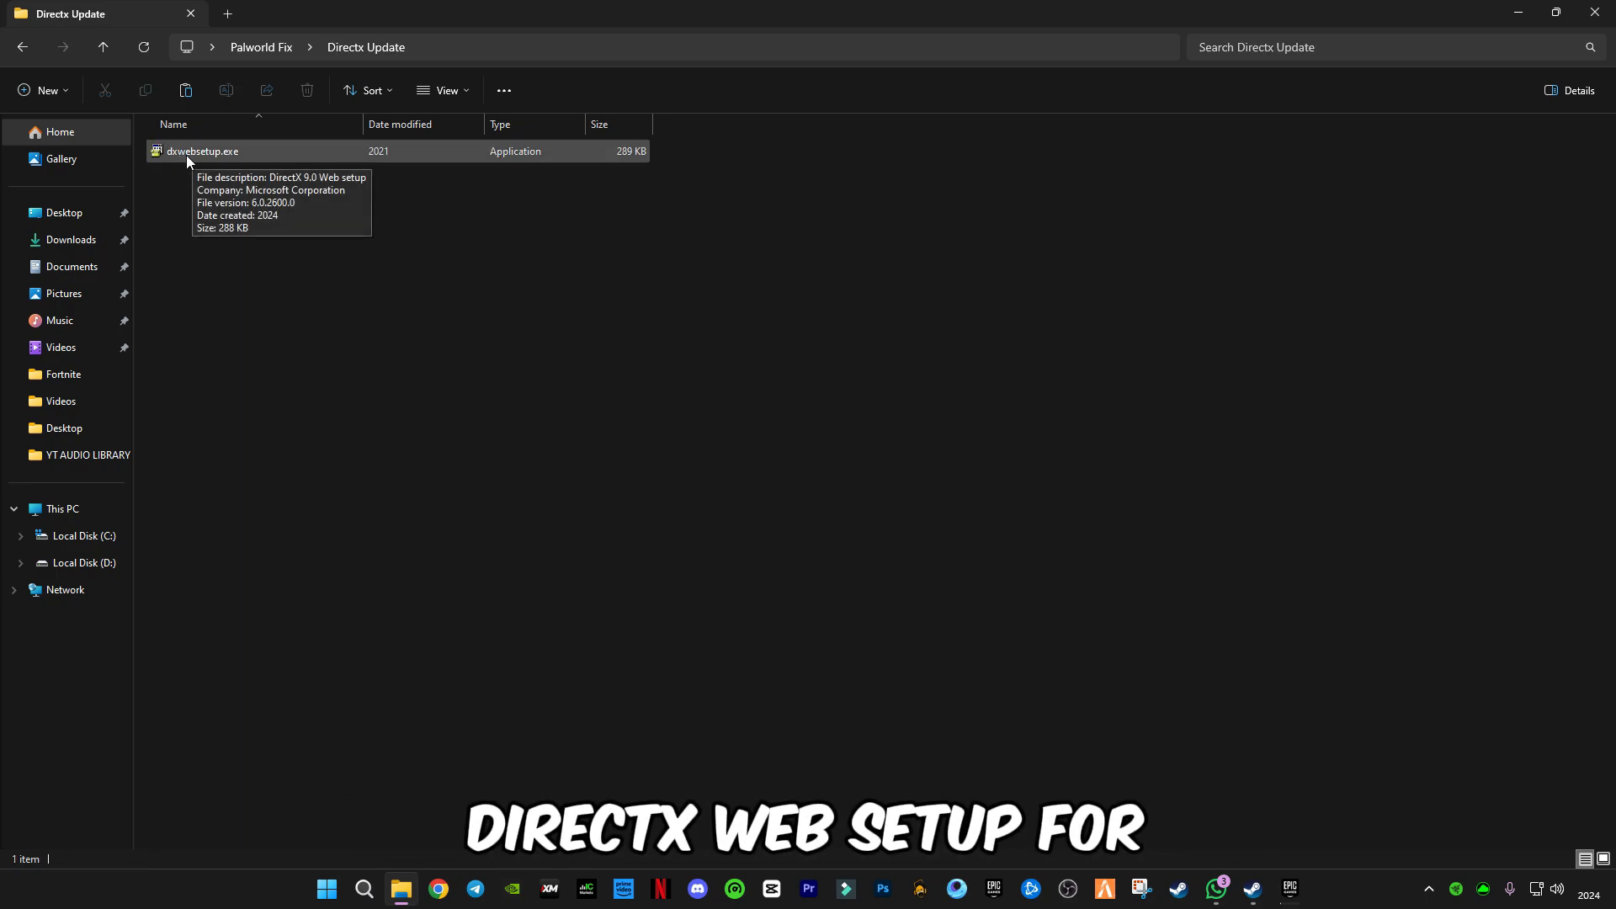
click(202, 149)
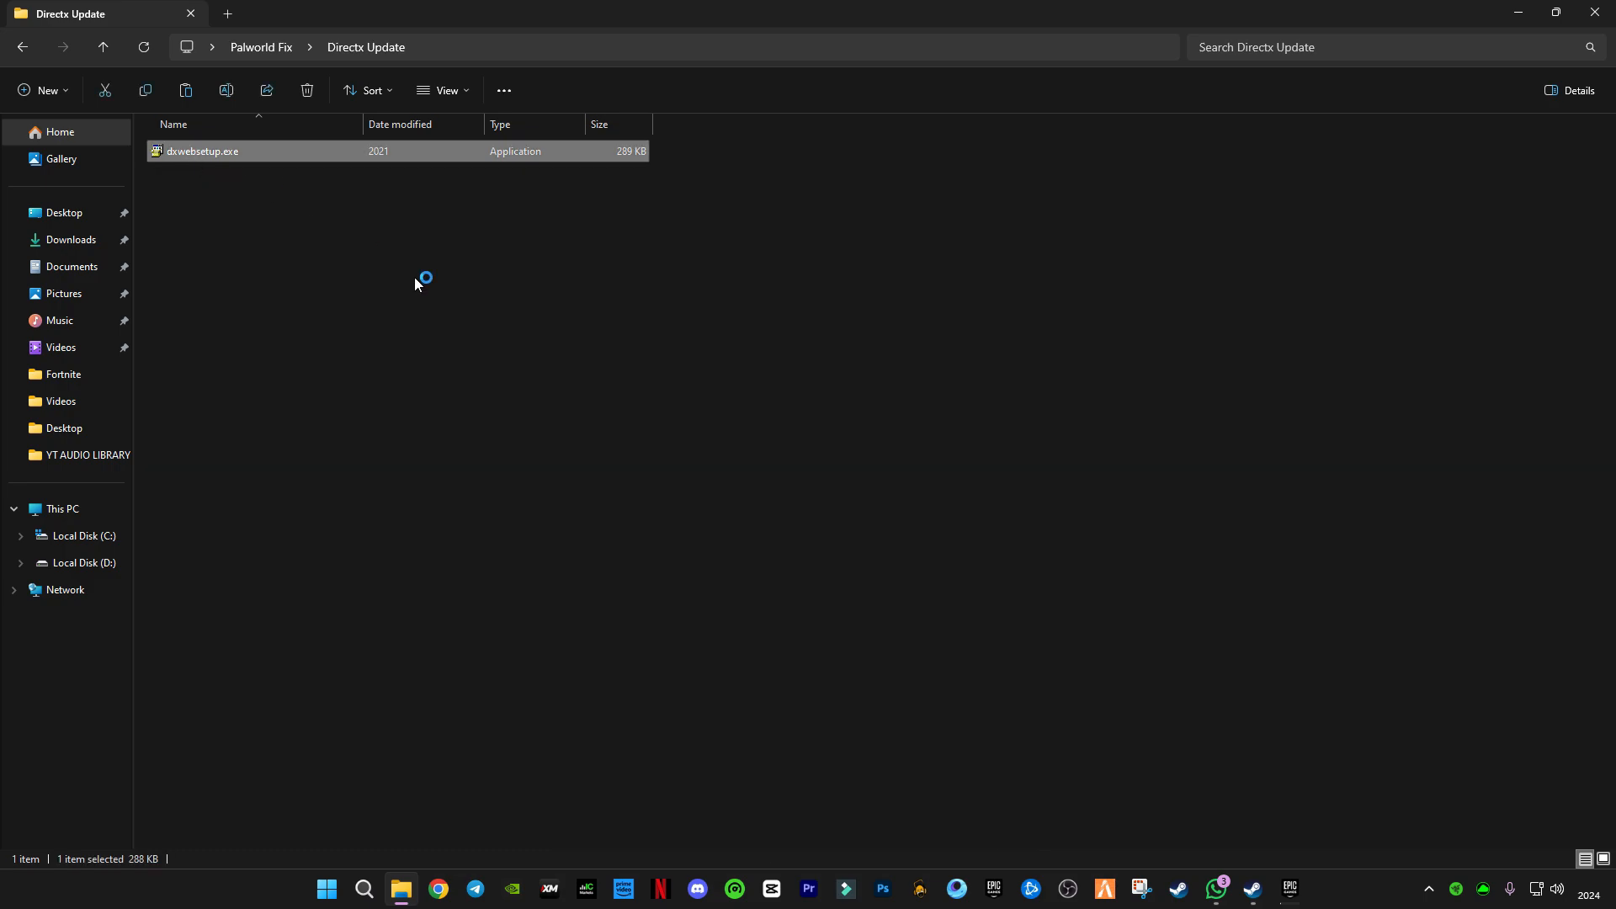
double_click(202, 150)
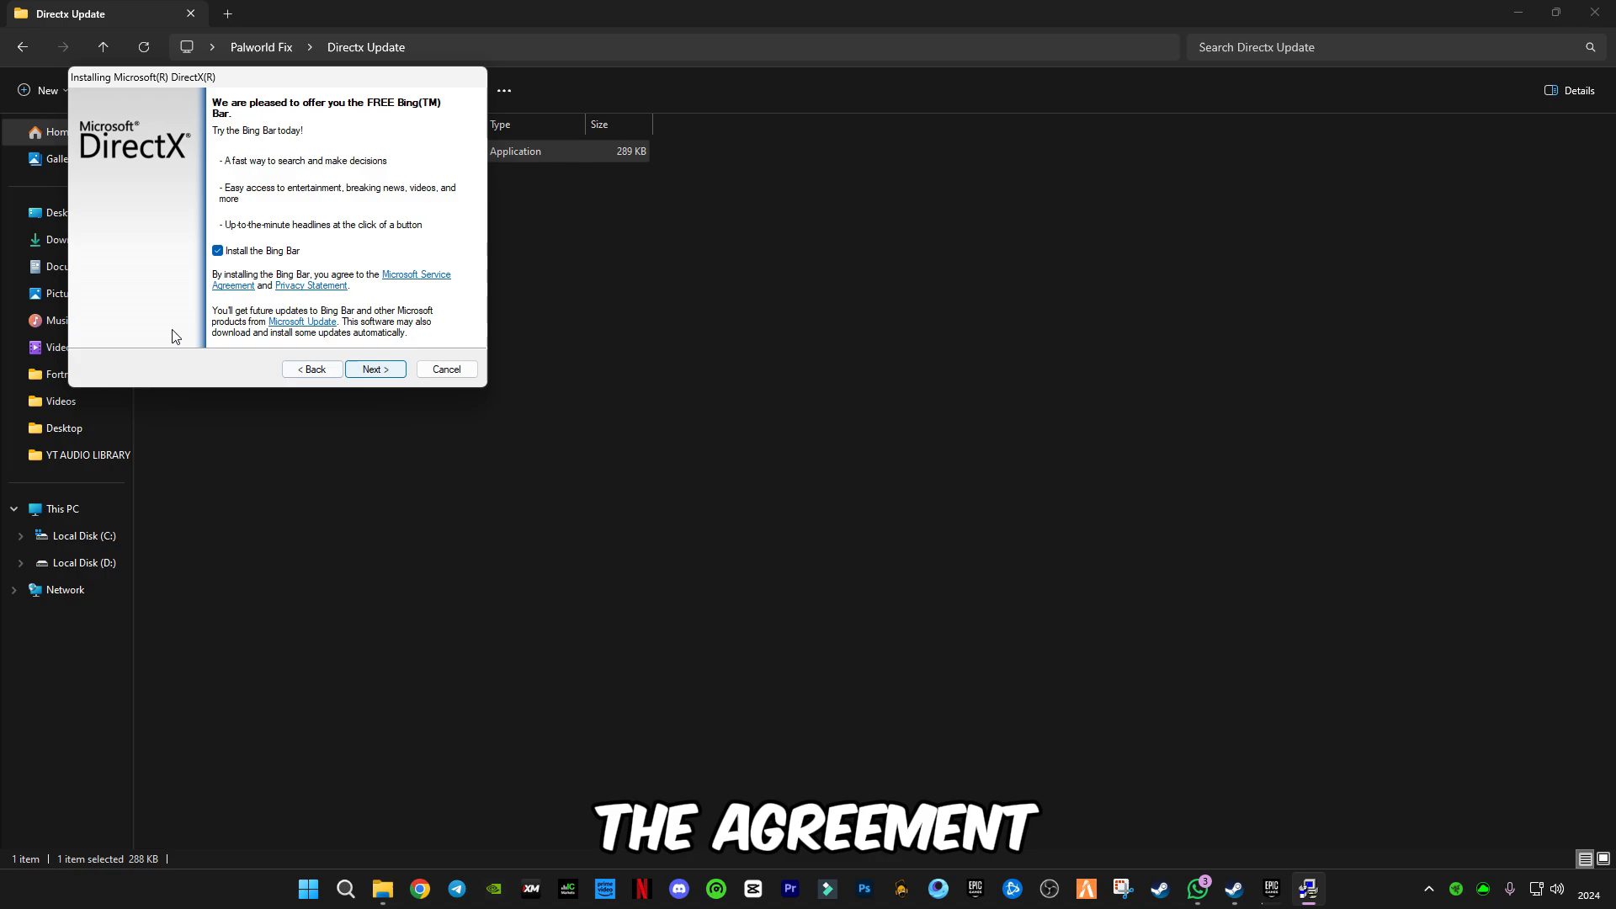
Run the DirectX update with Install the Bing Bar unchecked and finish the installer
click(217, 251)
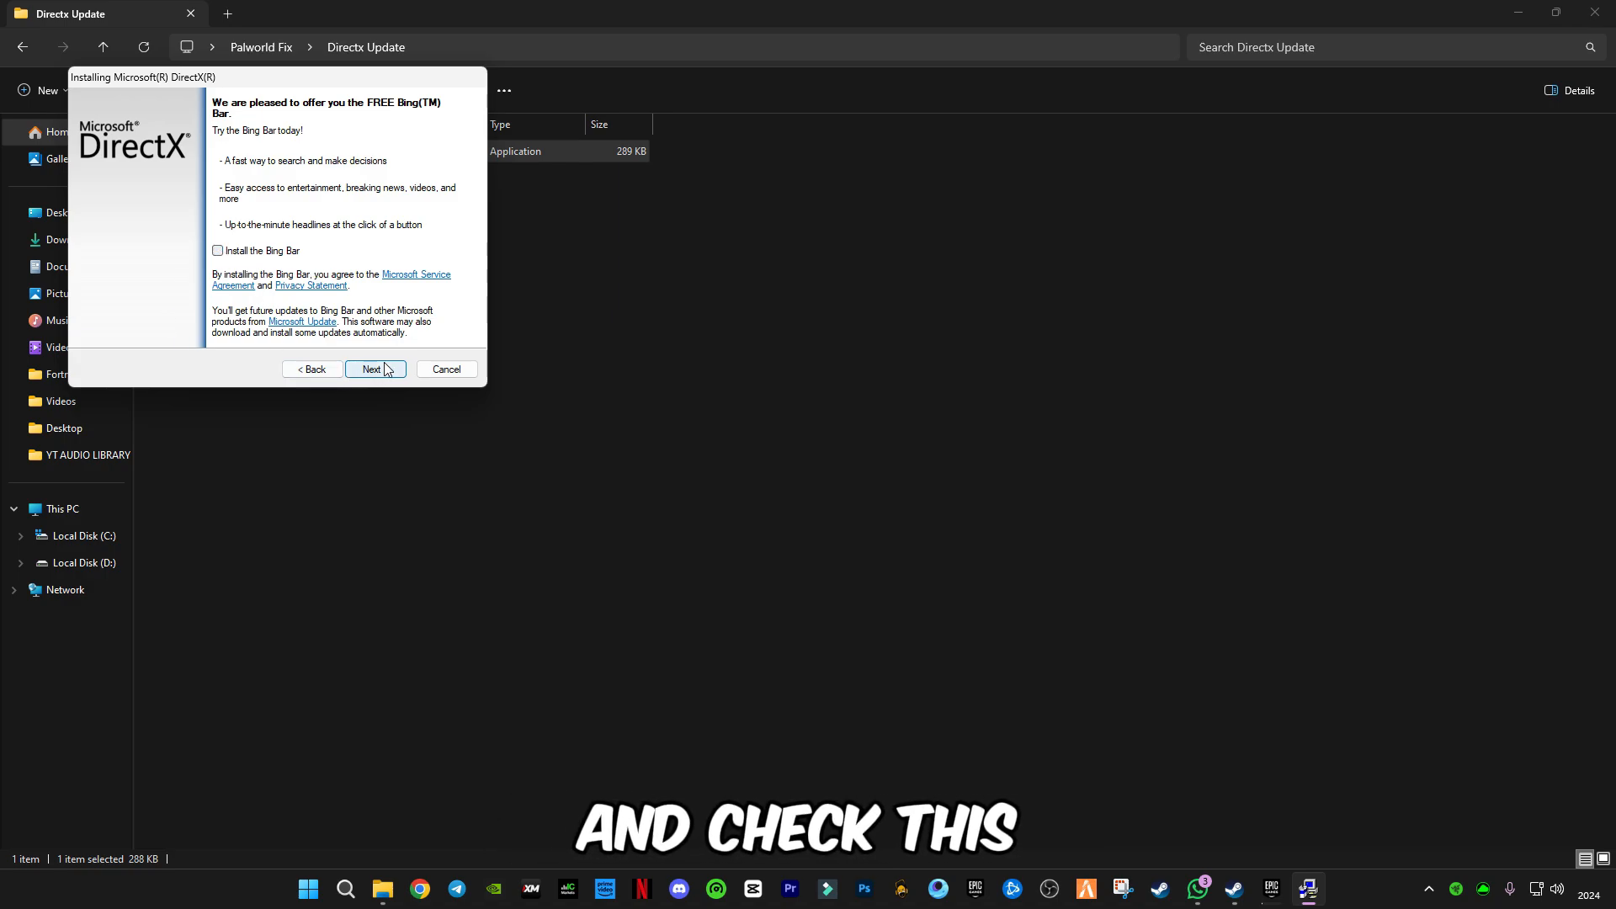
click(376, 369)
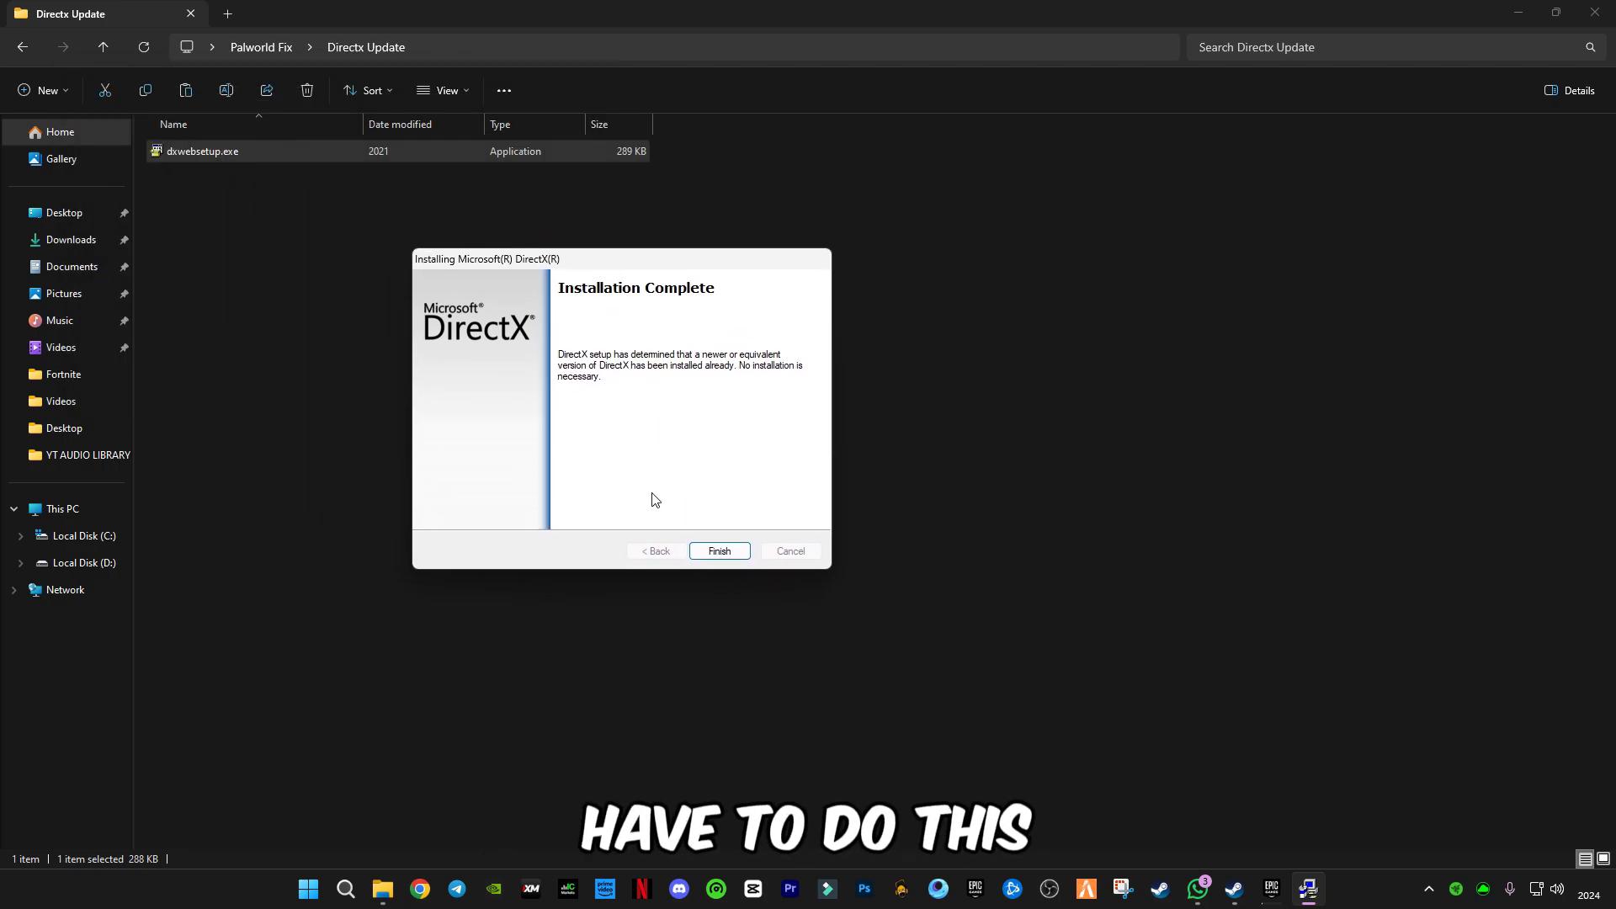
click(719, 550)
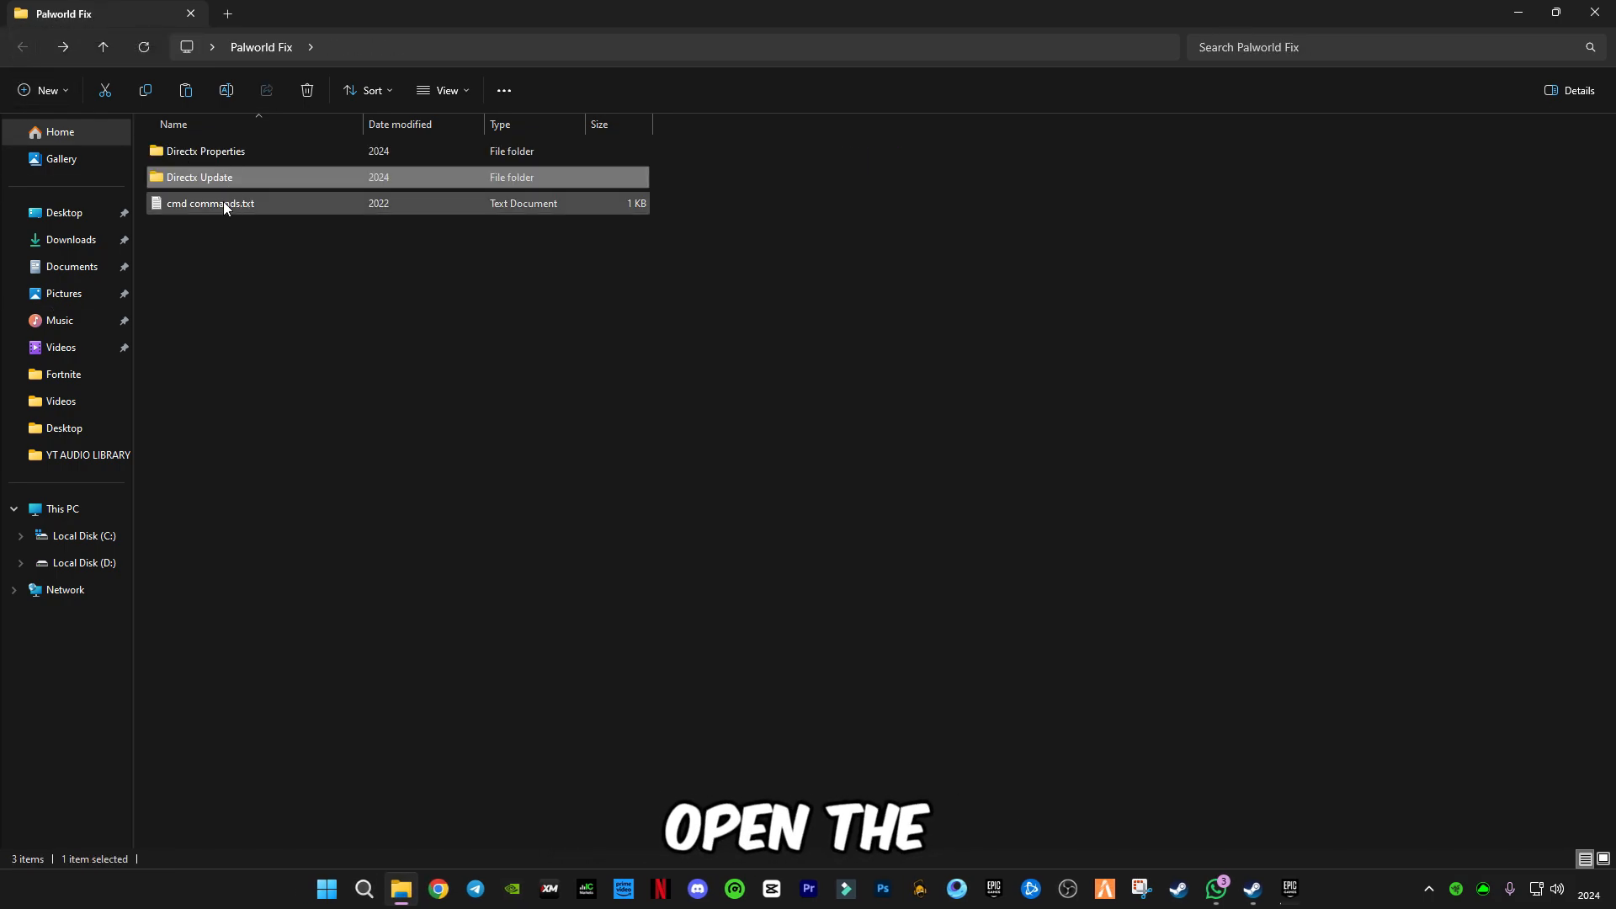
Open cmd commands.txt in Notepad and launch Command Prompt as administrator from search
double_click(211, 203)
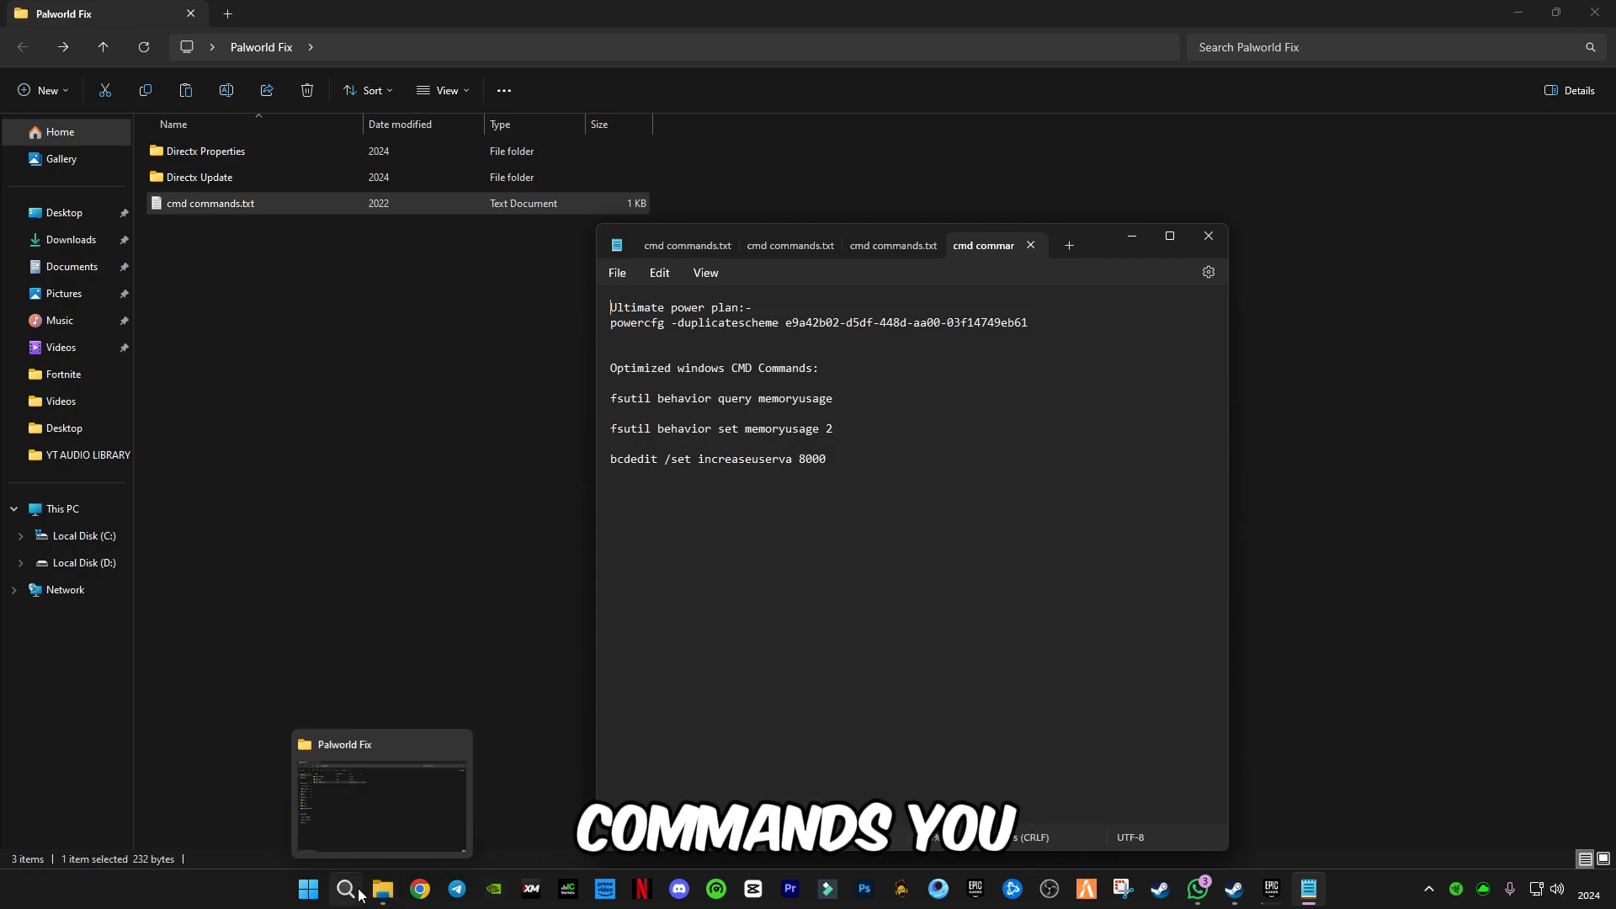
click(345, 889)
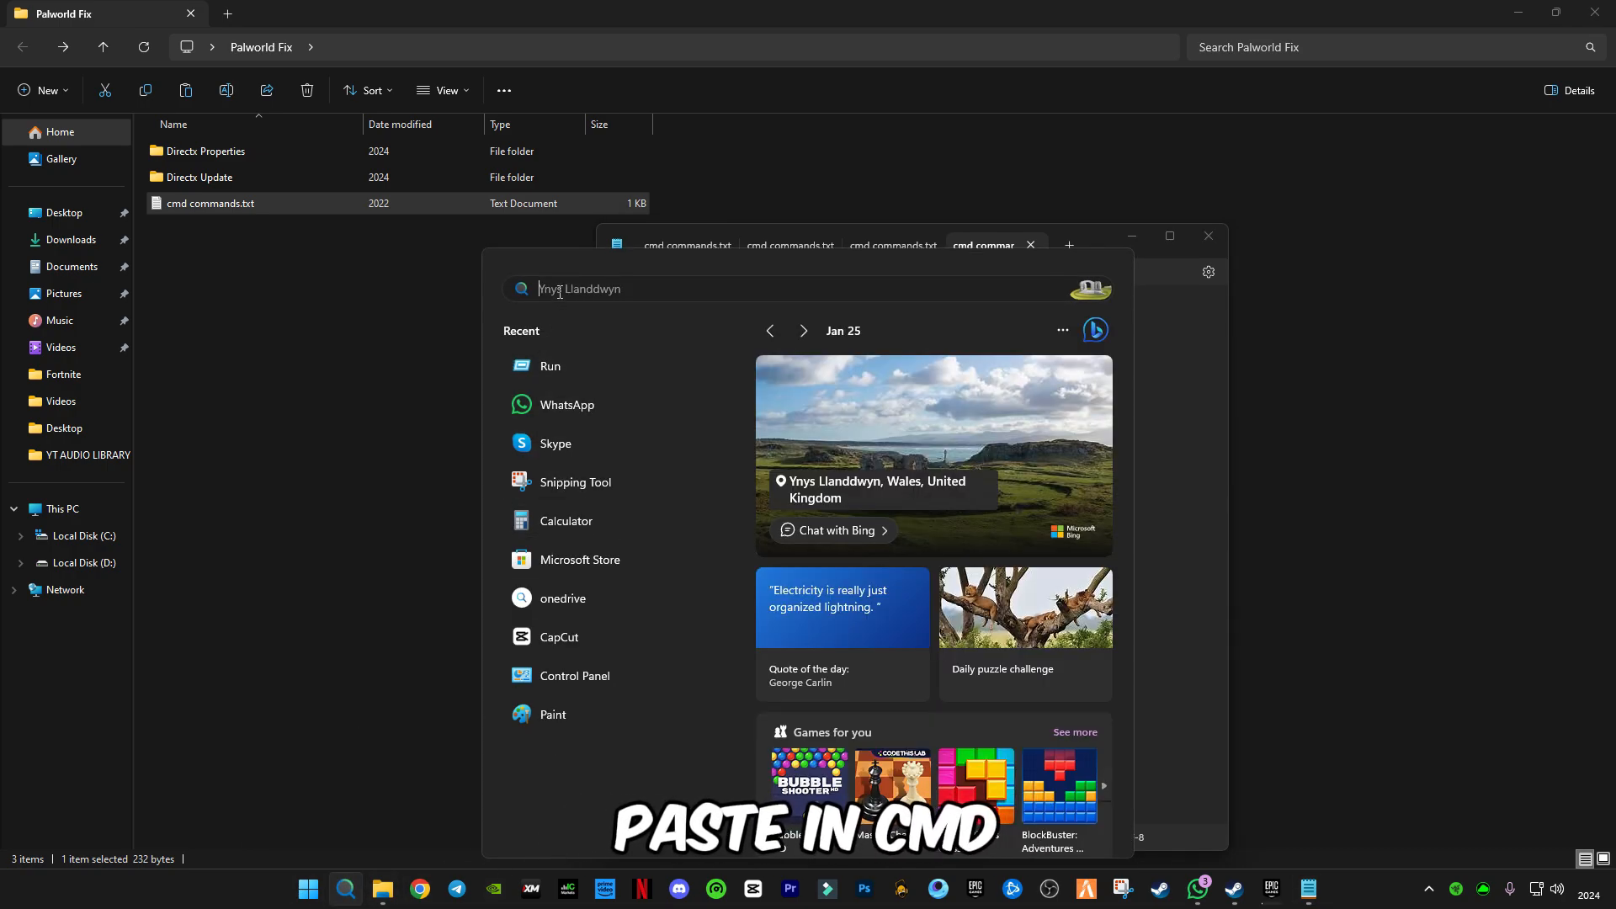
text(cm)
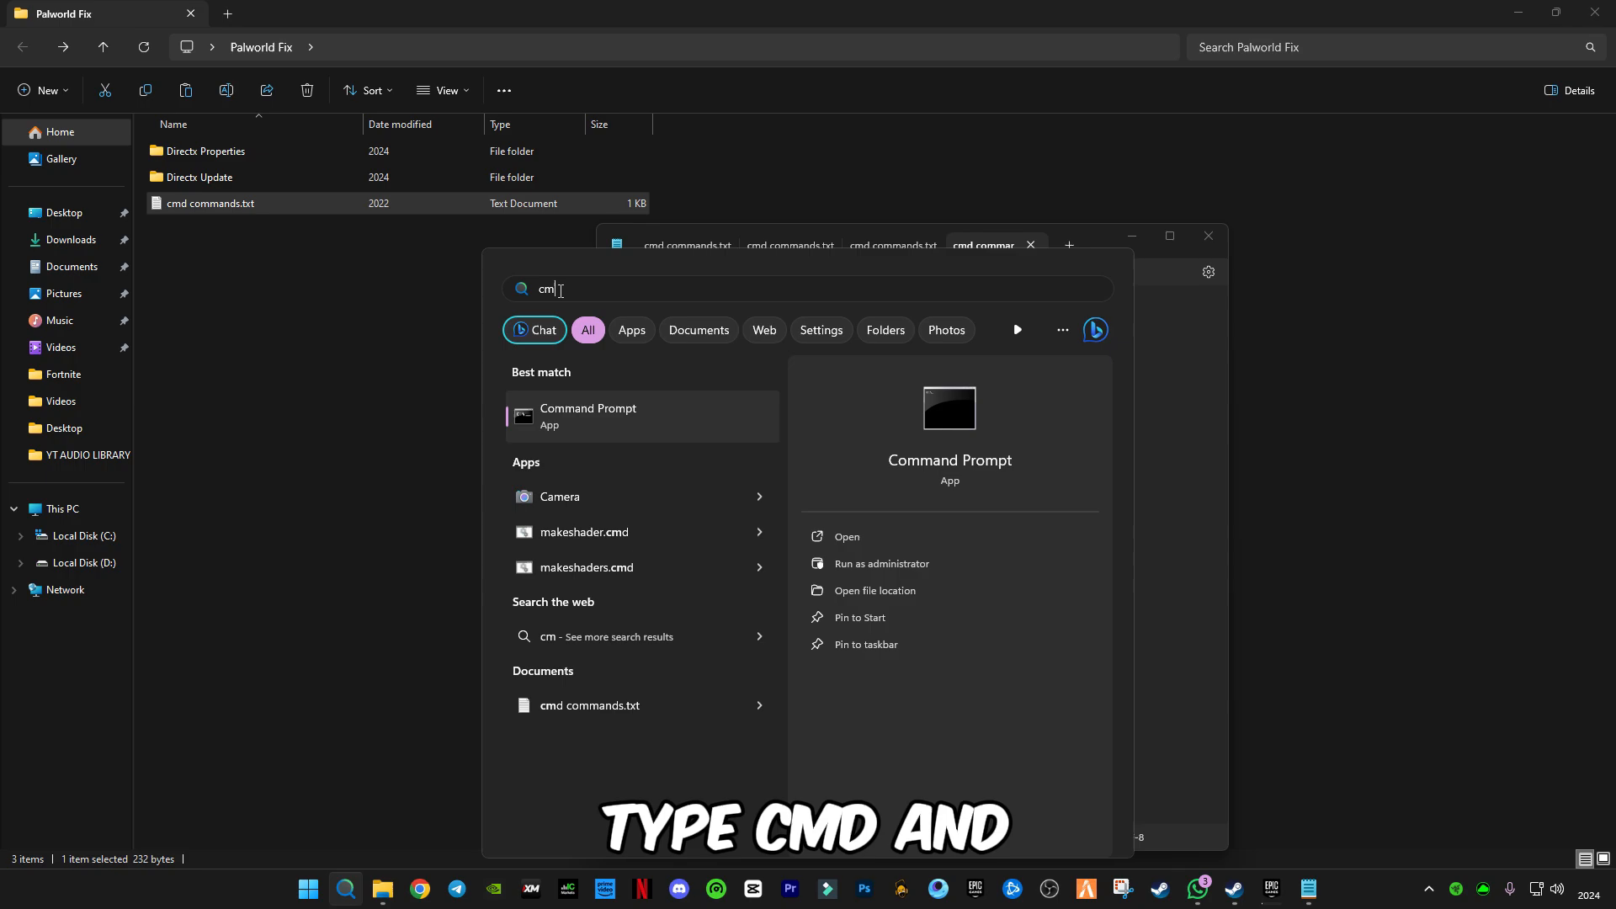
right_click(588, 416)
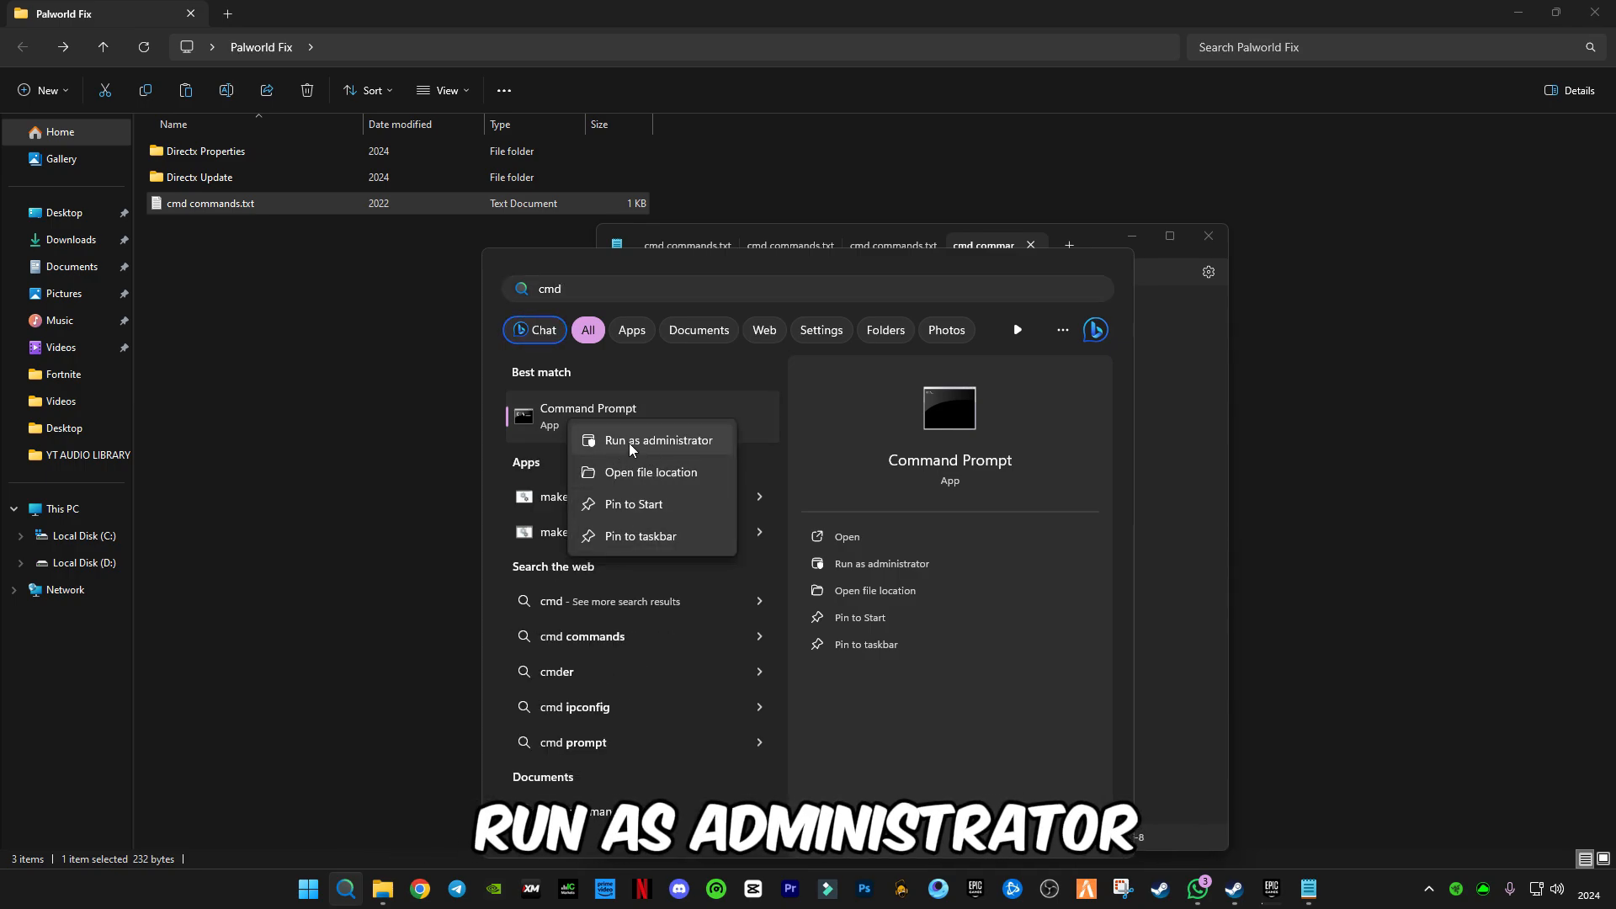
click(660, 440)
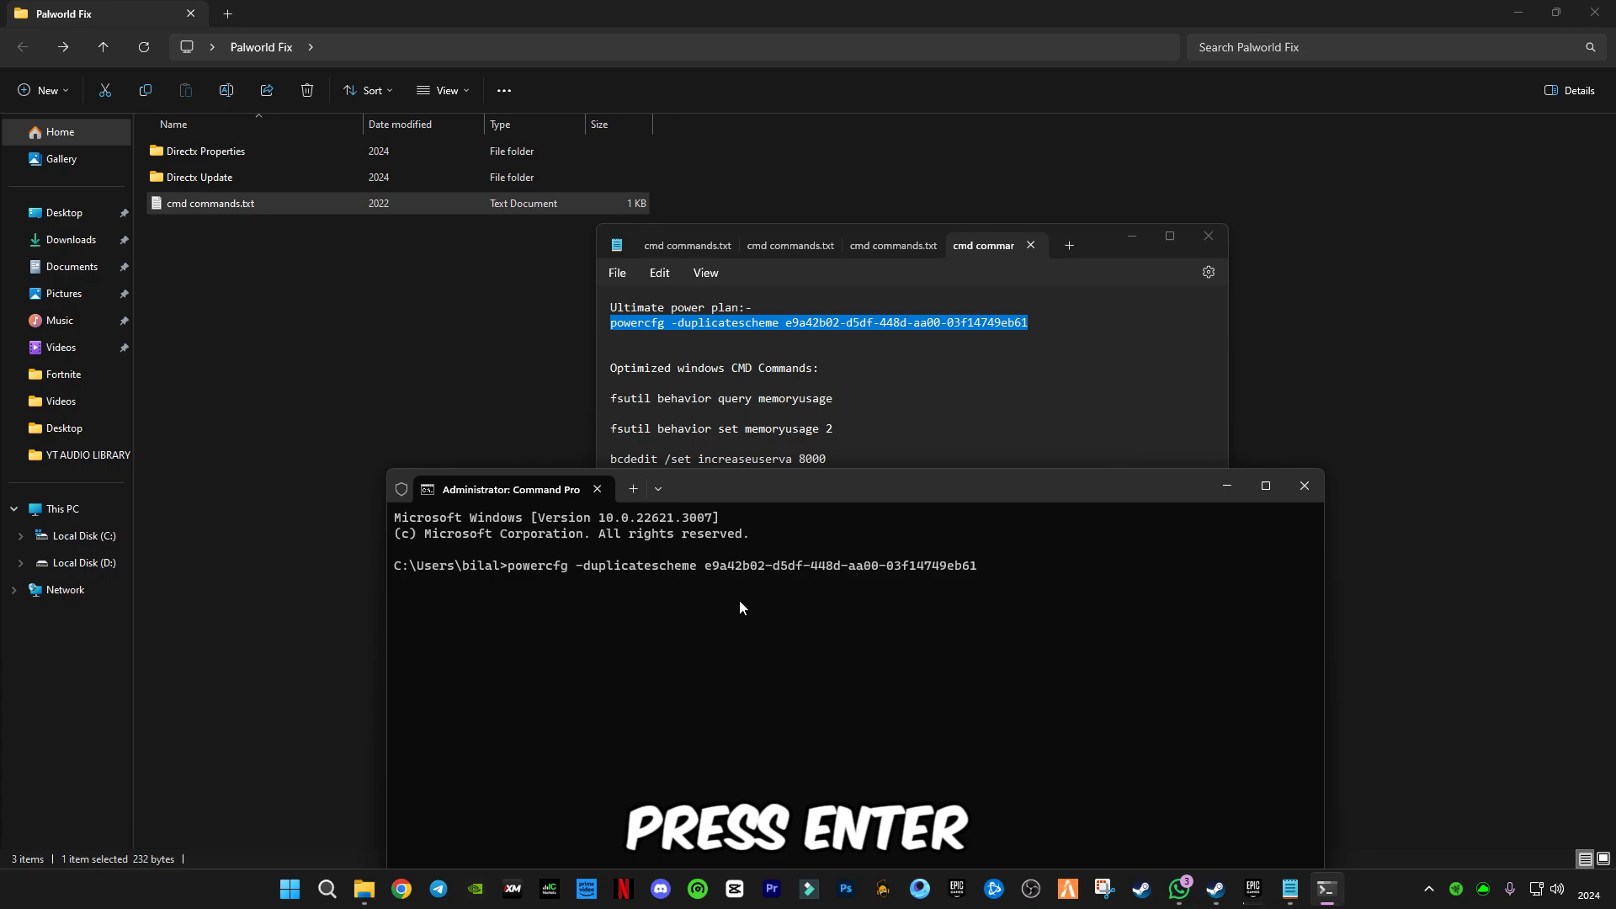
Run the powercfg power plan, fsutil memory usage and bcdedit increaseuserva commands, then exit the console
key(enter)
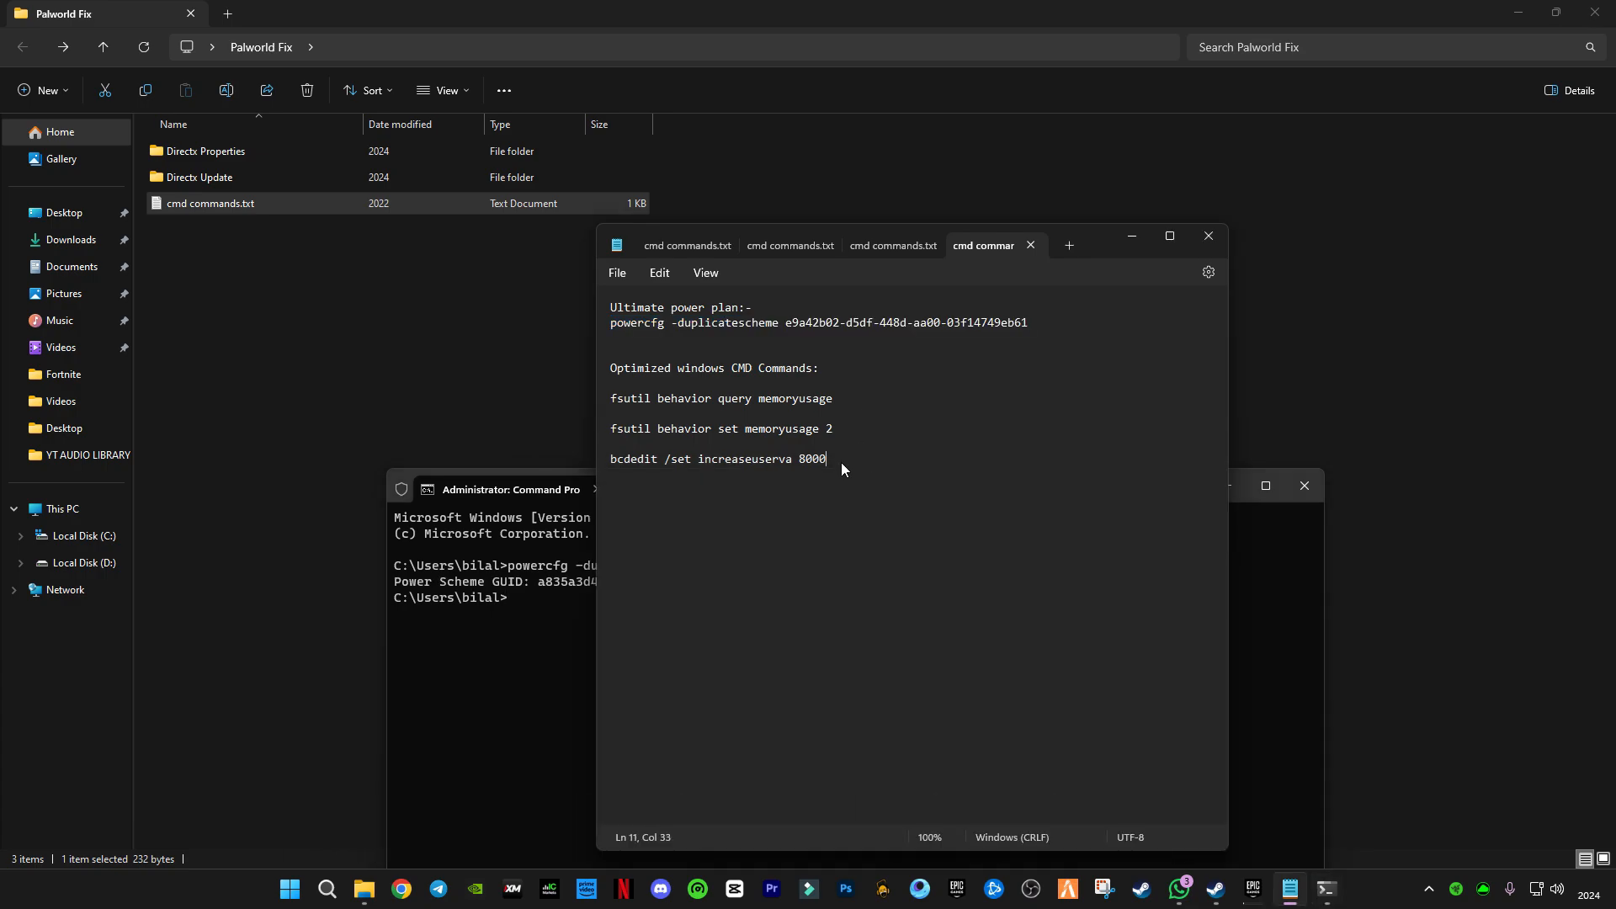
drag(610, 397, 825, 457)
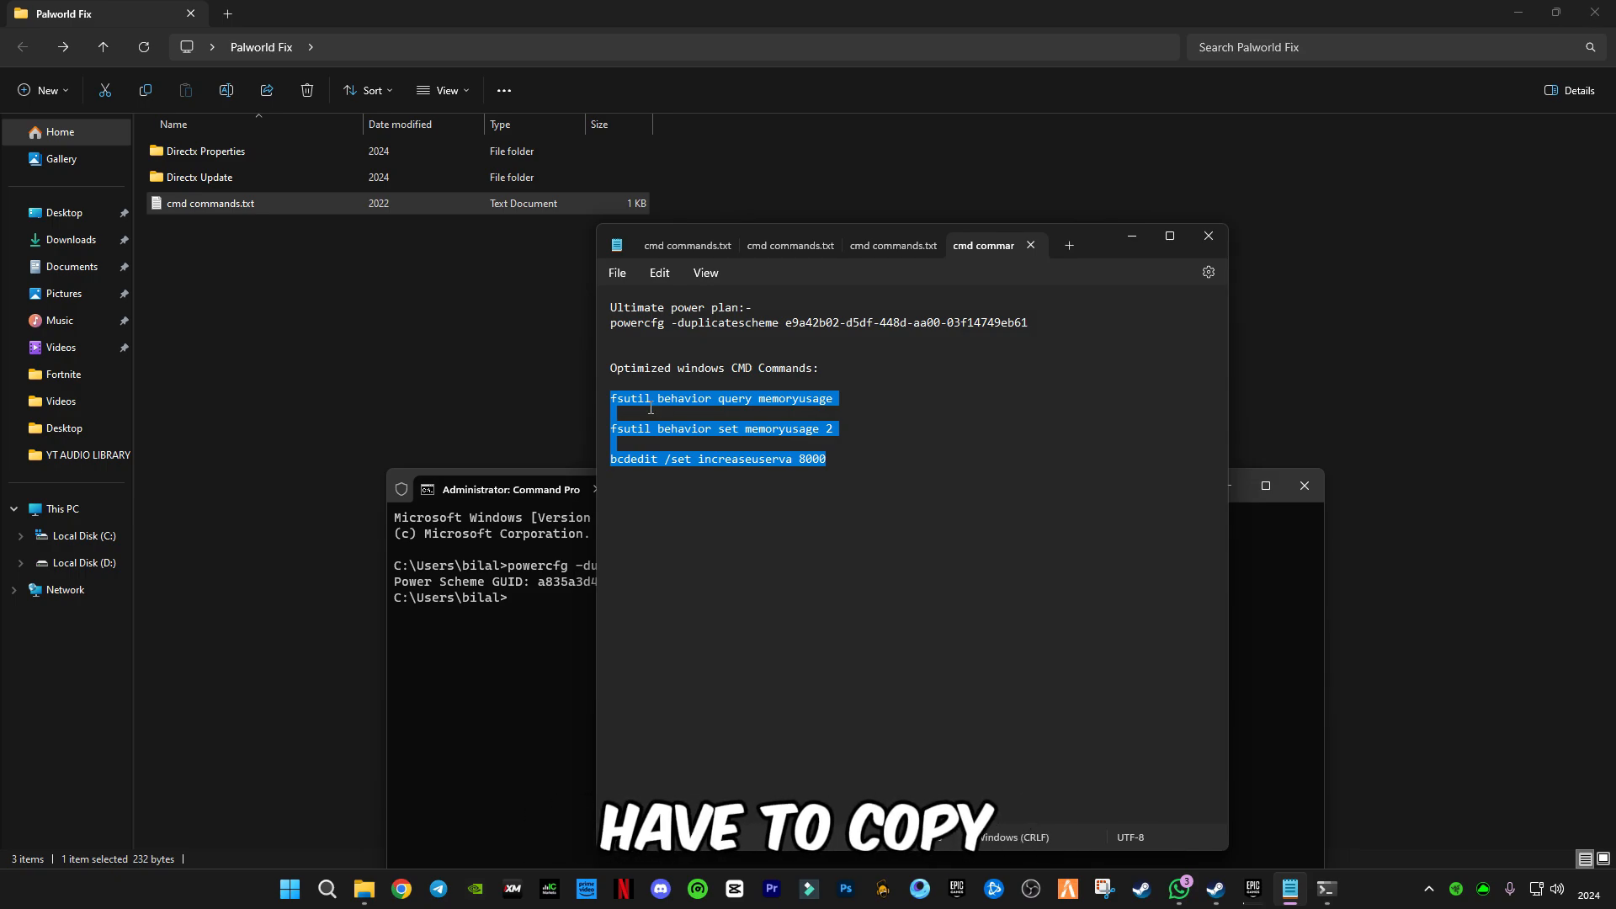
click(505, 488)
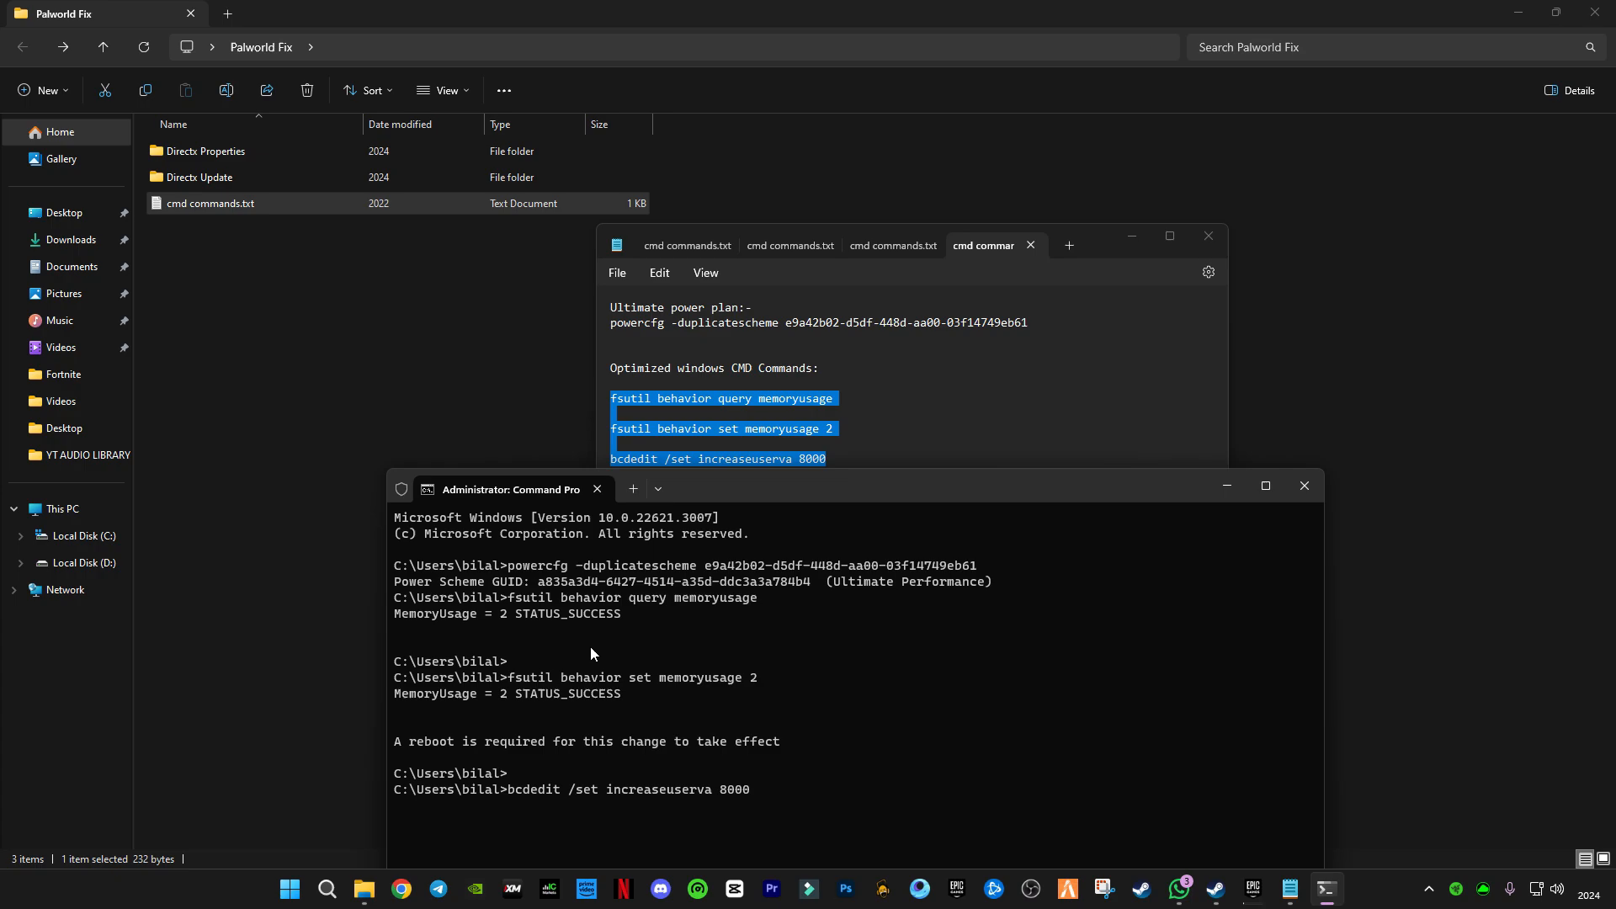
key(enter)
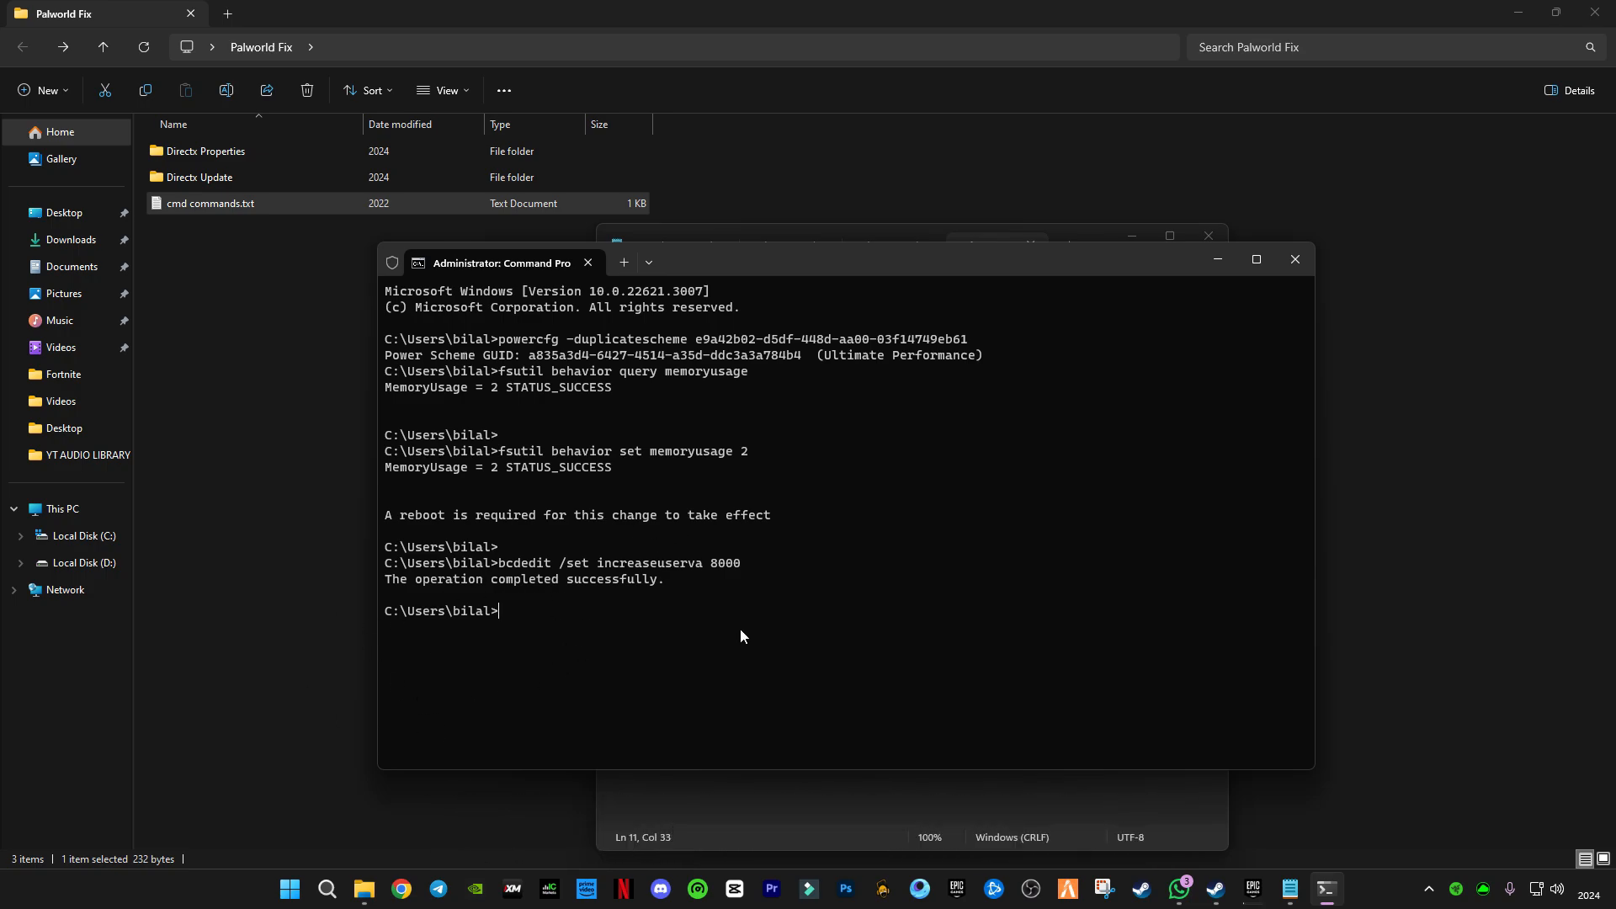
text(exi)
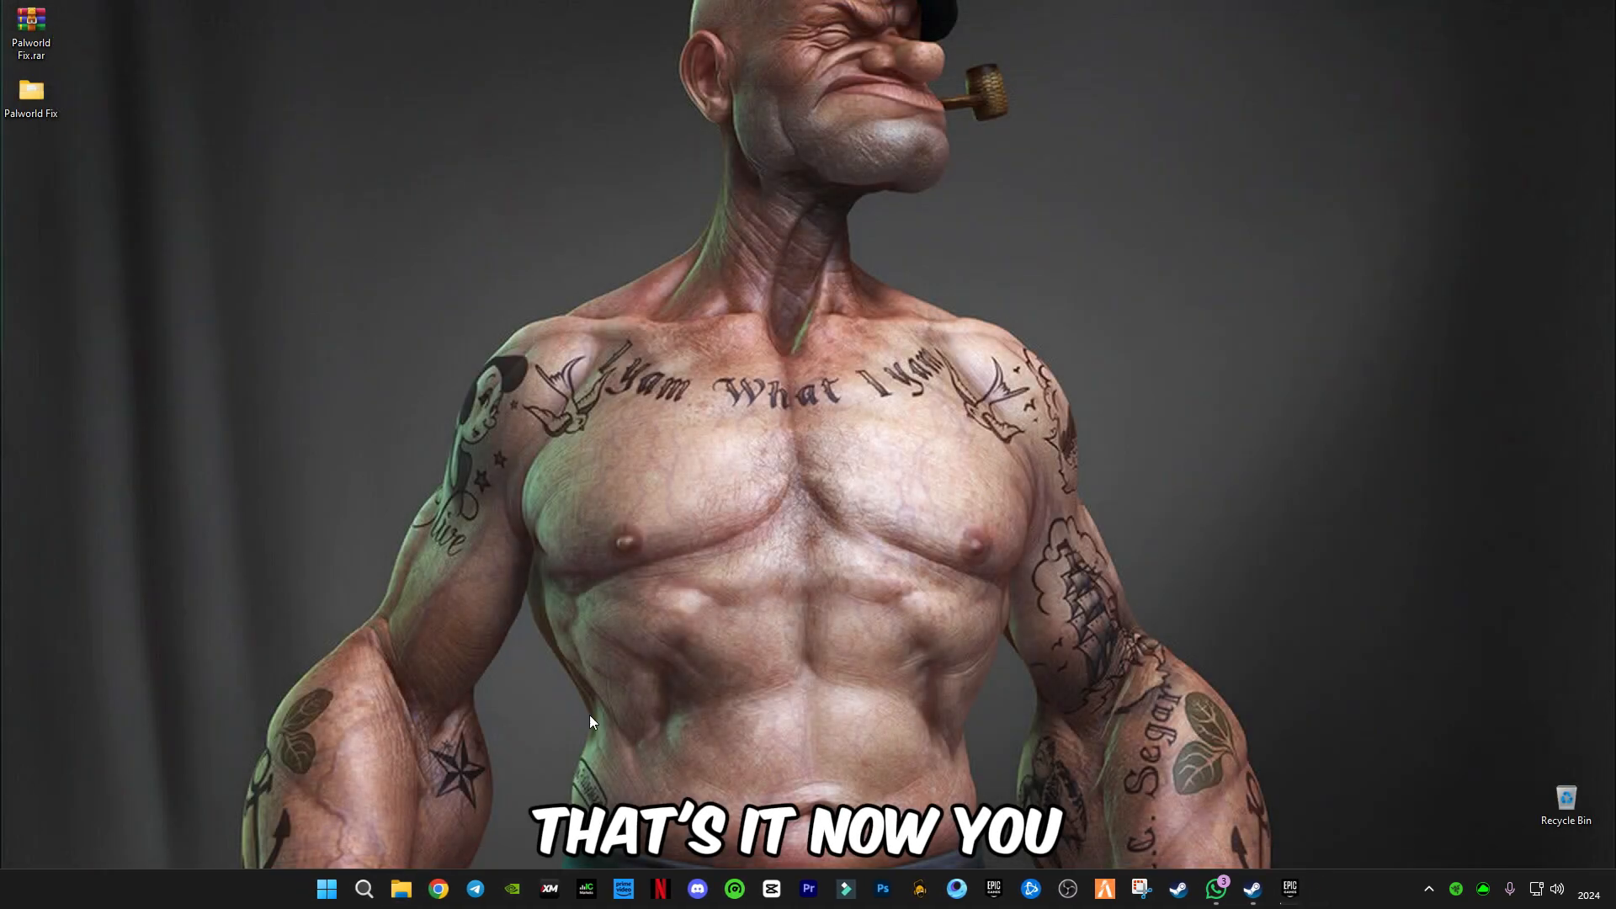
Bring up the Start menu with its pinned and recommended apps
click(326, 889)
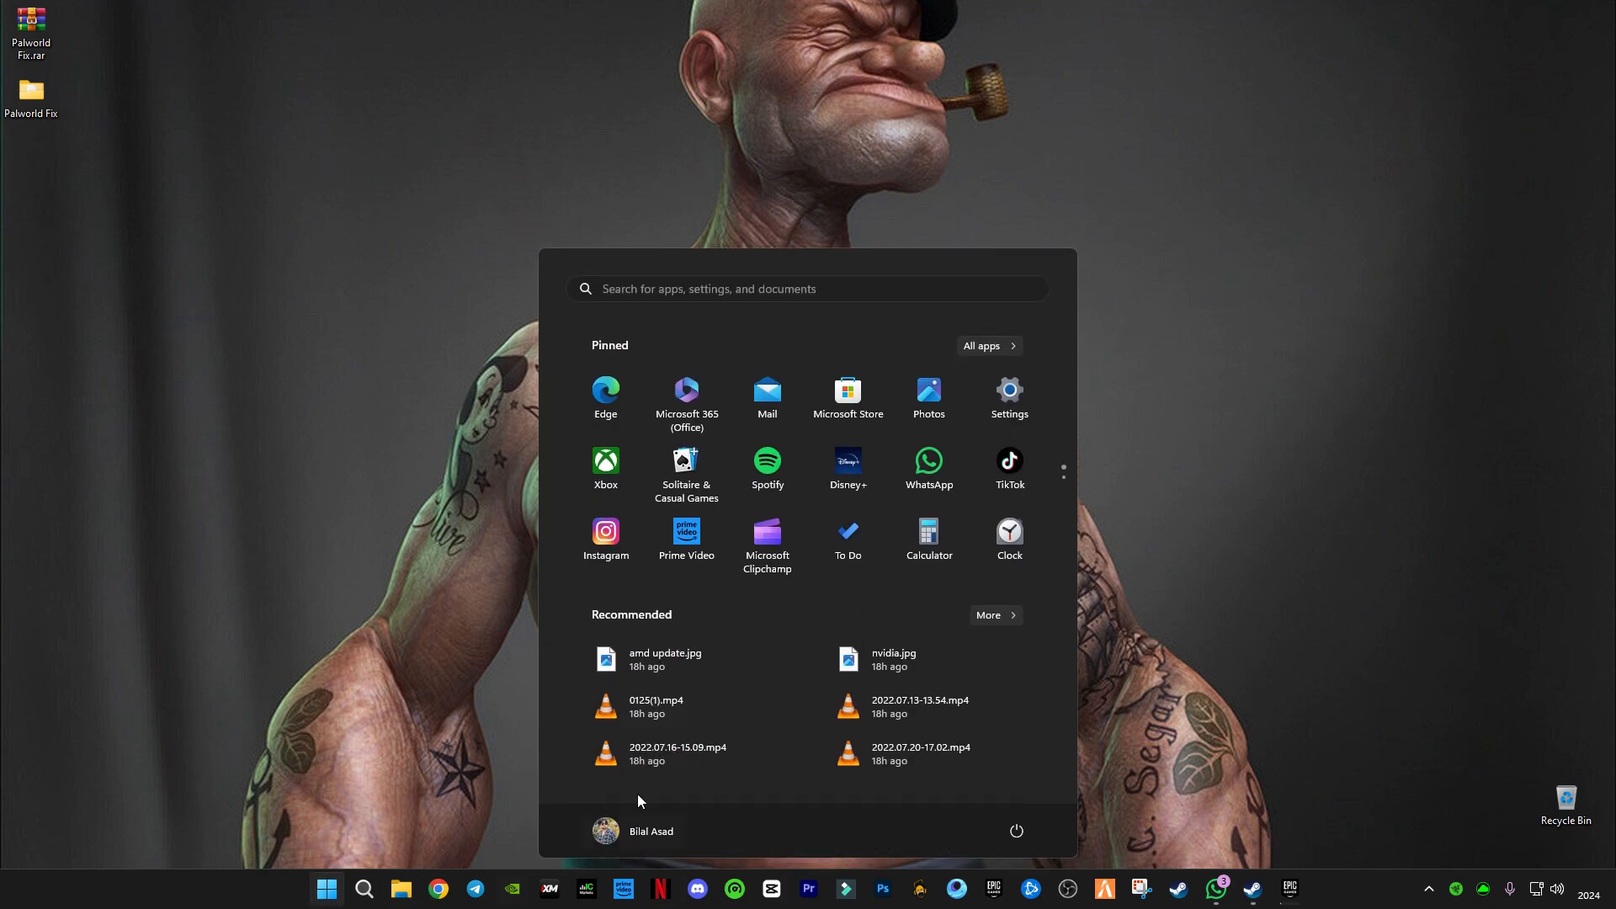